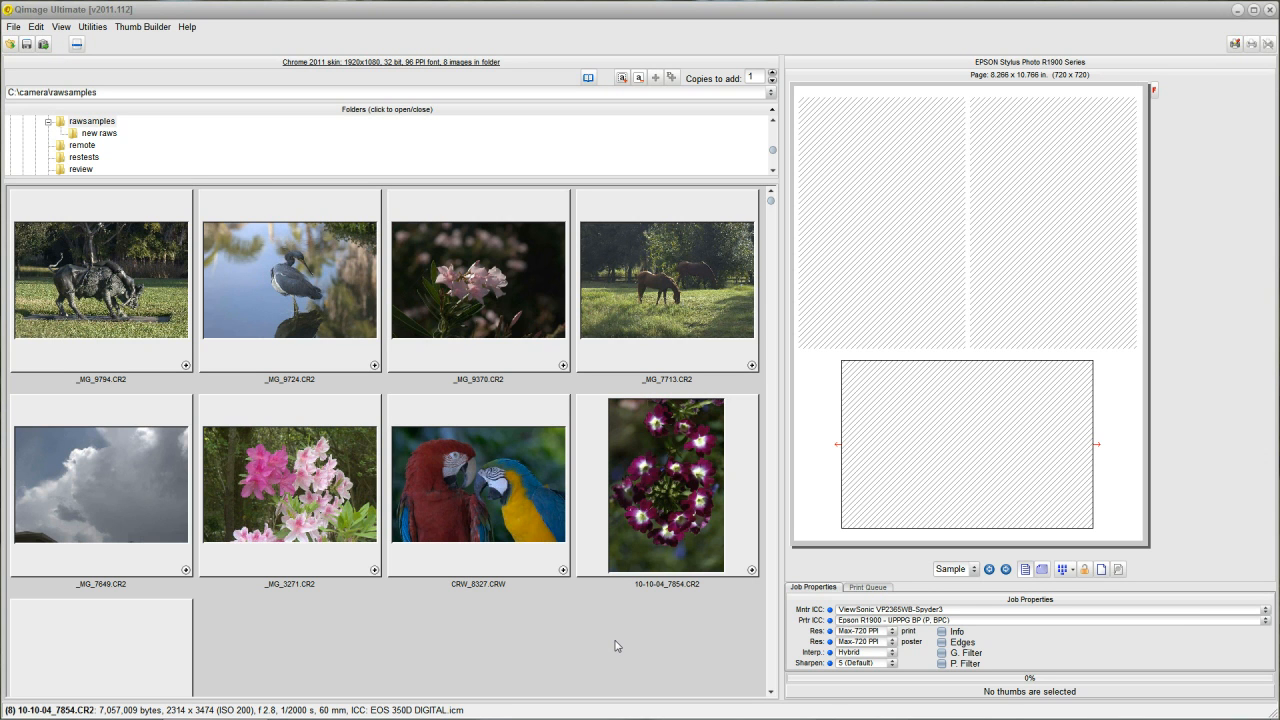
mouse_move(556, 558)
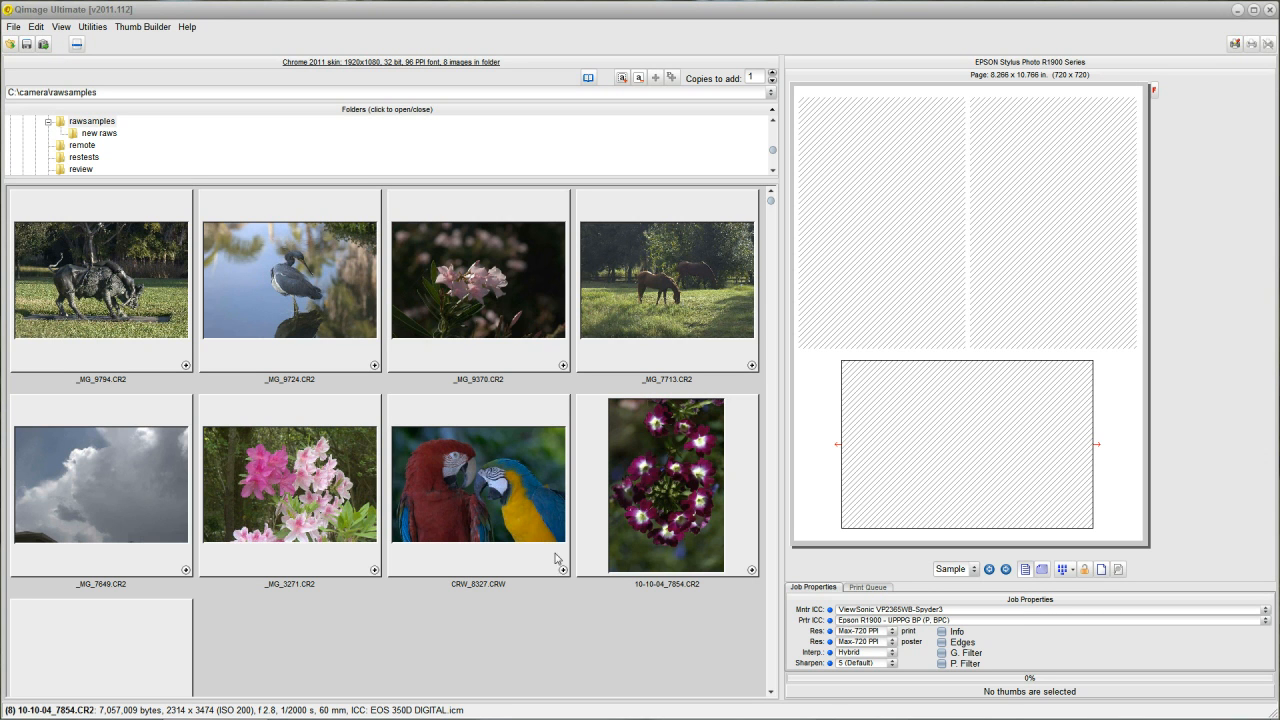
mouse_move(156, 46)
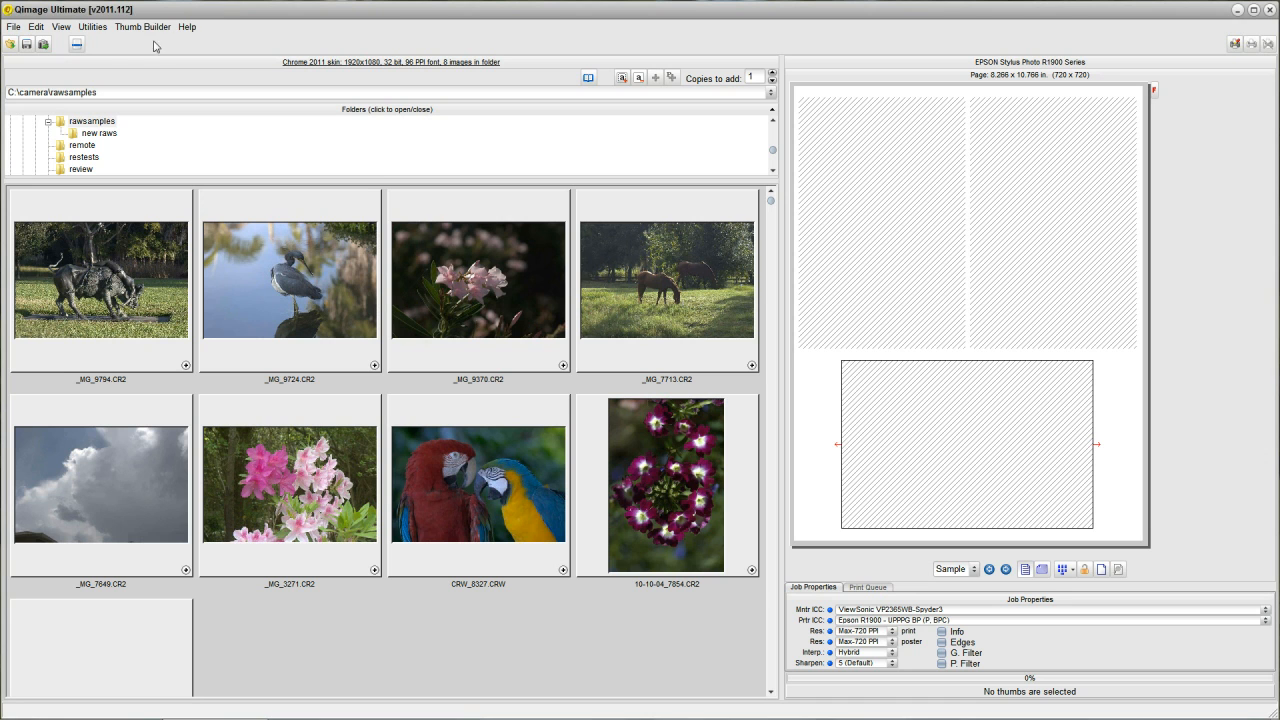
mouse_move(44, 44)
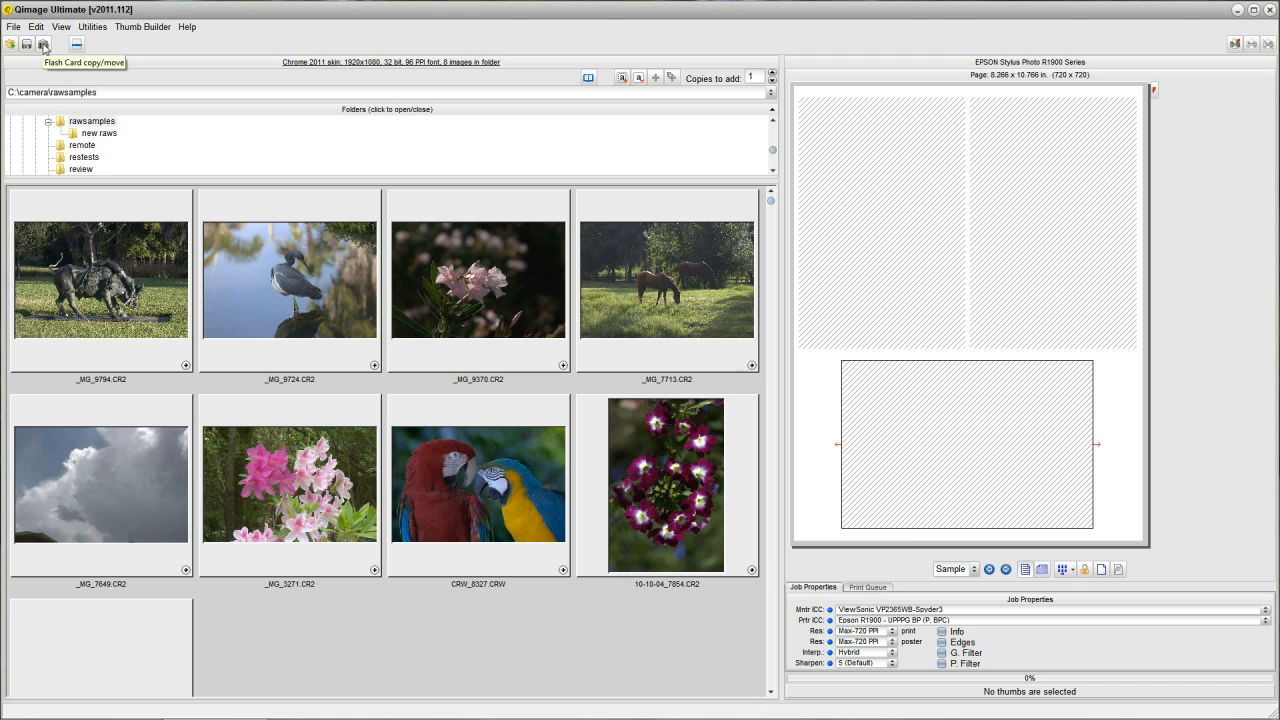
- Bring up the Flash Card Copy/Move tool from the toolbar
click(44, 44)
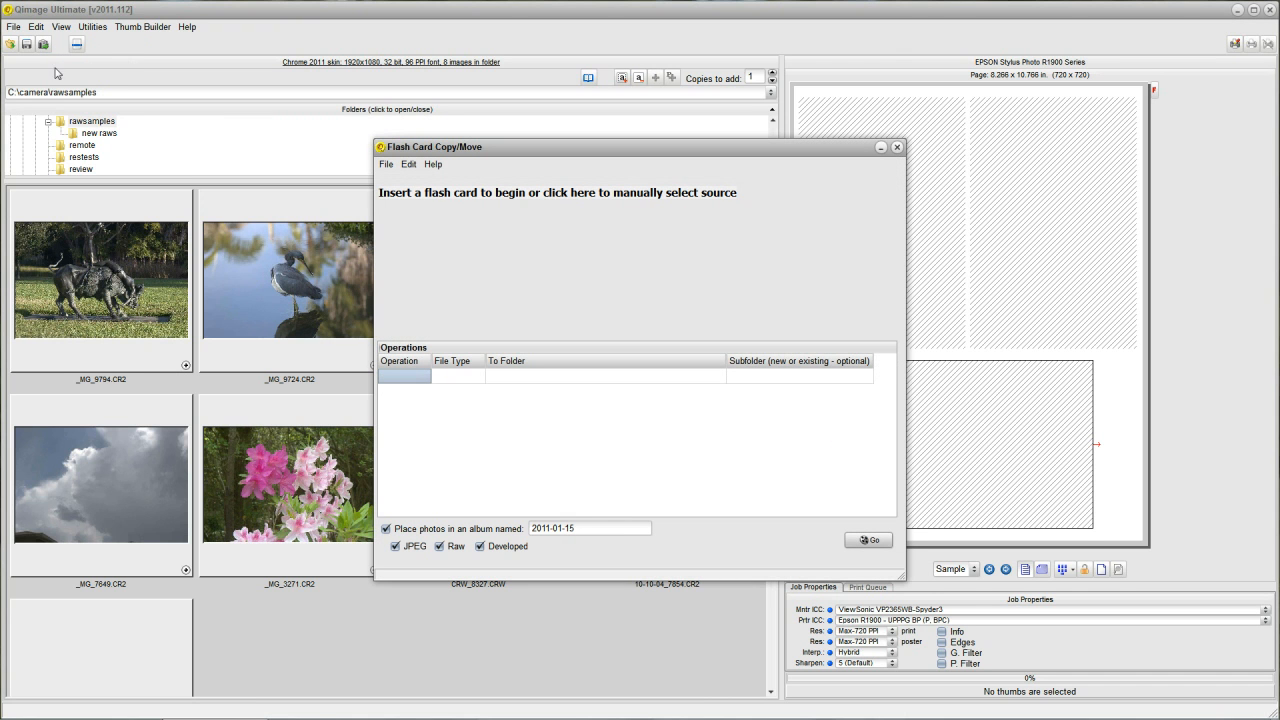
mouse_move(778, 188)
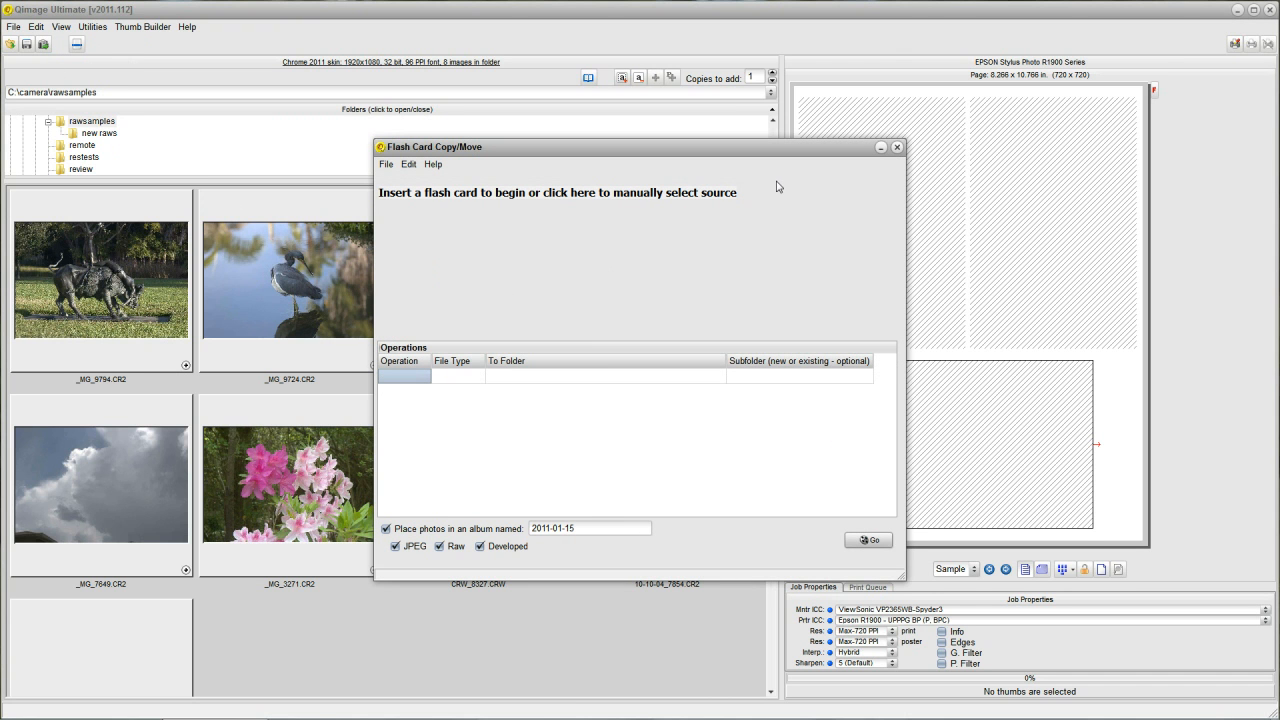
mouse_move(390, 198)
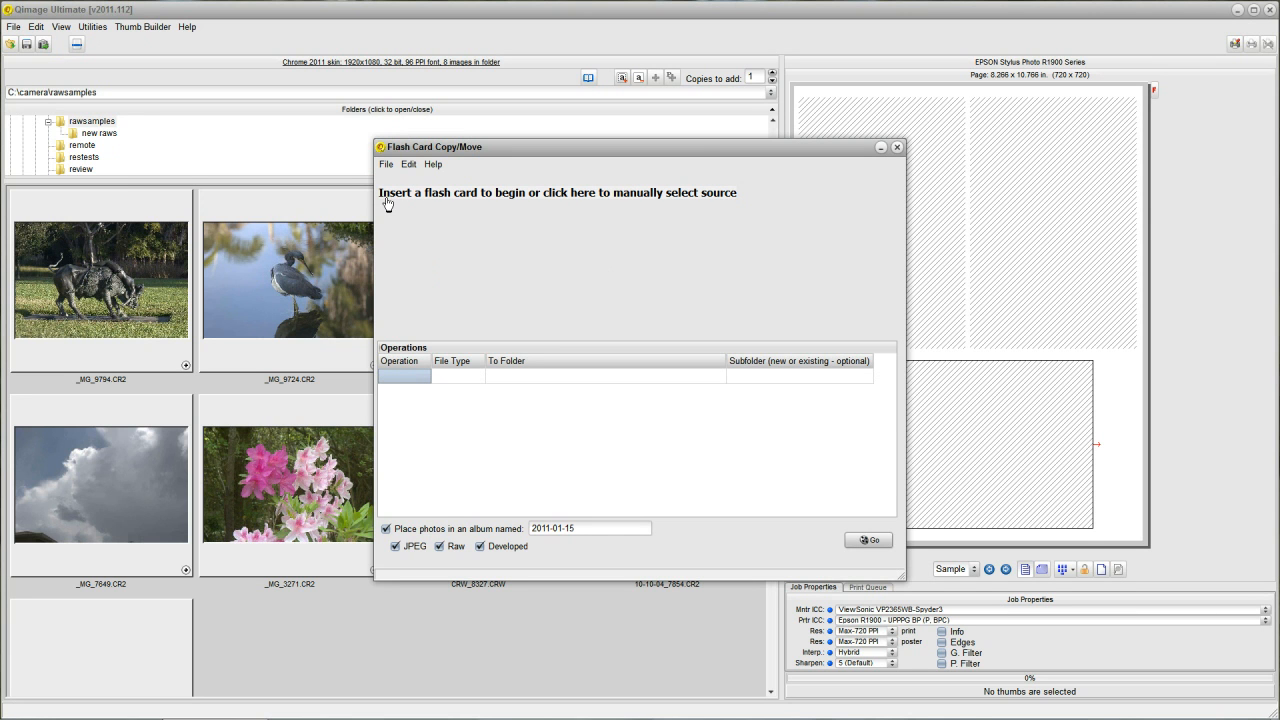
mouse_move(432, 212)
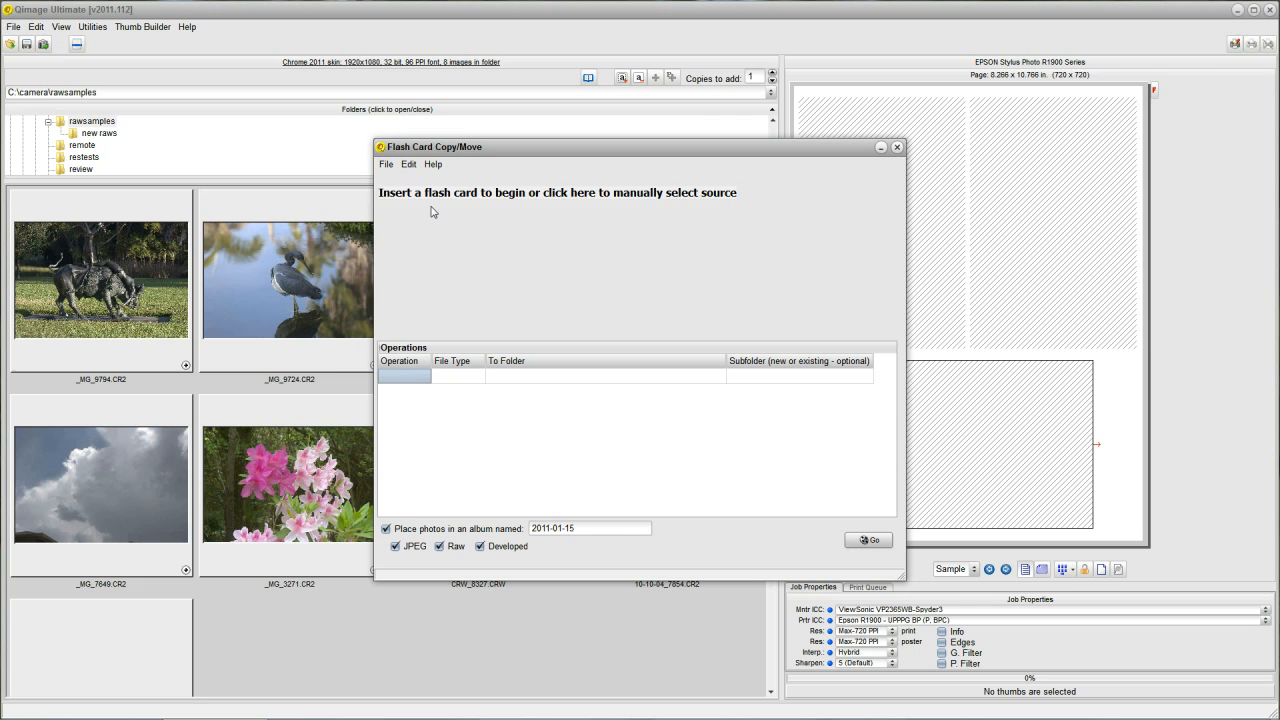
- Read the inserted card at drive M: as the source, listing its DCIM and PRIVATE folders
click(556, 192)
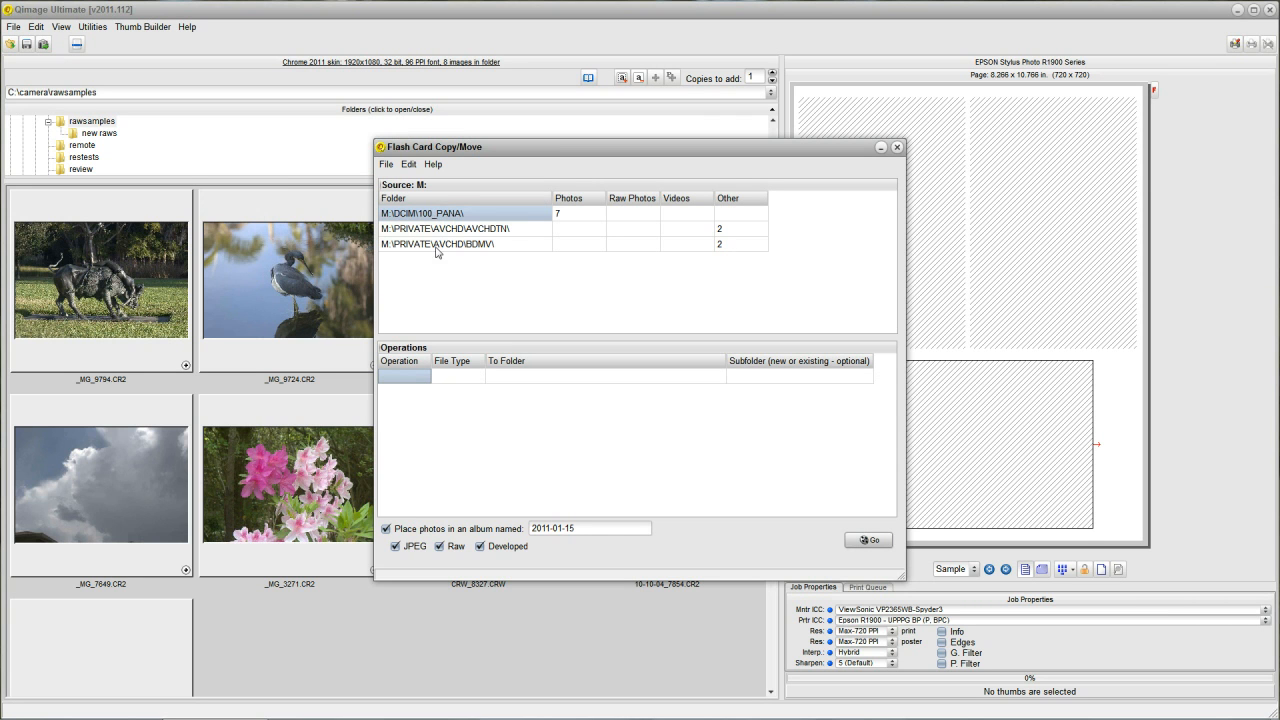
mouse_move(784, 190)
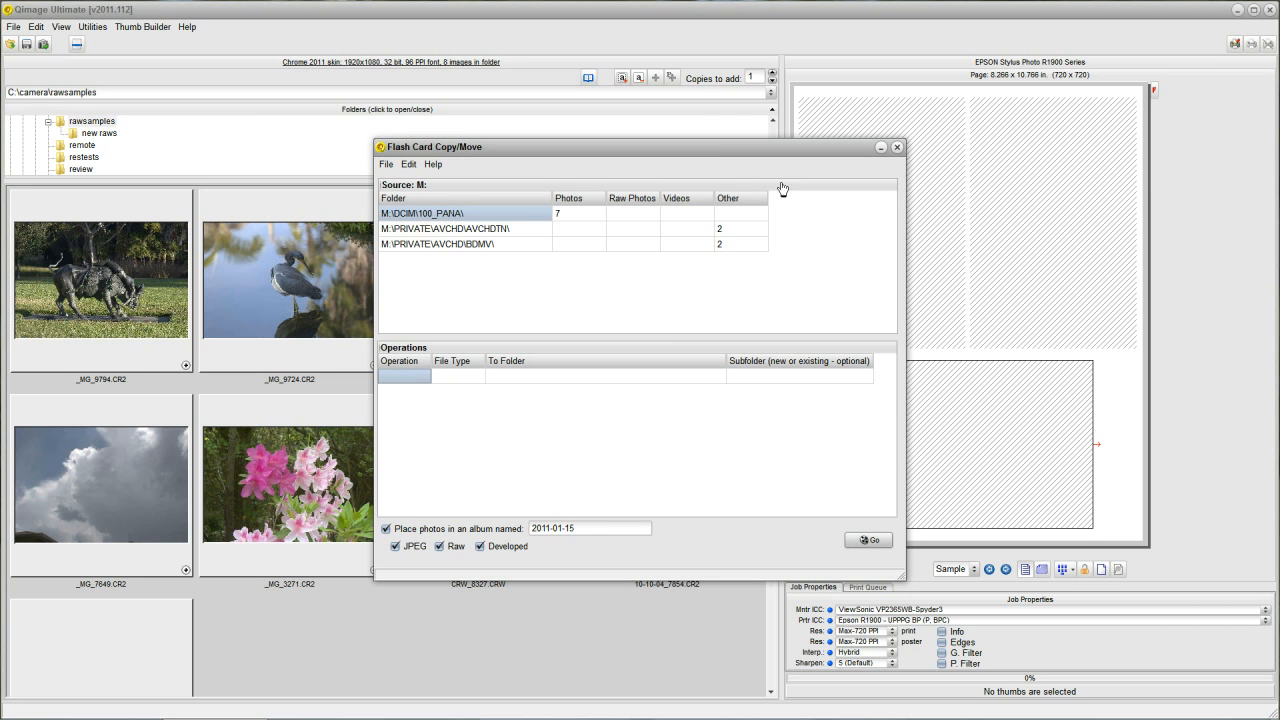
mouse_move(566, 224)
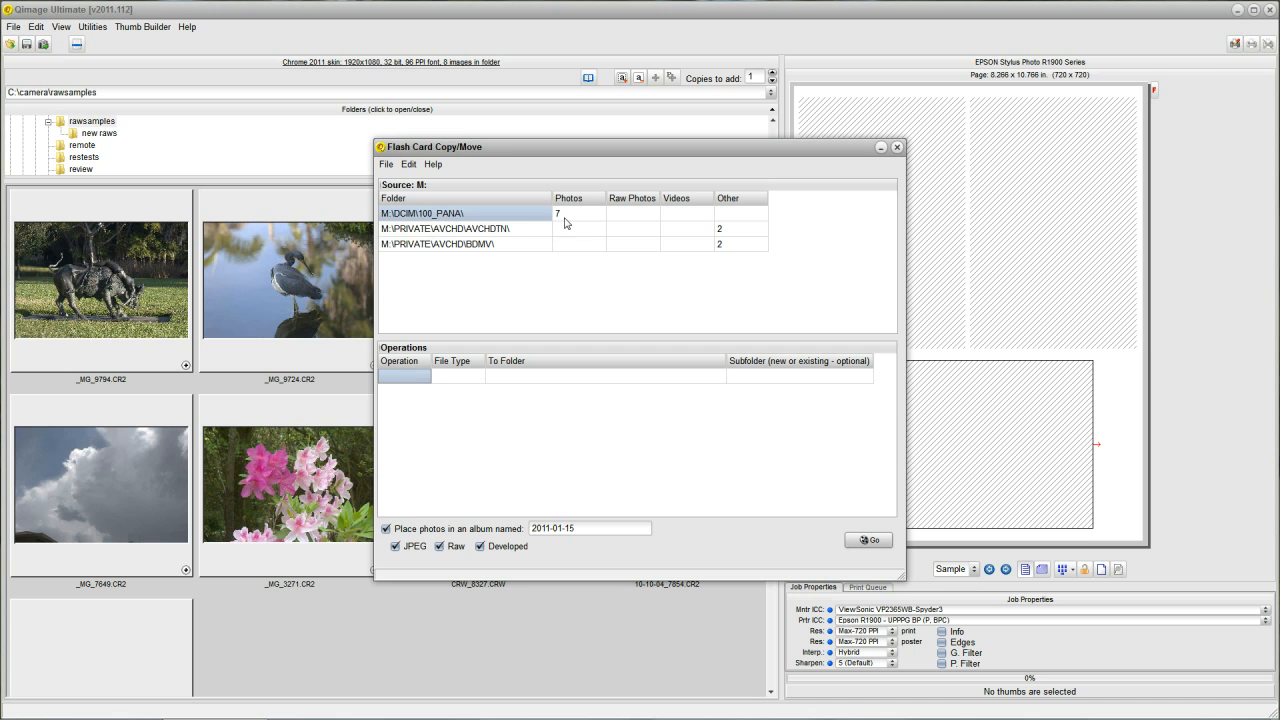
mouse_move(378, 200)
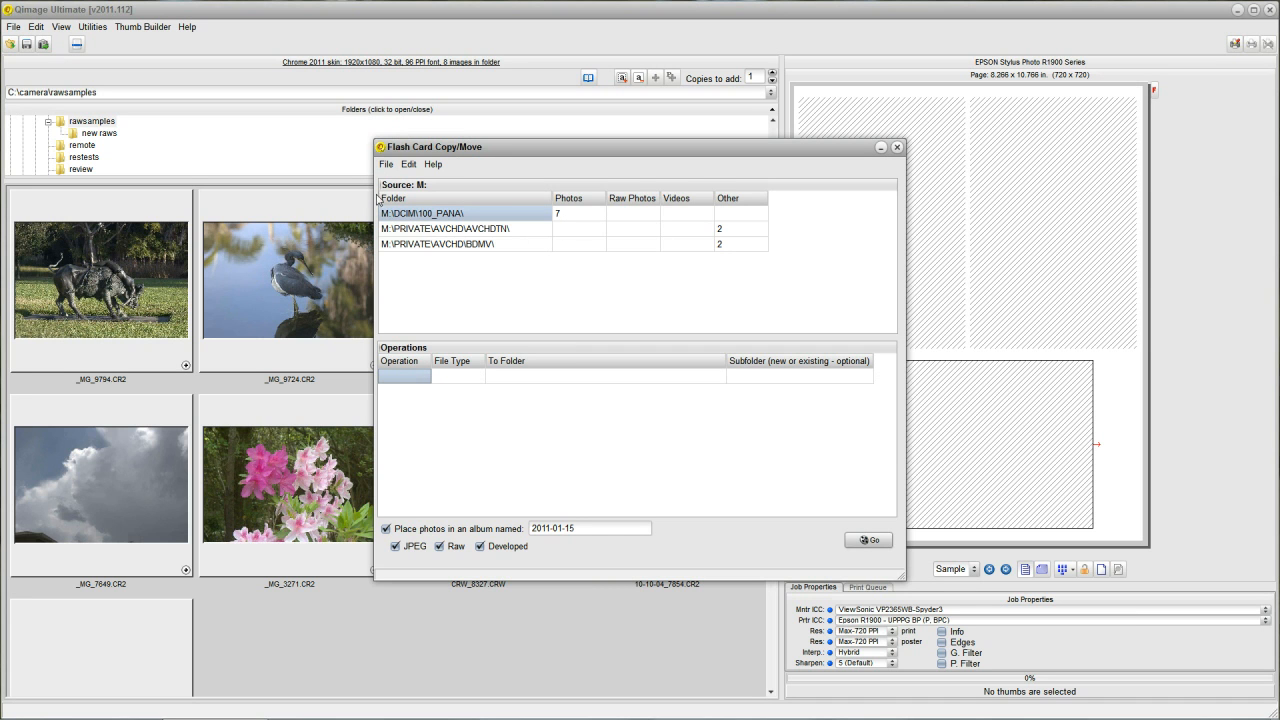
mouse_move(780, 184)
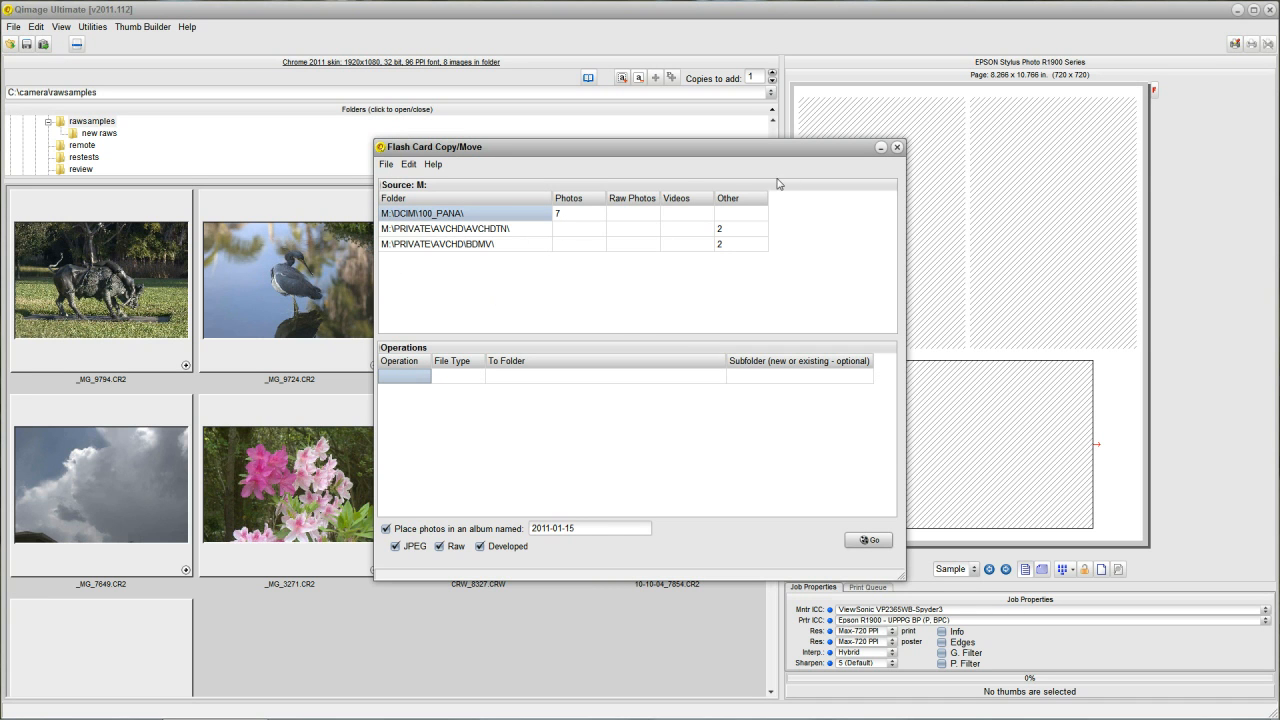
mouse_move(764, 244)
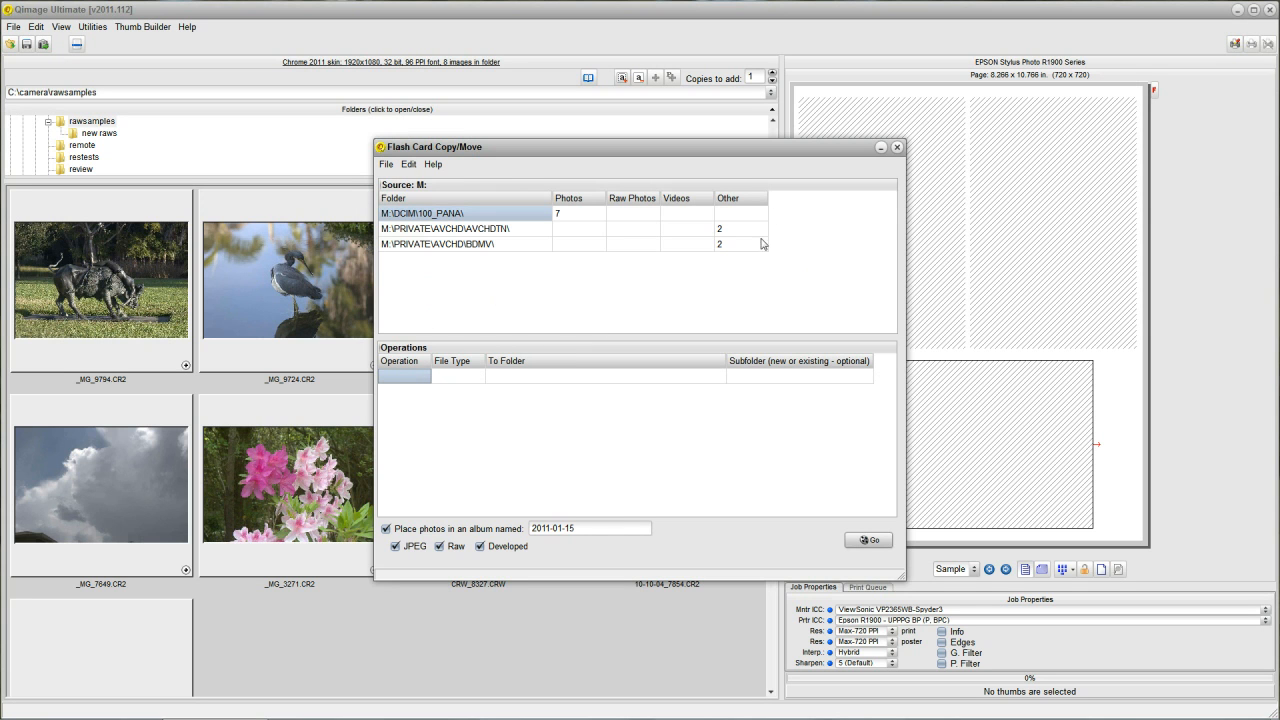
mouse_move(684, 212)
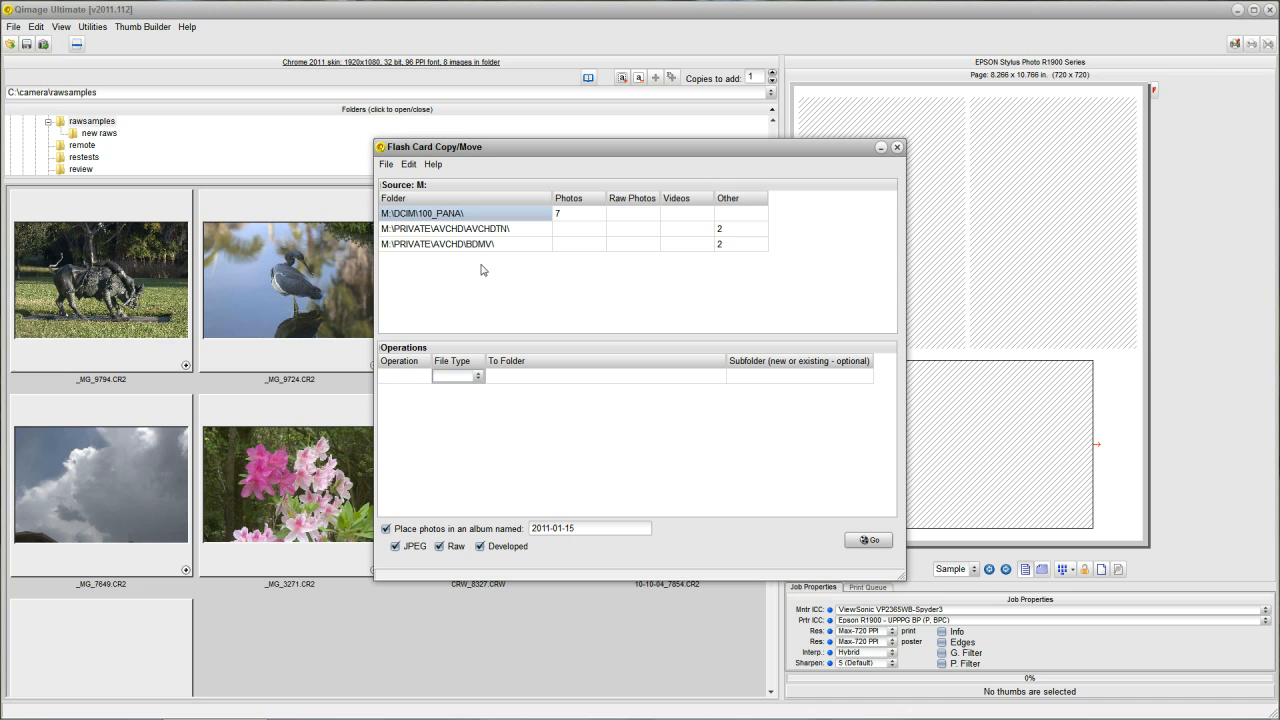
mouse_move(476, 268)
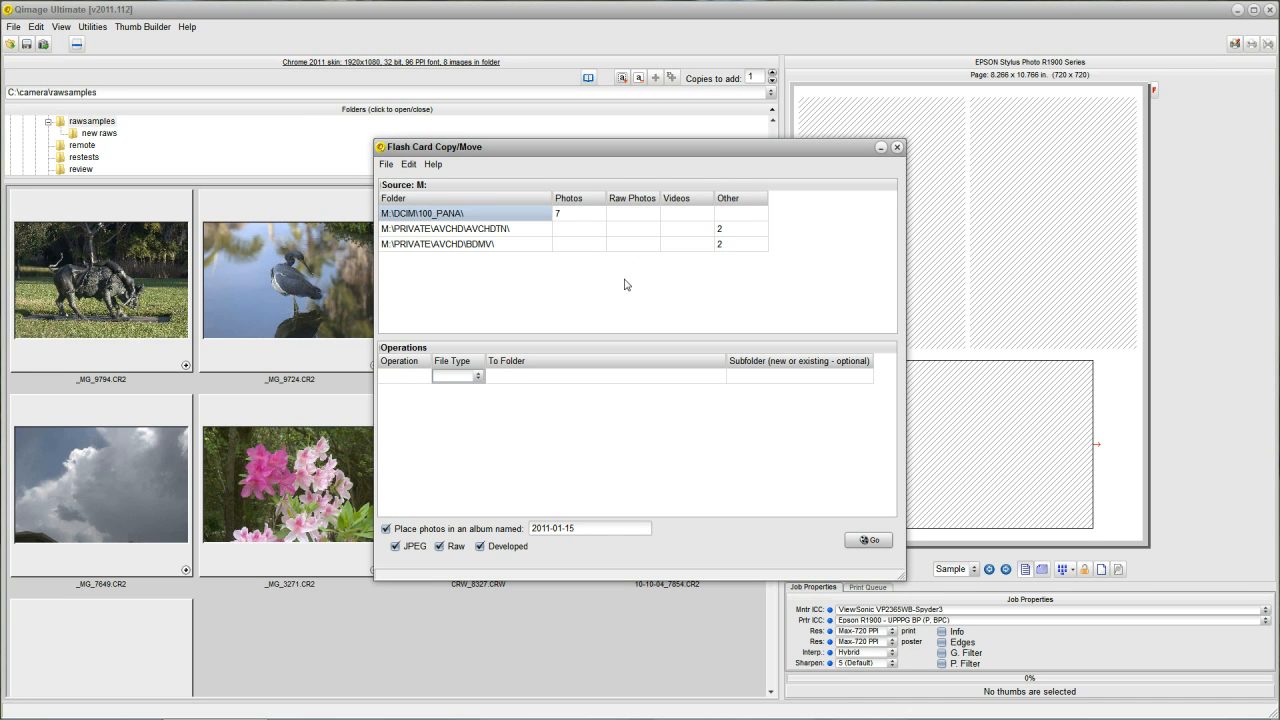
mouse_move(484, 278)
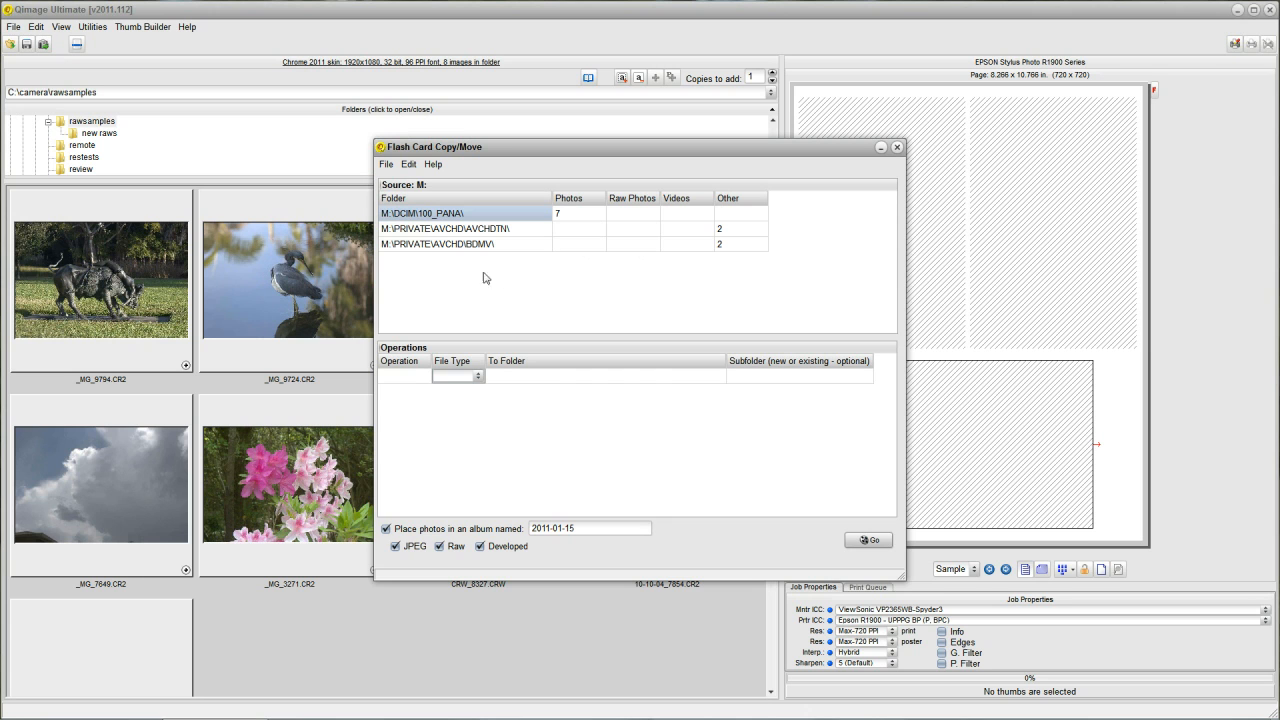
mouse_move(428, 288)
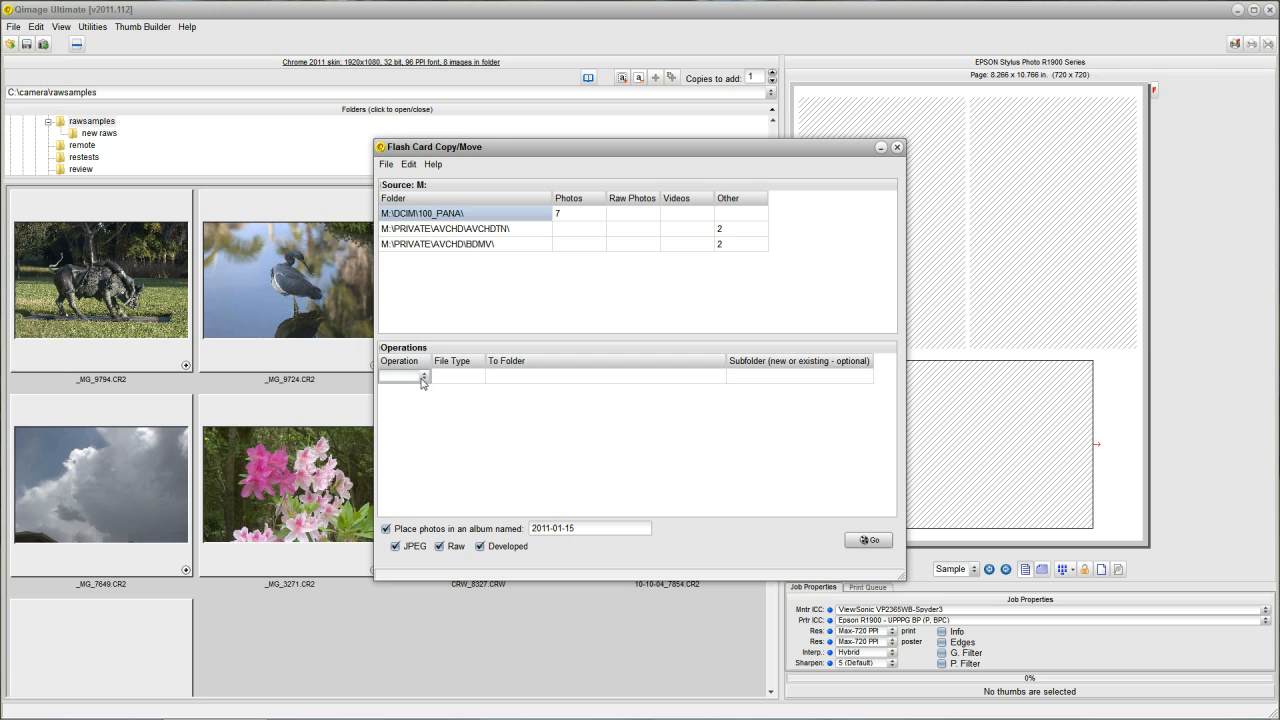
mouse_move(422, 390)
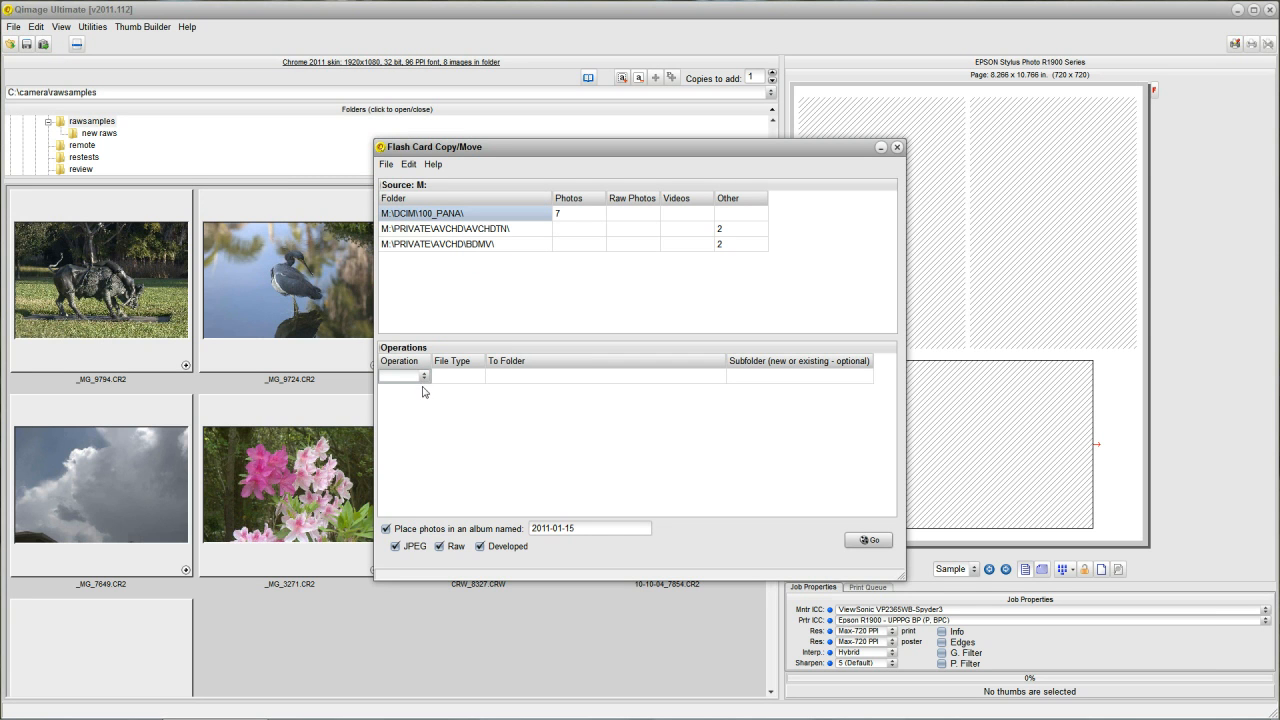
- Make the operation move the card's photos only
click(424, 376)
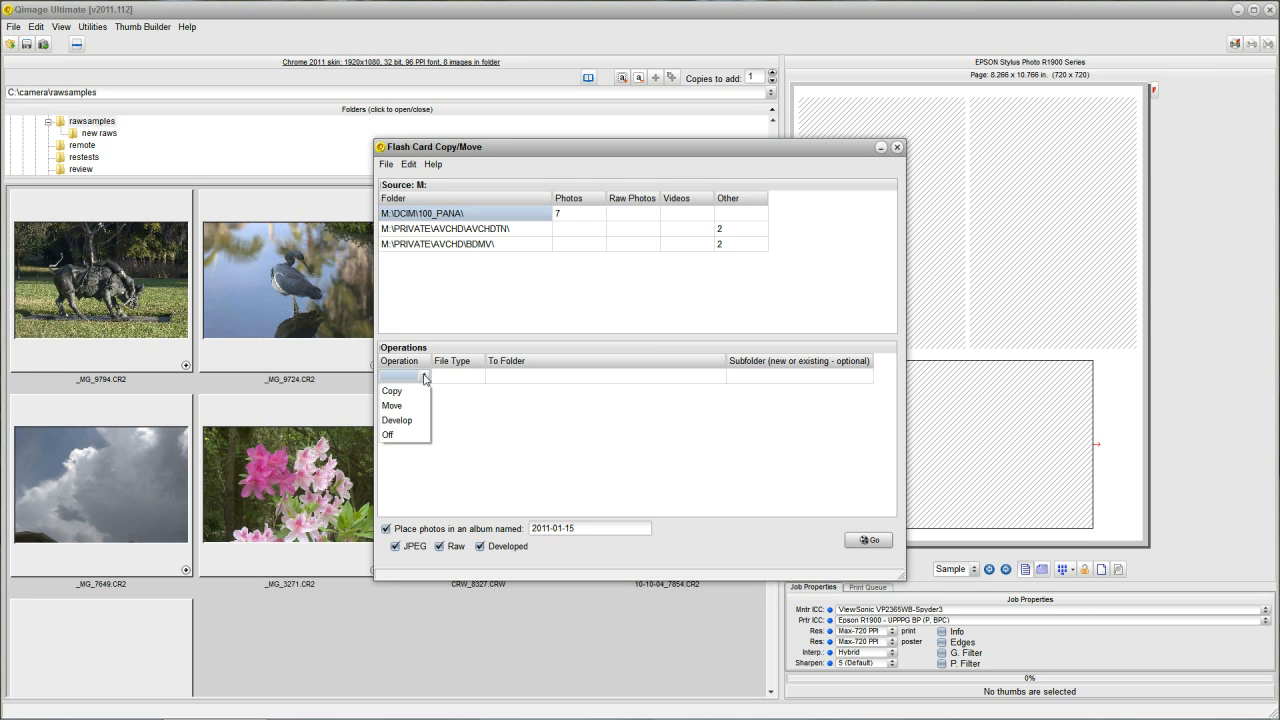
click(392, 404)
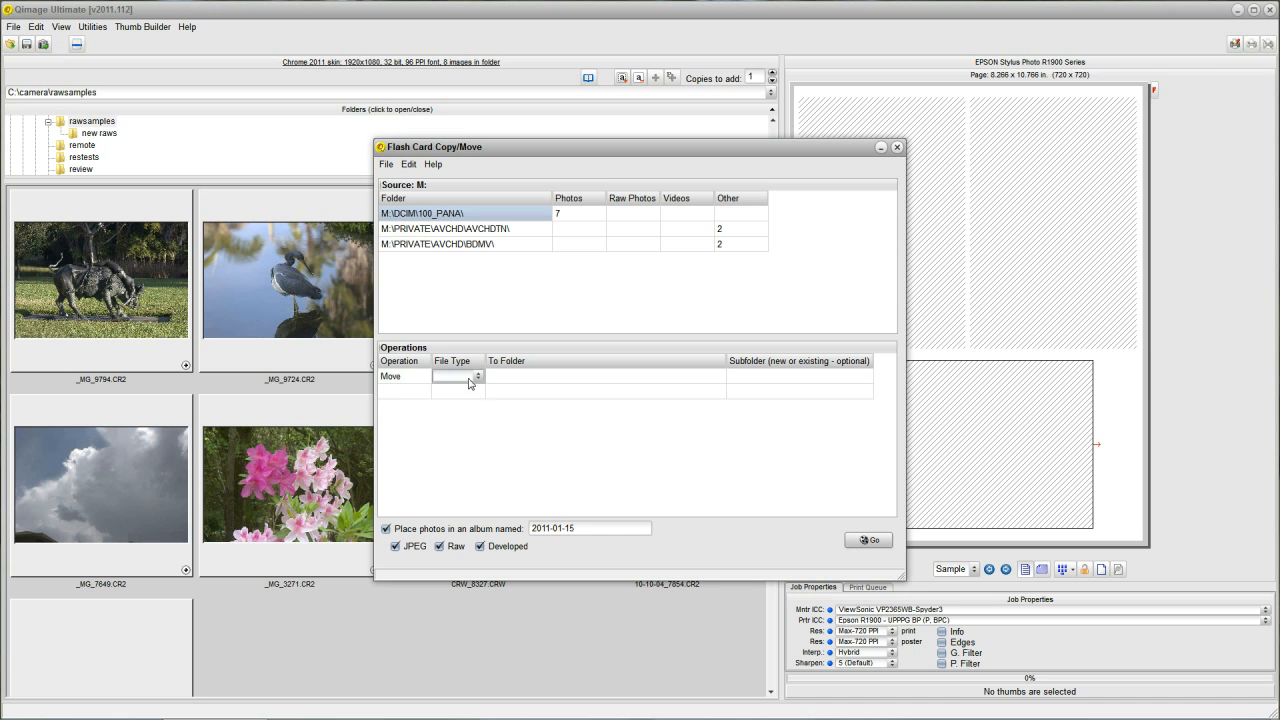
click(478, 376)
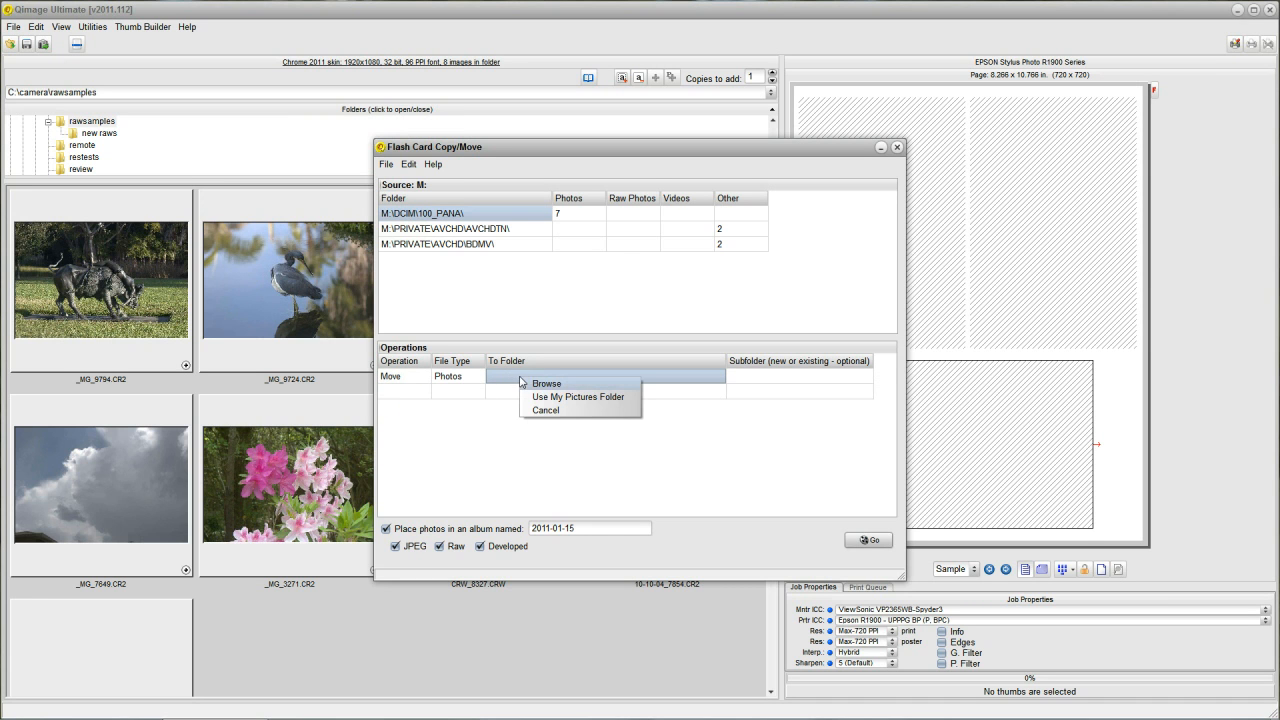
- Choose C:\Photos on drive C as the destination folder
click(548, 384)
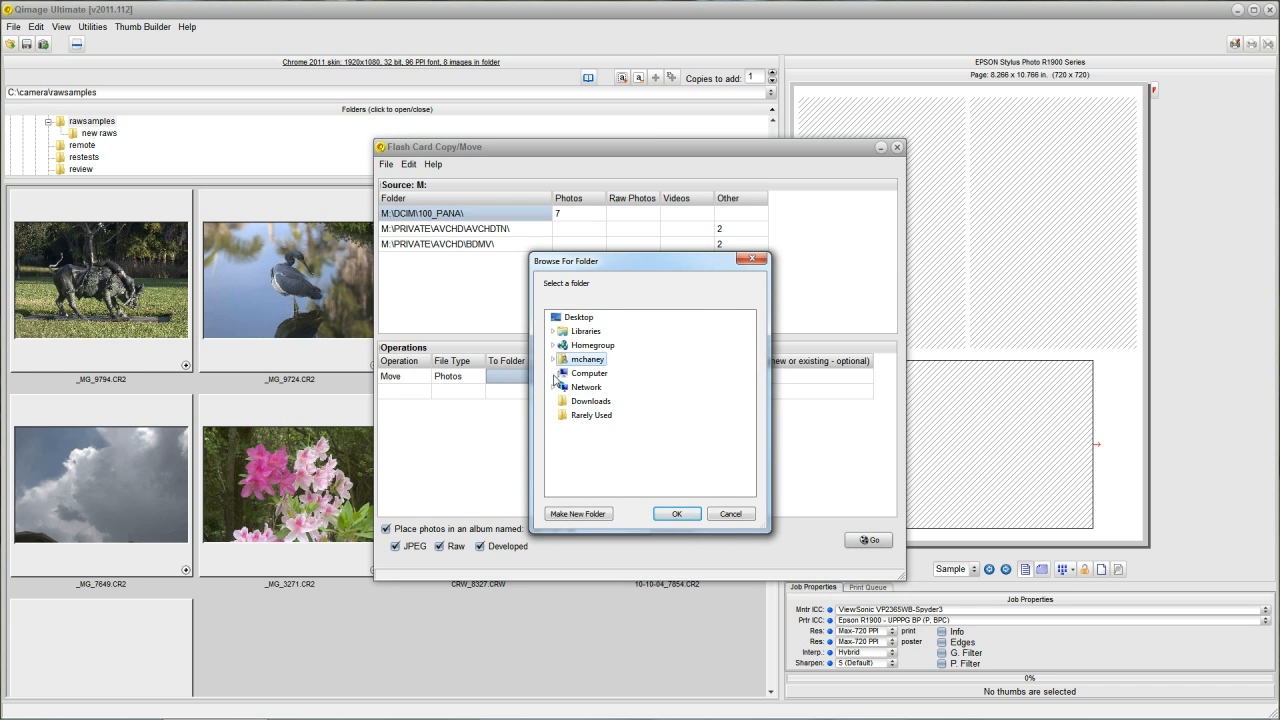
click(554, 374)
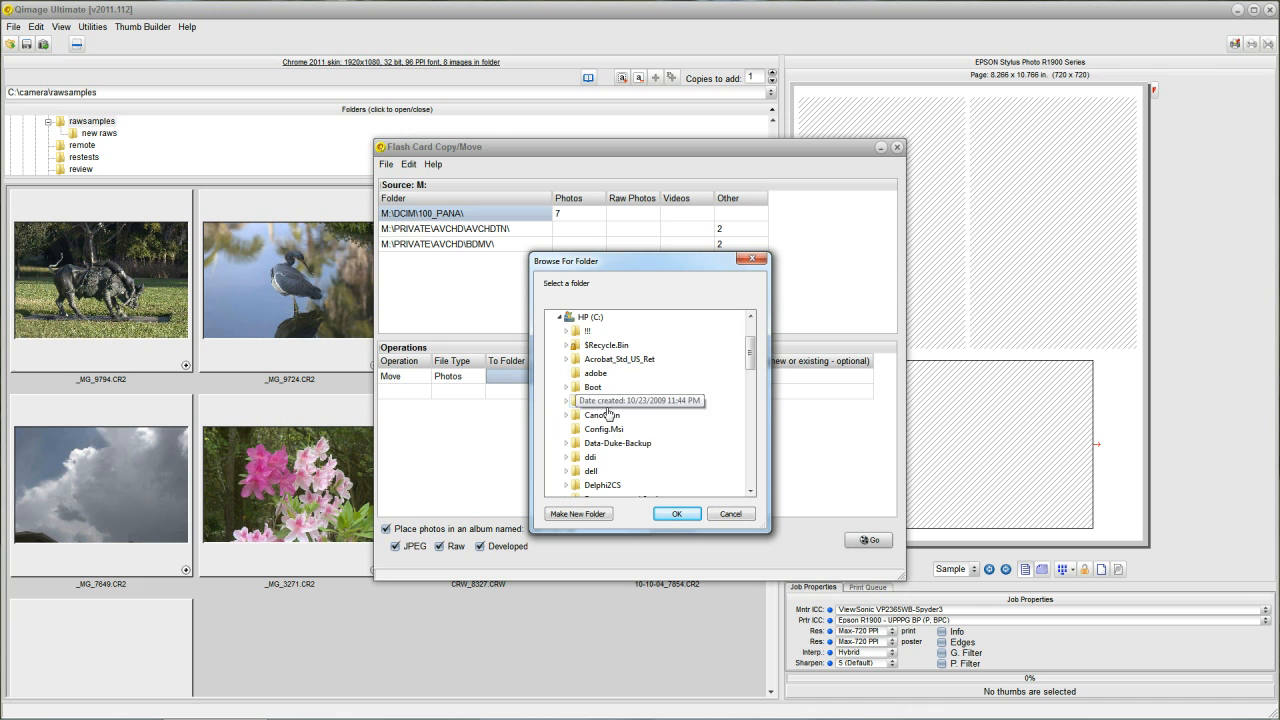
scroll(down, 3)
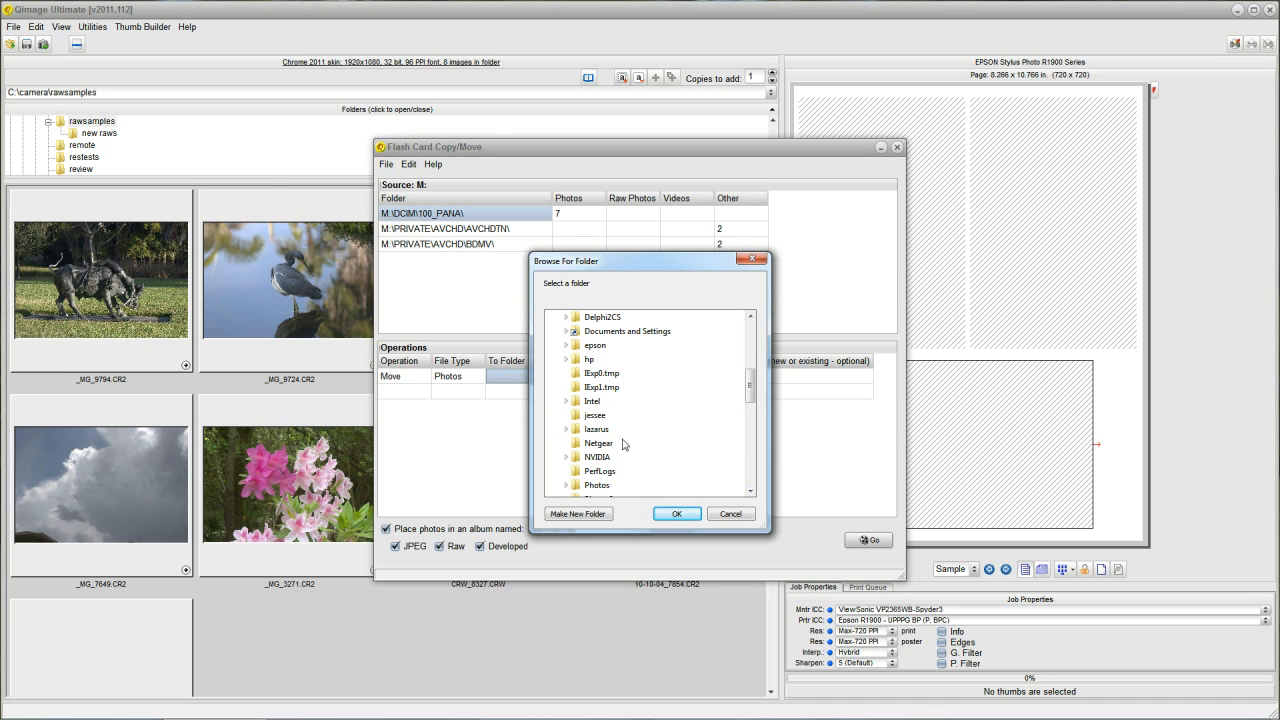
click(676, 512)
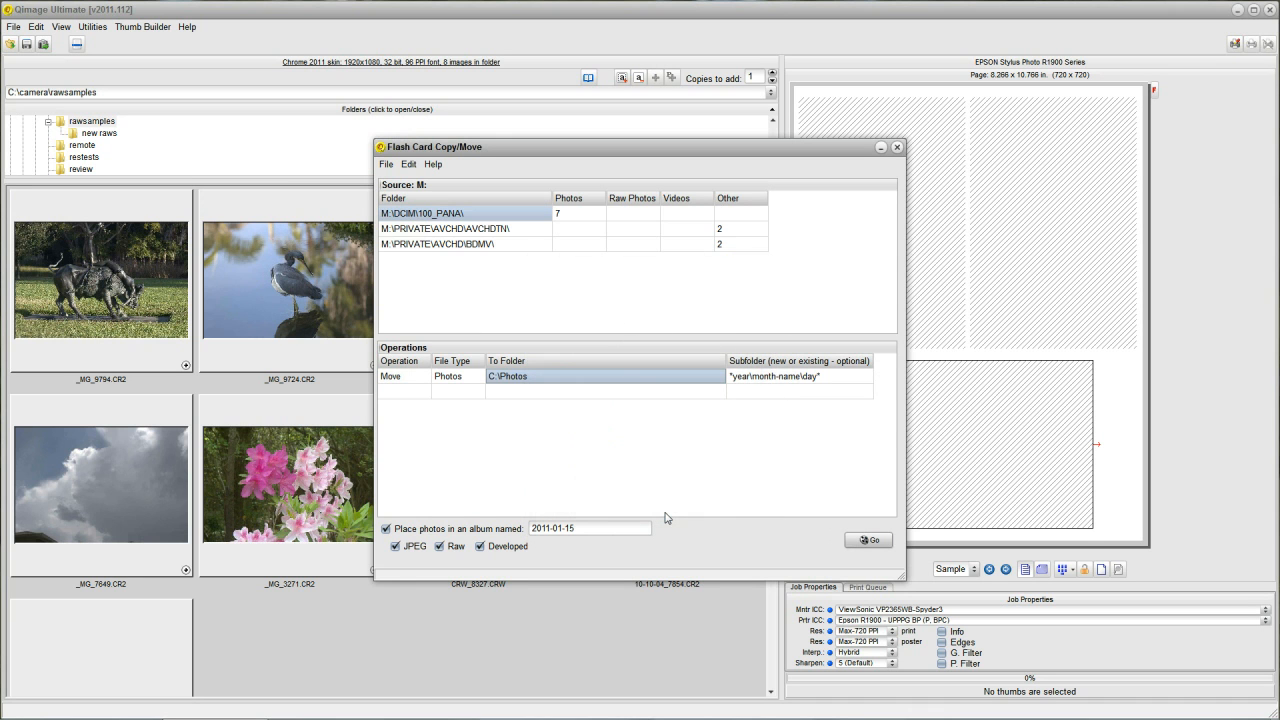
click(800, 376)
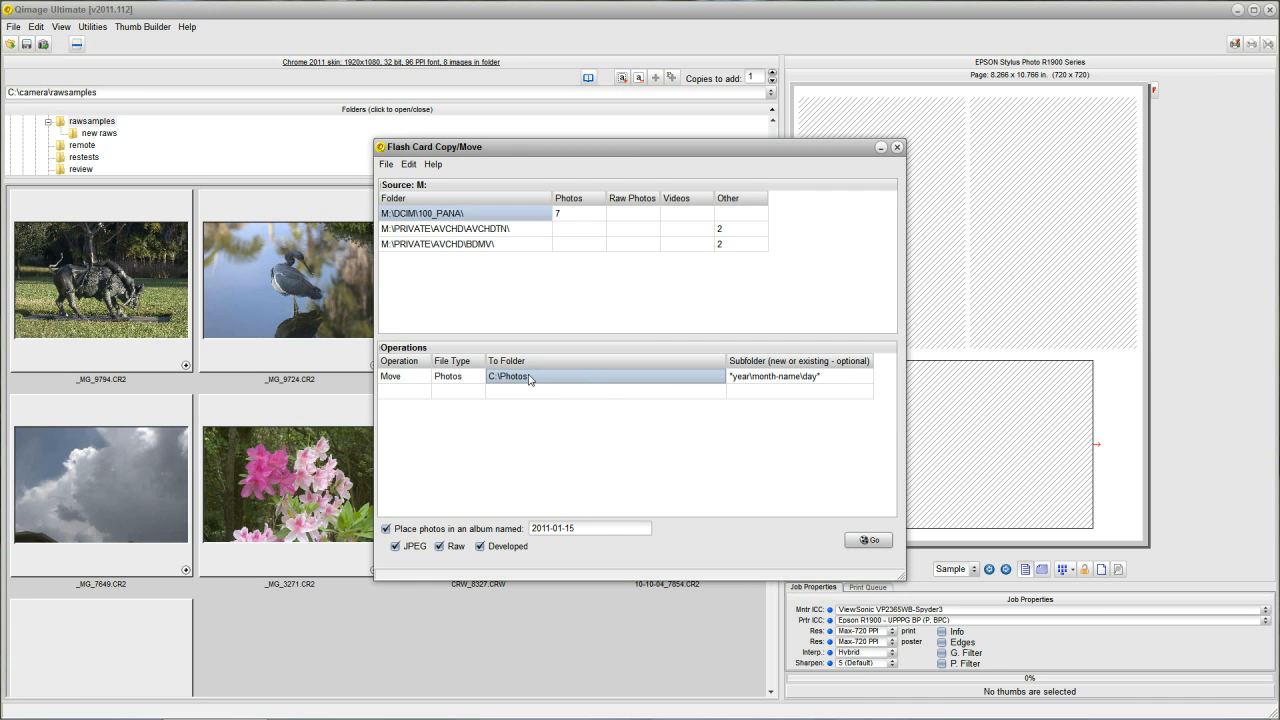
click(798, 376)
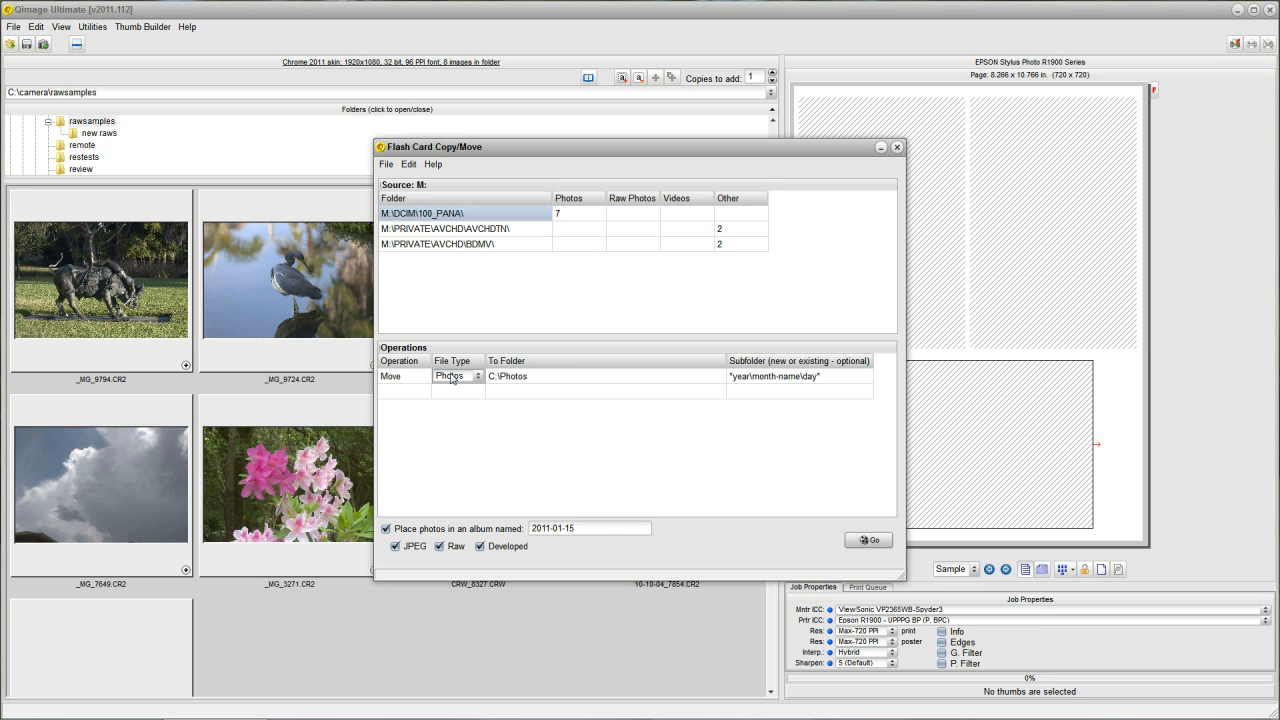
click(600, 376)
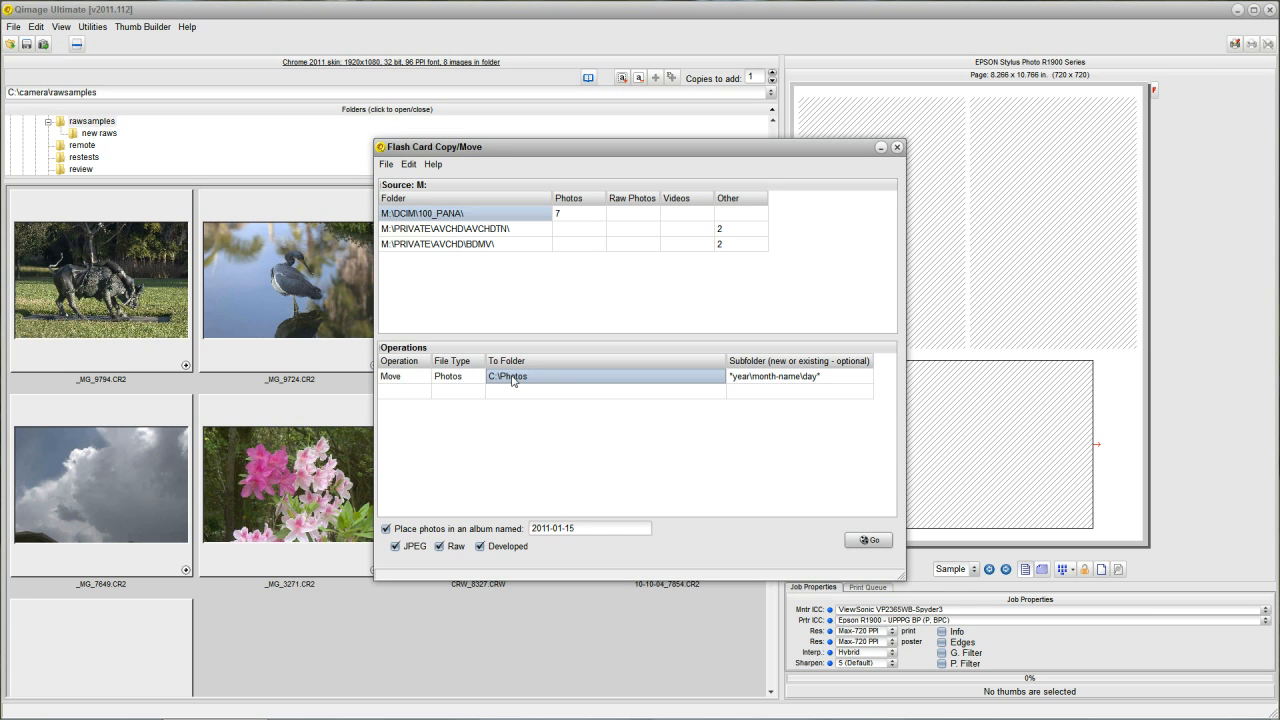
mouse_move(676, 384)
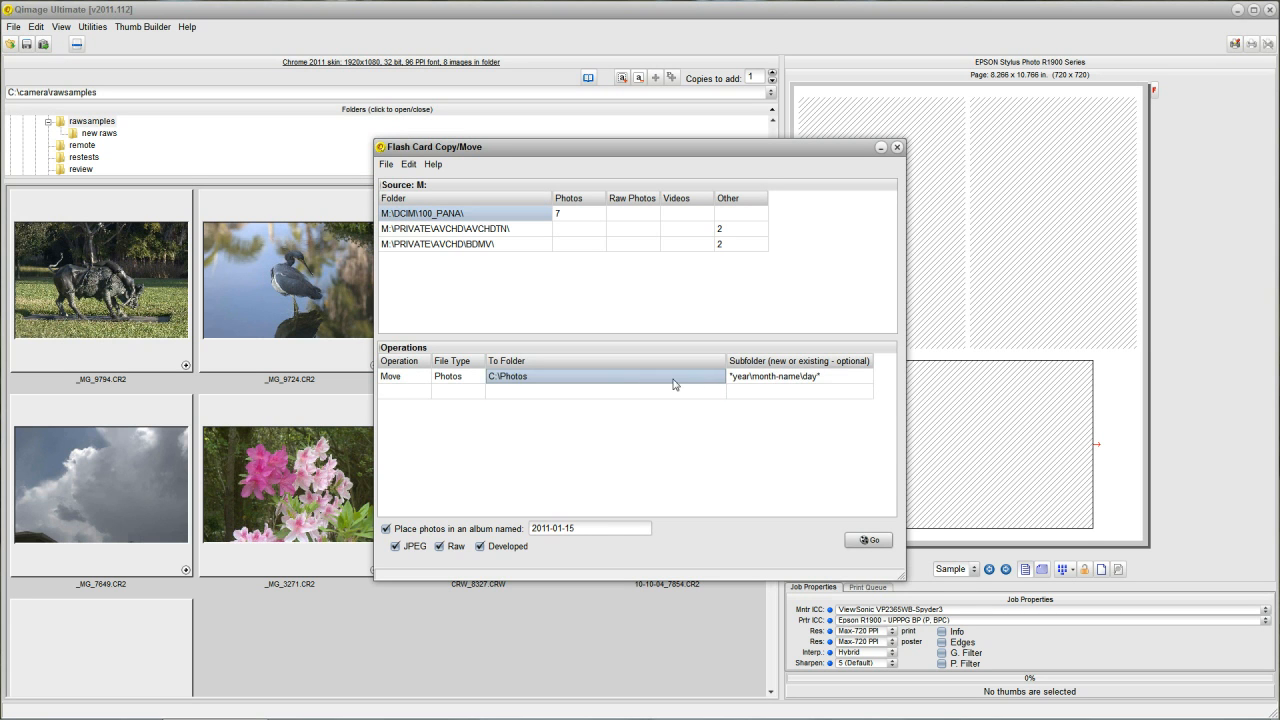
mouse_move(532, 386)
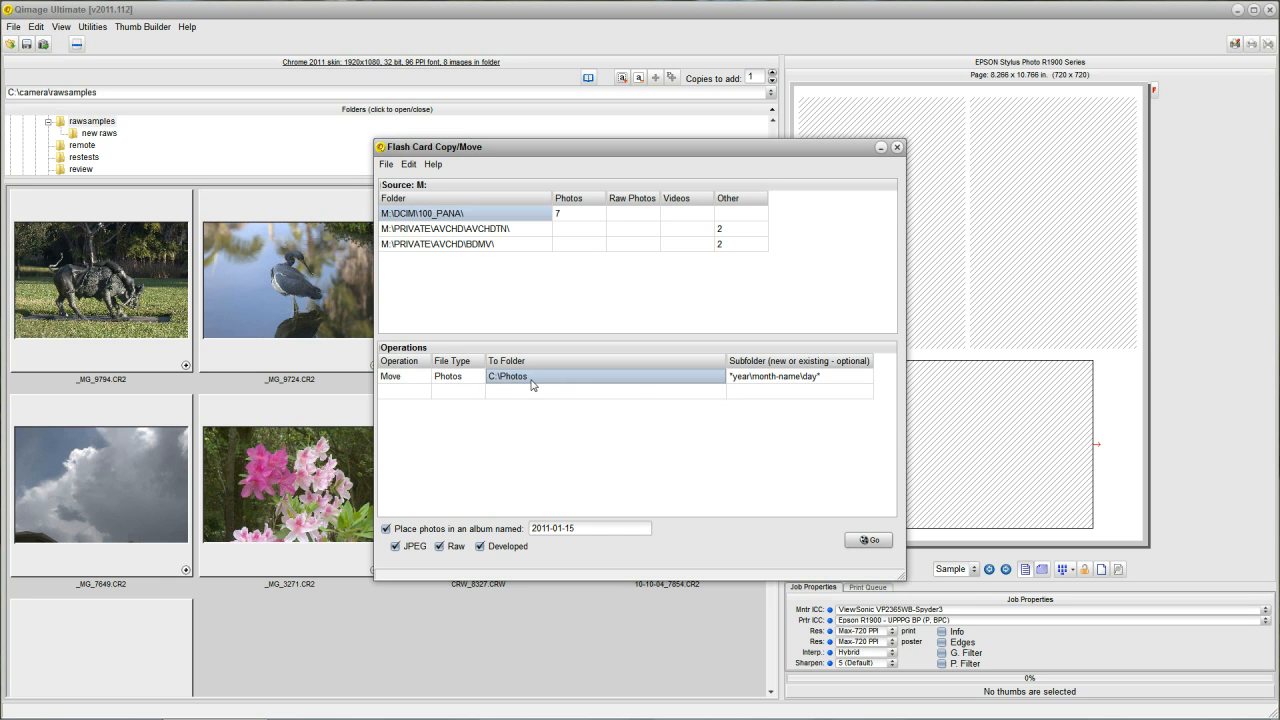
click(800, 376)
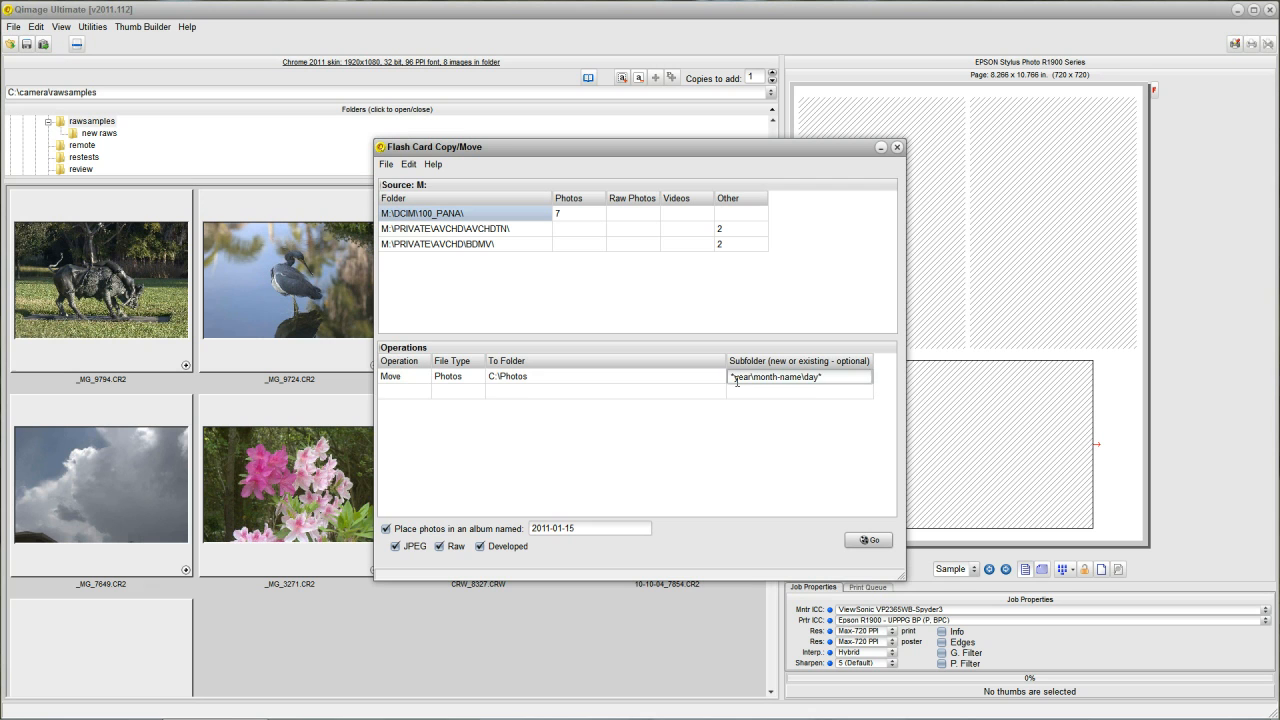
click(402, 376)
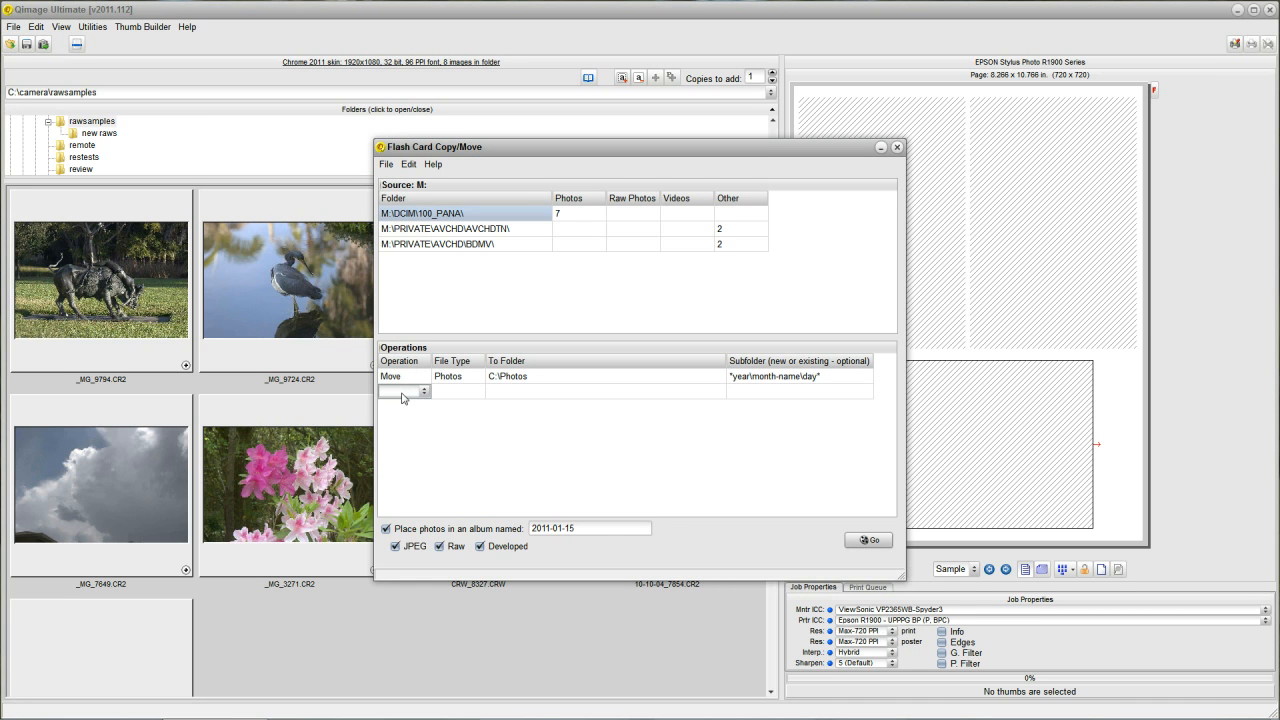
- Start a second rule that moves the card's videos
click(404, 390)
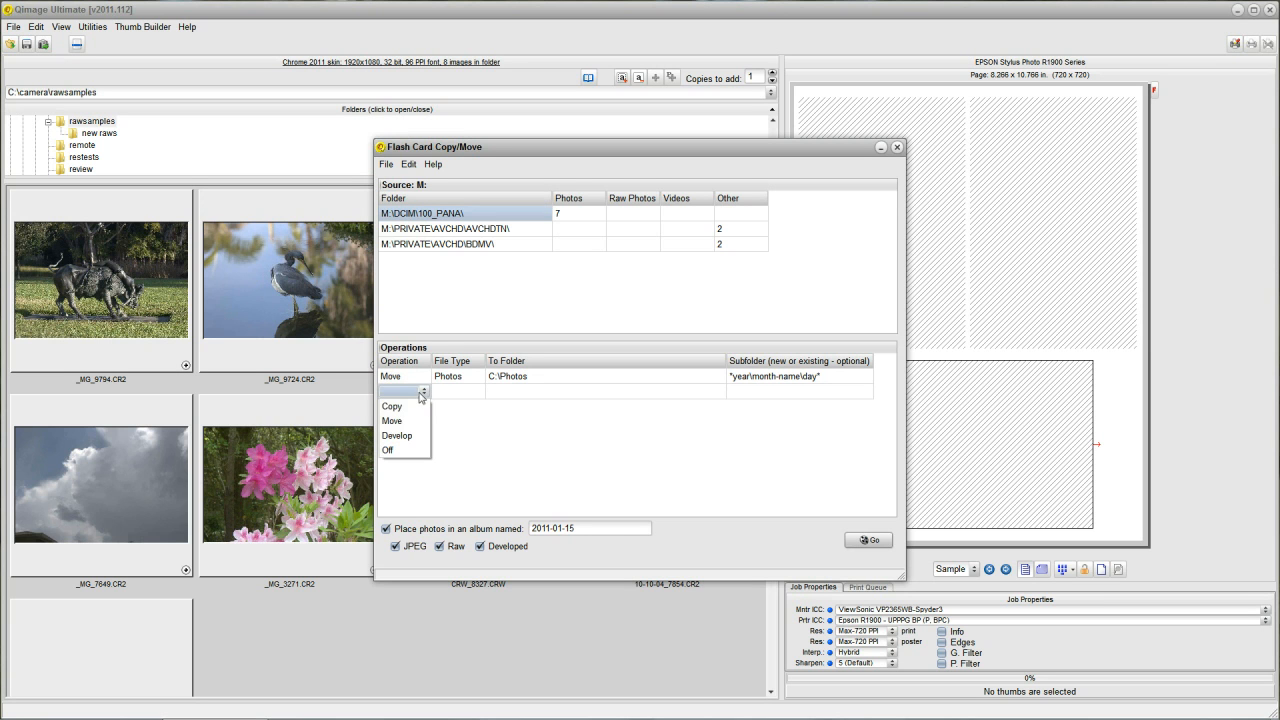
click(392, 420)
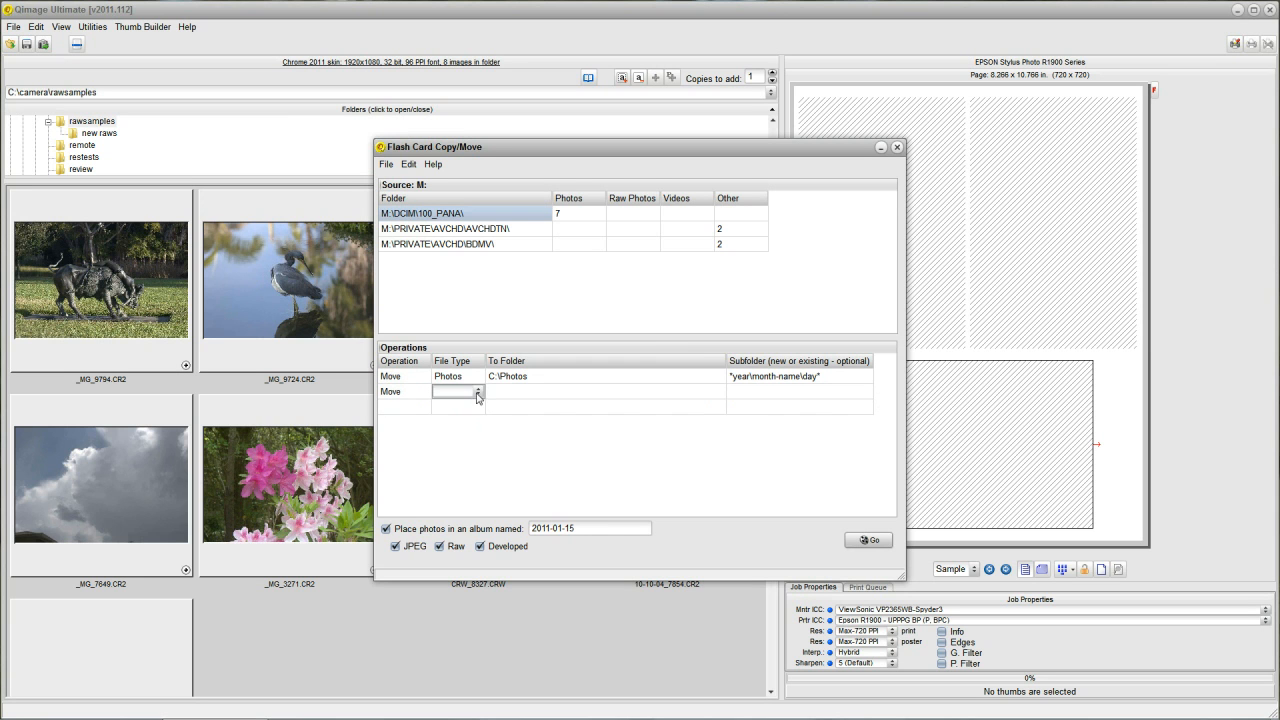
click(478, 390)
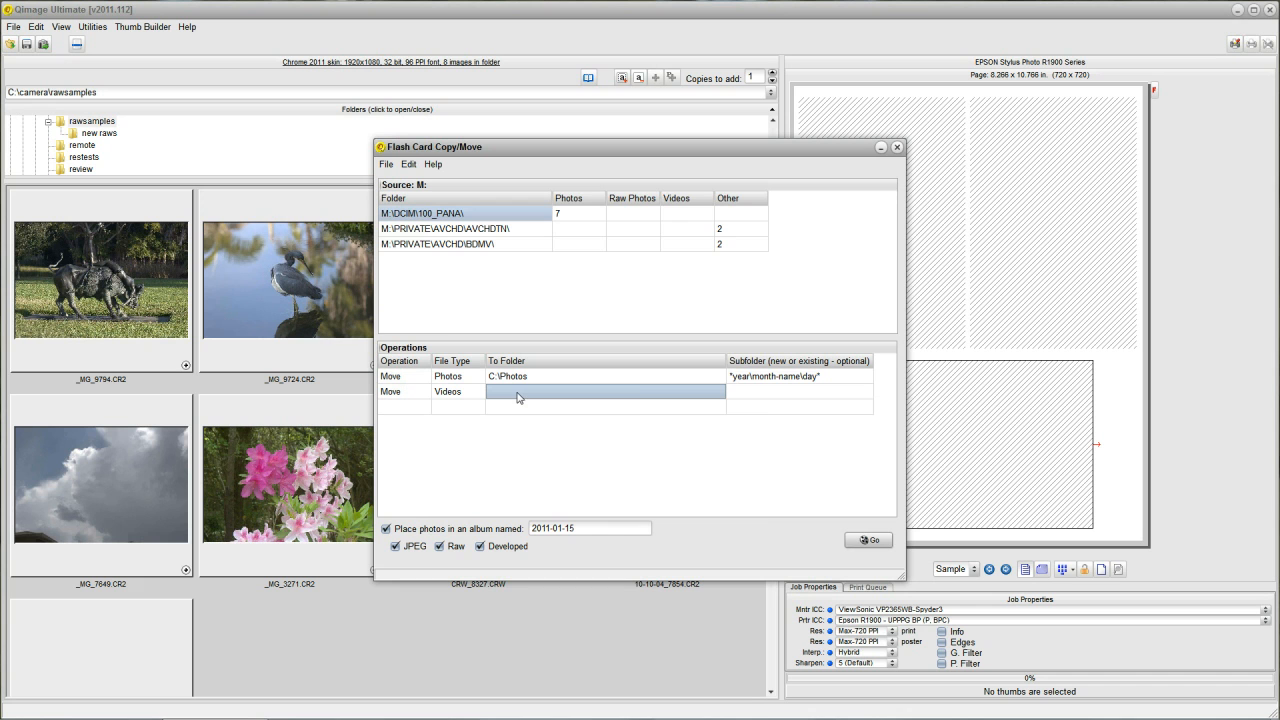
- Send the videos to the Video folder on the My Passport drive, F:\Video
click(604, 390)
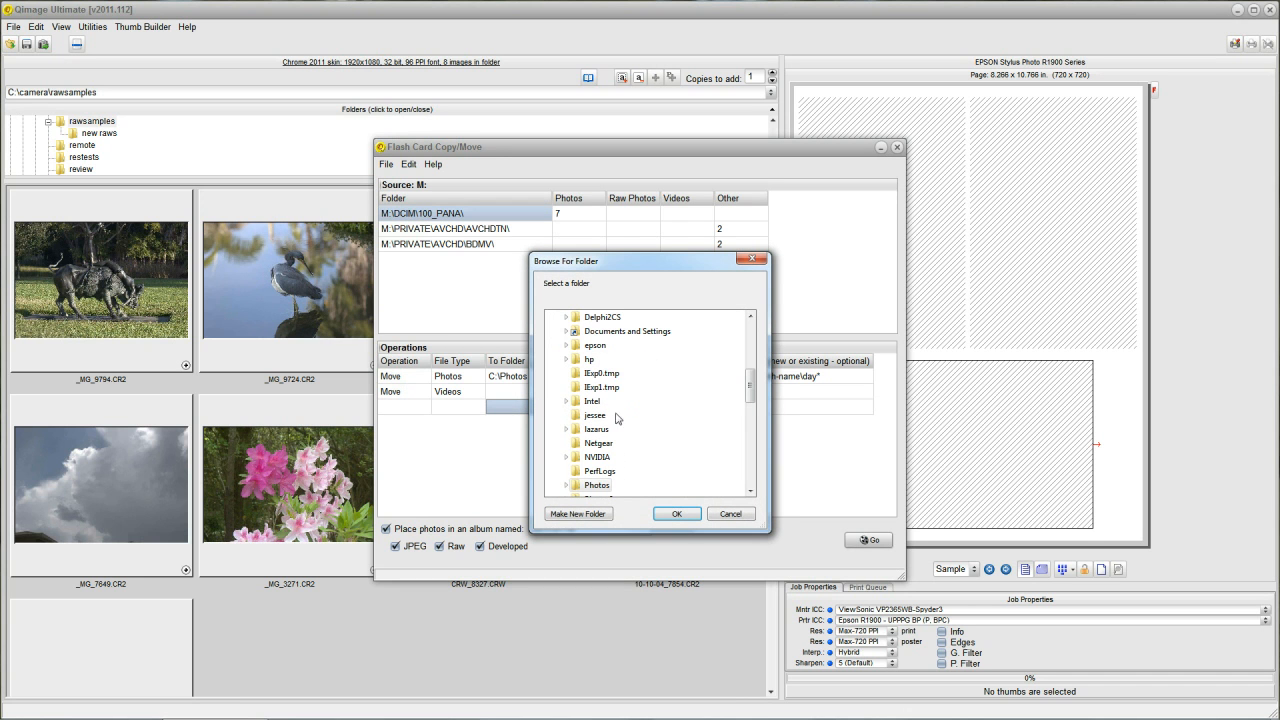
scroll(down, 3)
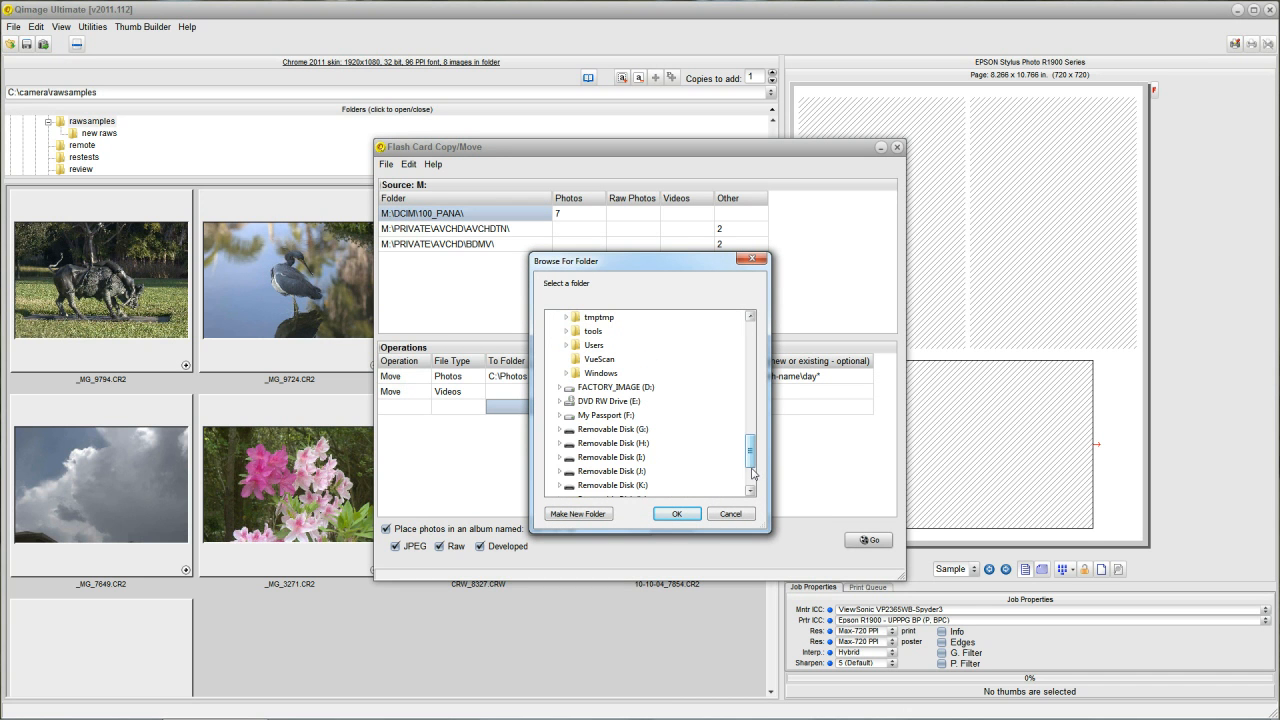
click(560, 414)
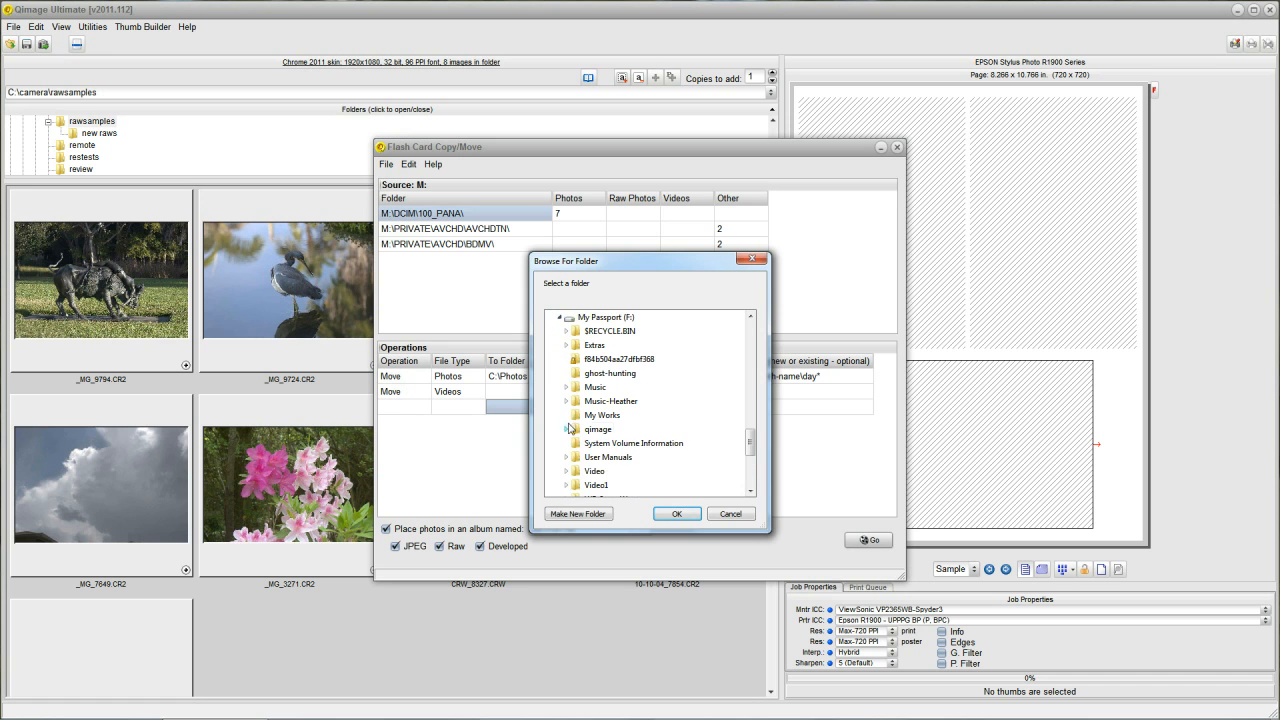
click(676, 512)
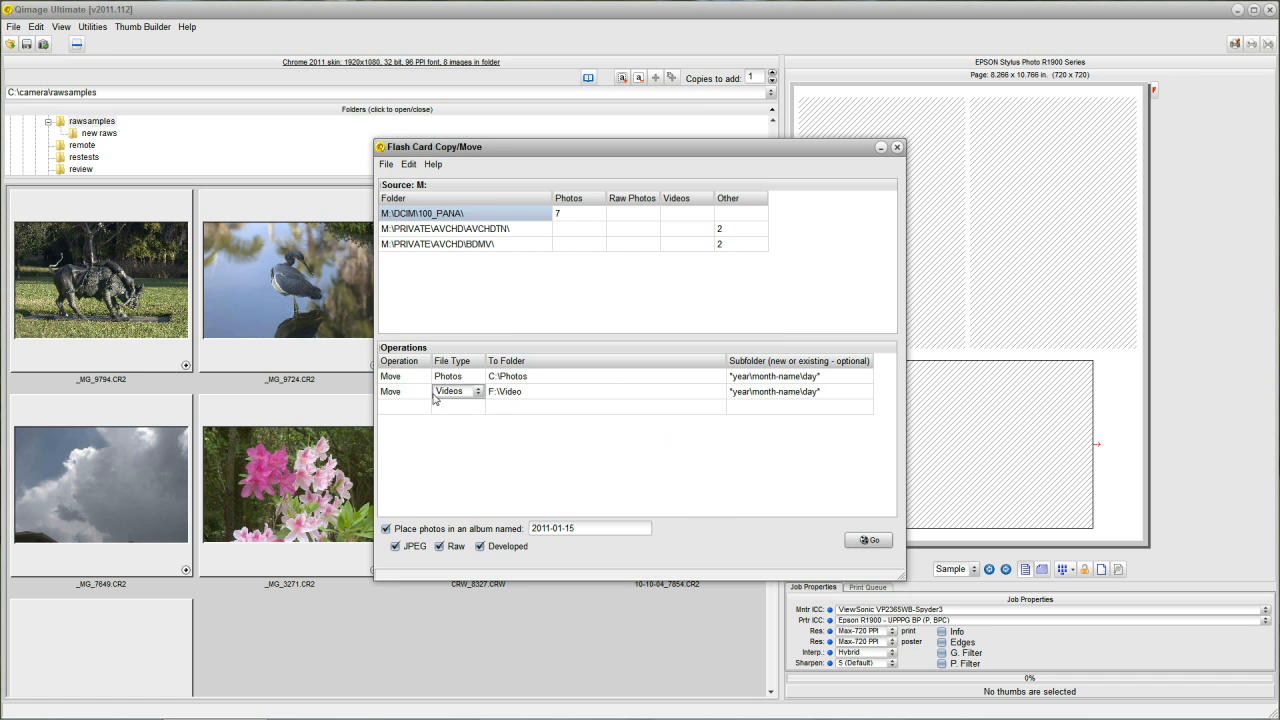
click(604, 390)
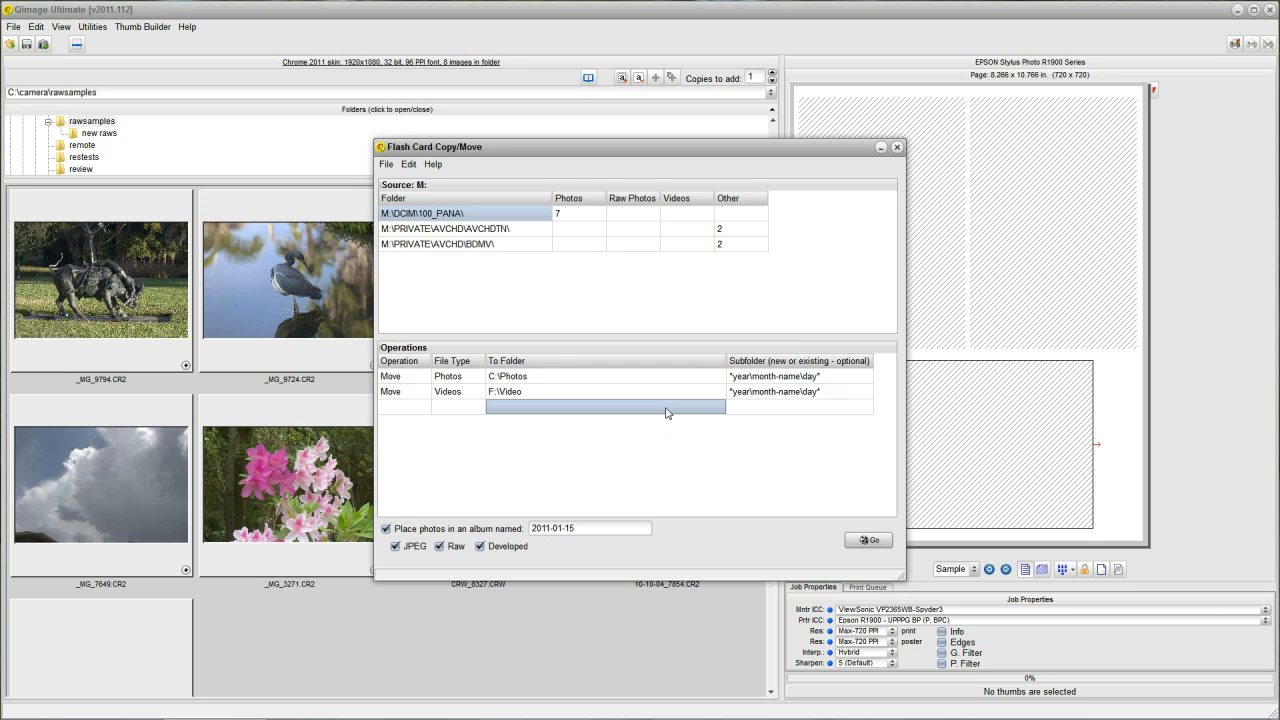
click(798, 390)
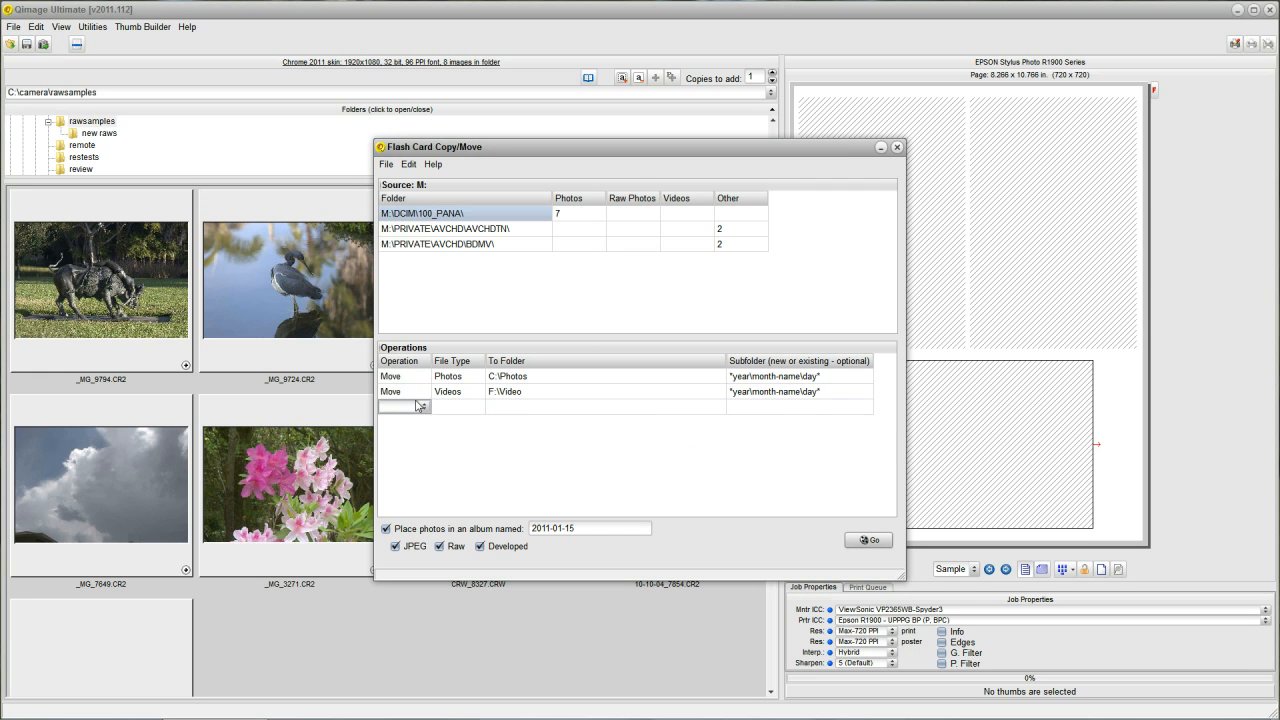
mouse_move(404, 436)
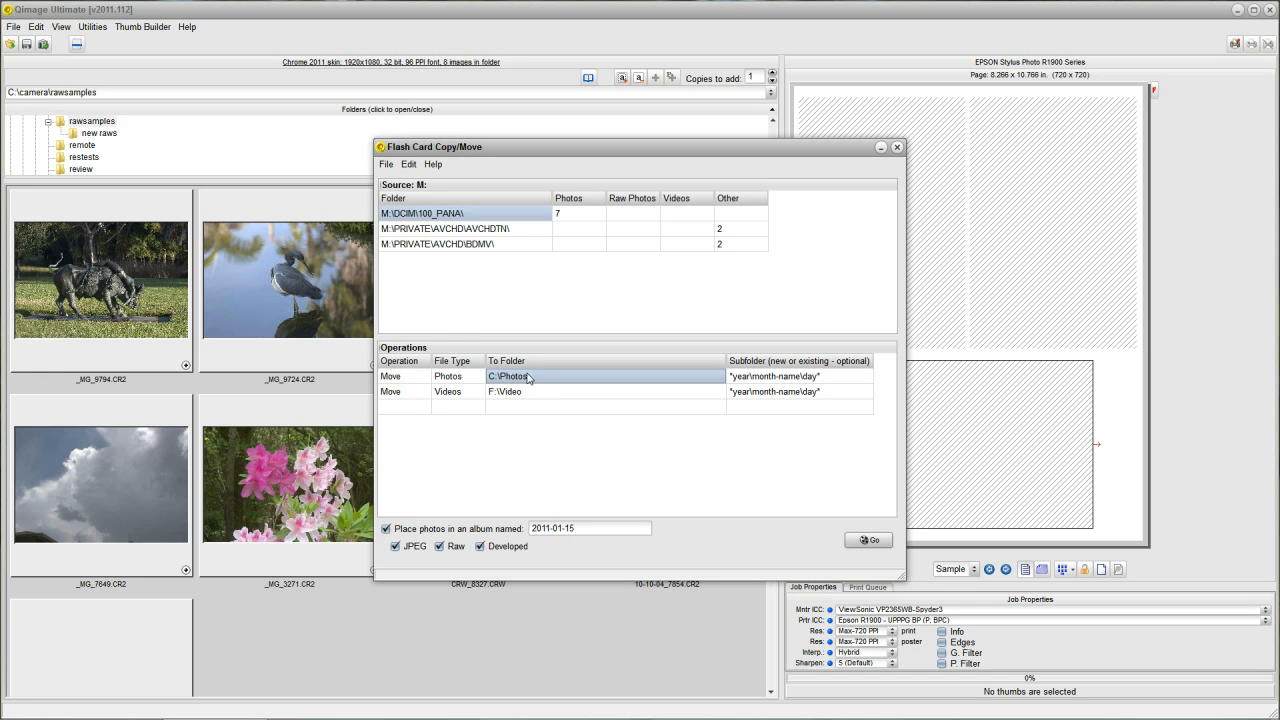
click(800, 376)
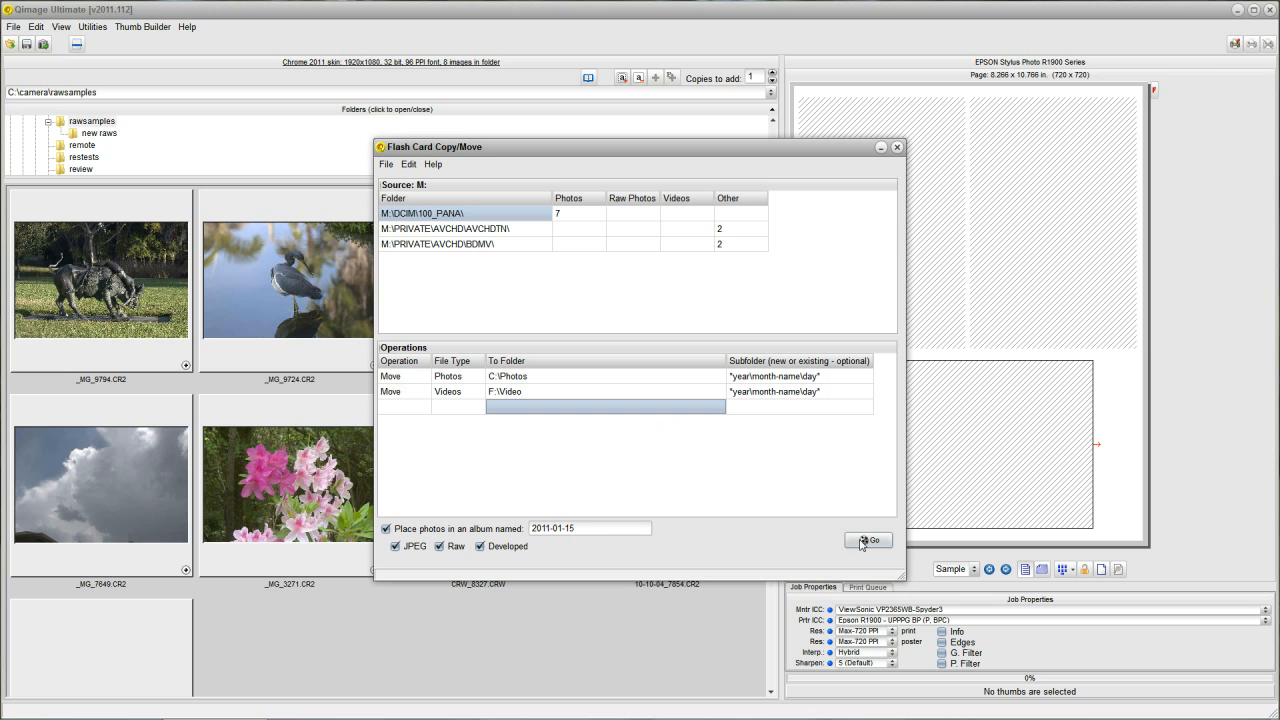
- Run the transfer with Go and dismiss the summary of 7 photos moved to the 2011-01-15 folder
click(870, 540)
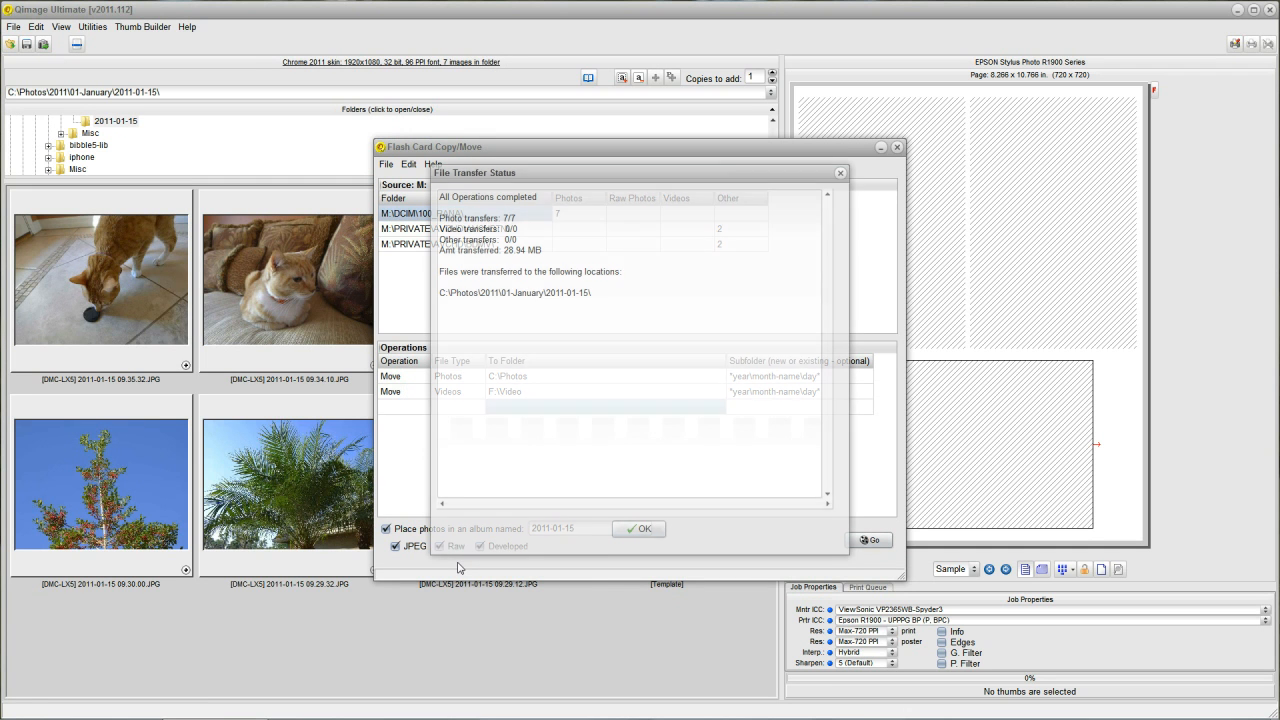
click(638, 528)
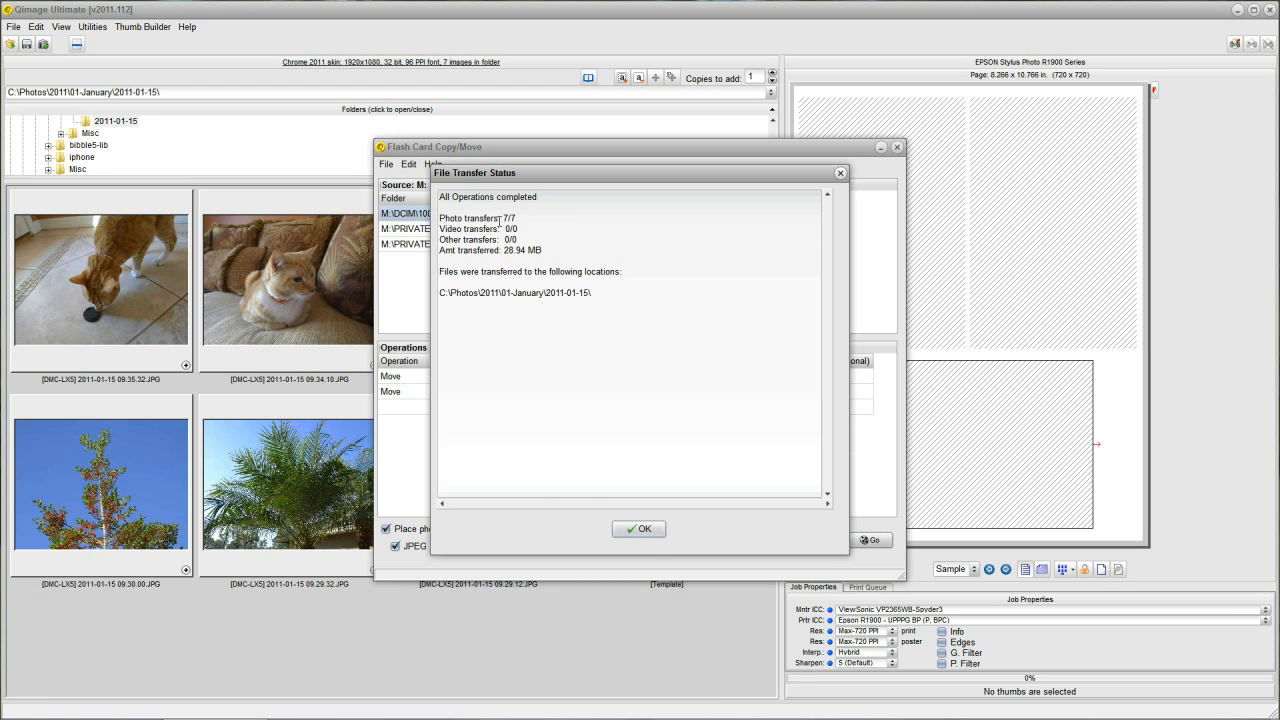
click(638, 528)
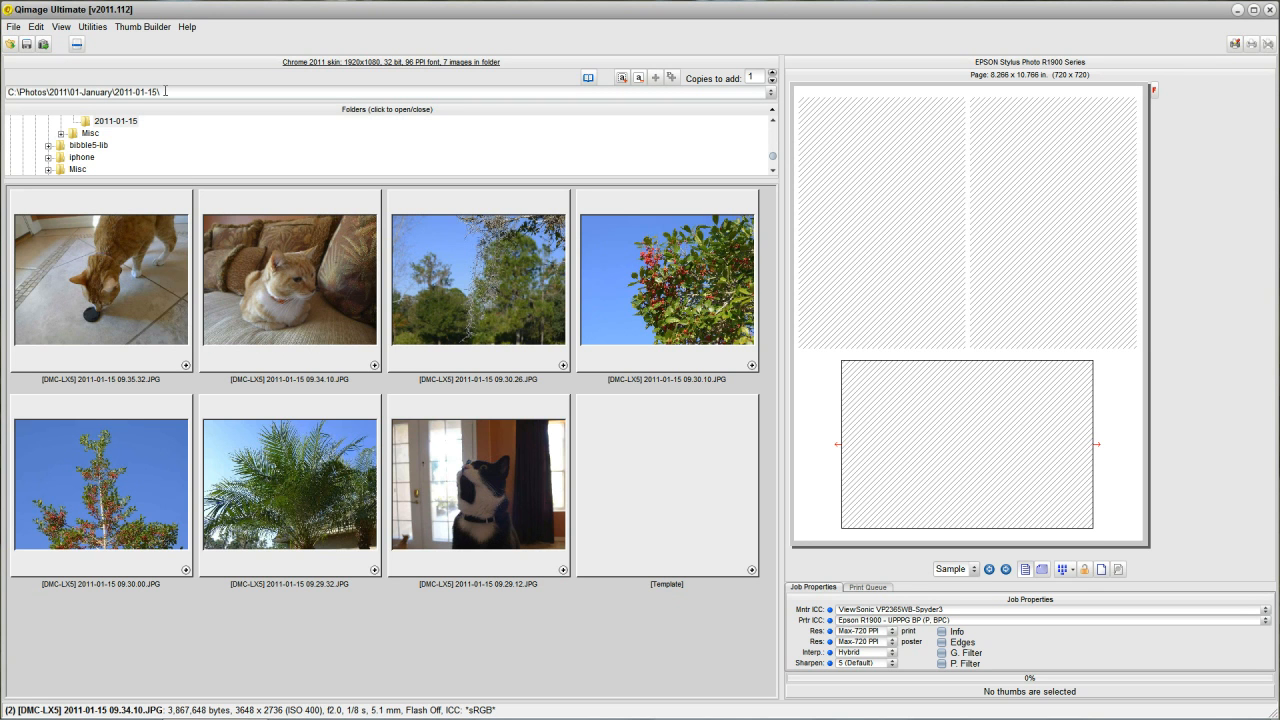
- Select the whole current folder path to browse to the dated Photos folder
triple_click(84, 92)
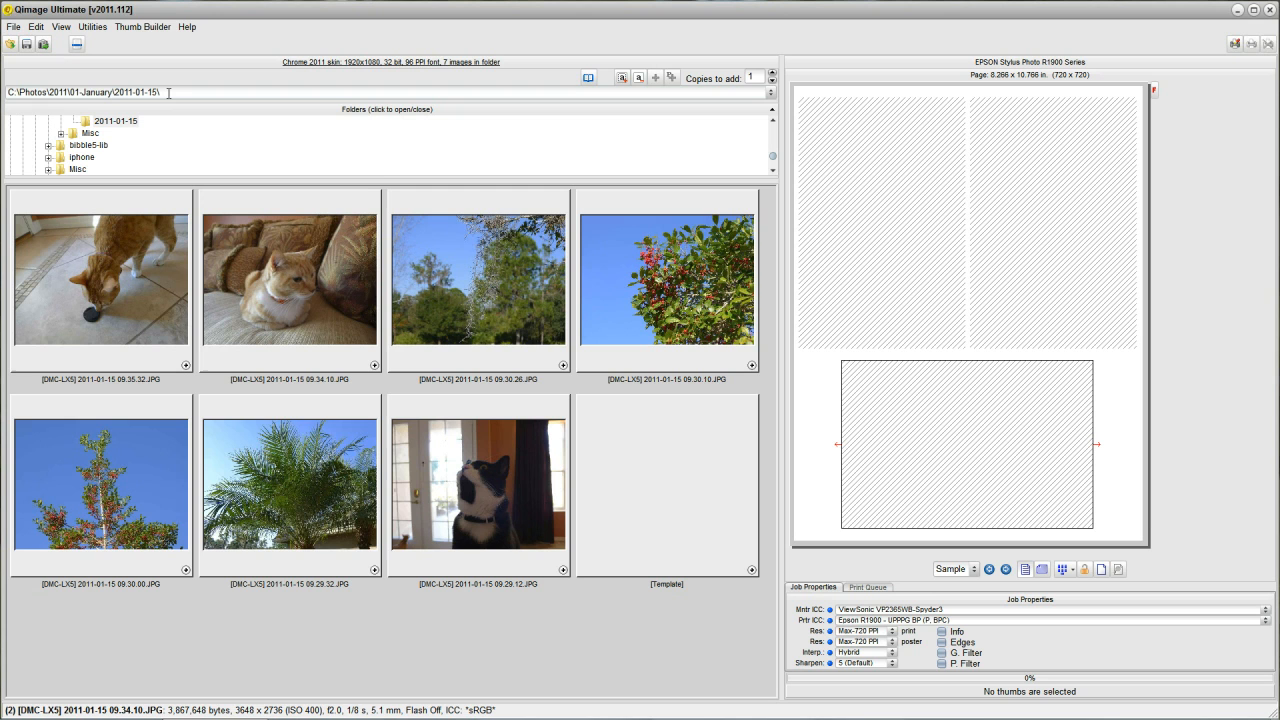
mouse_move(252, 384)
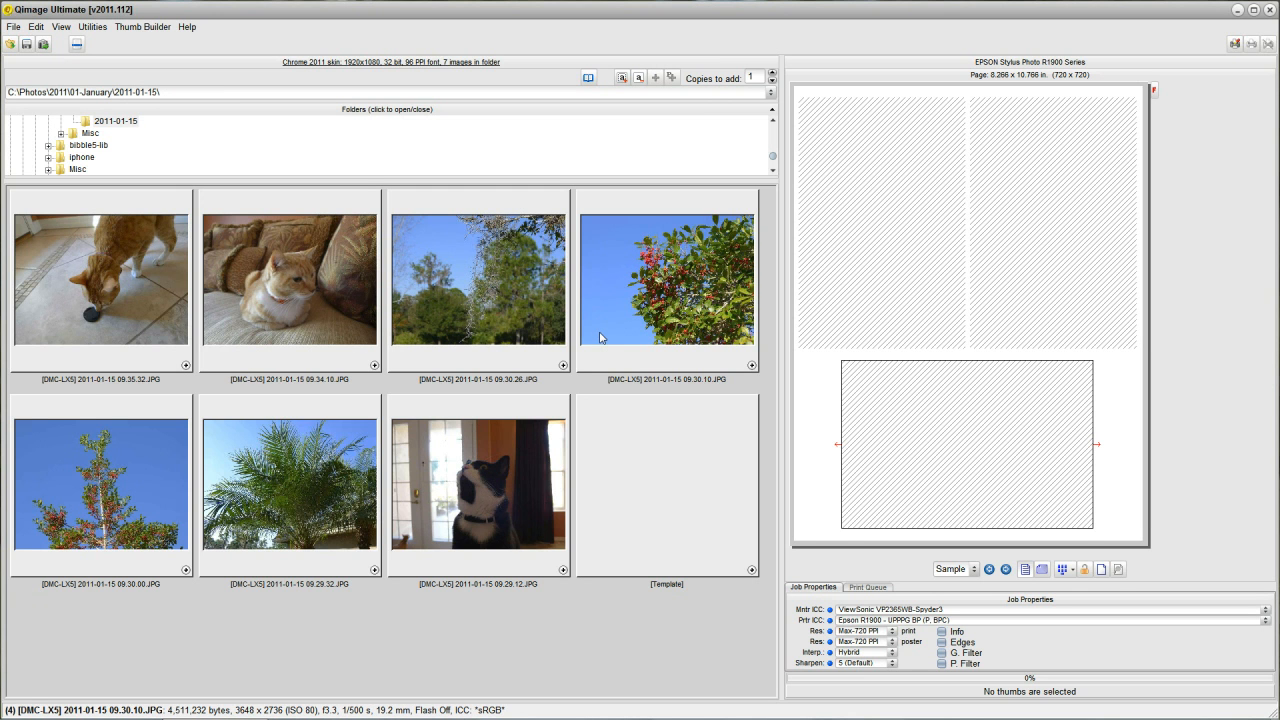
mouse_move(896, 240)
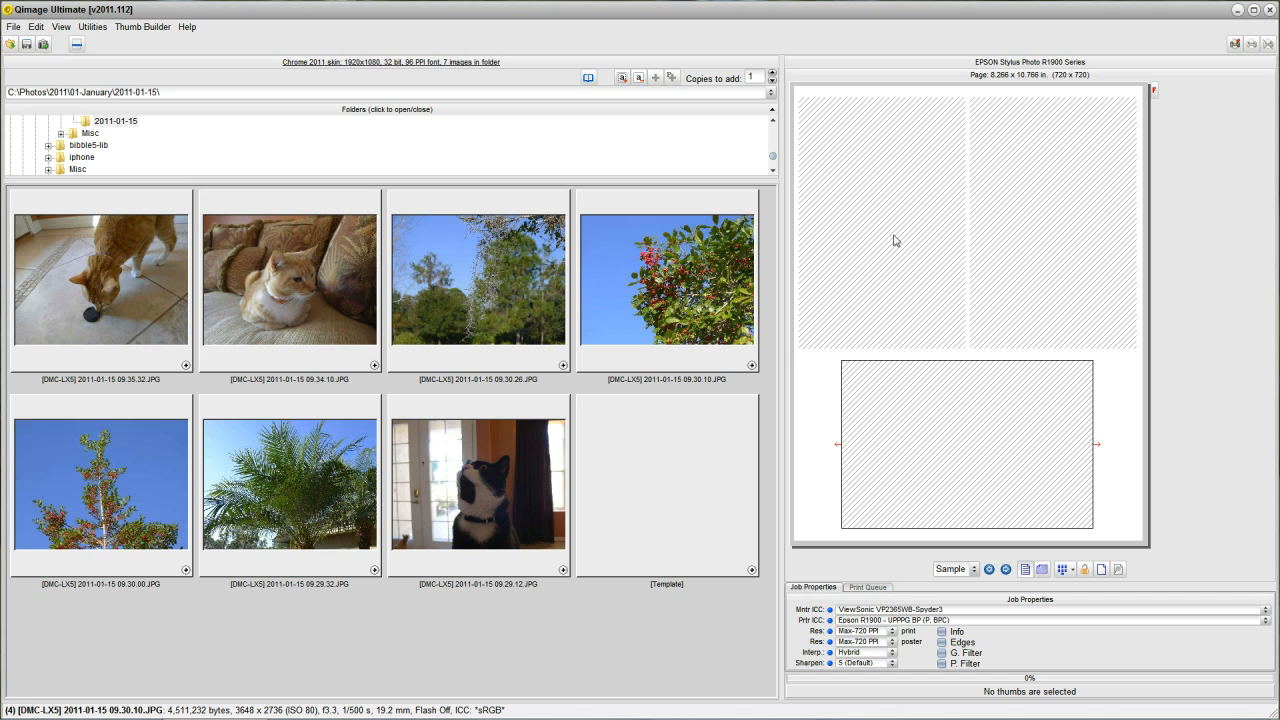
mouse_move(924, 204)
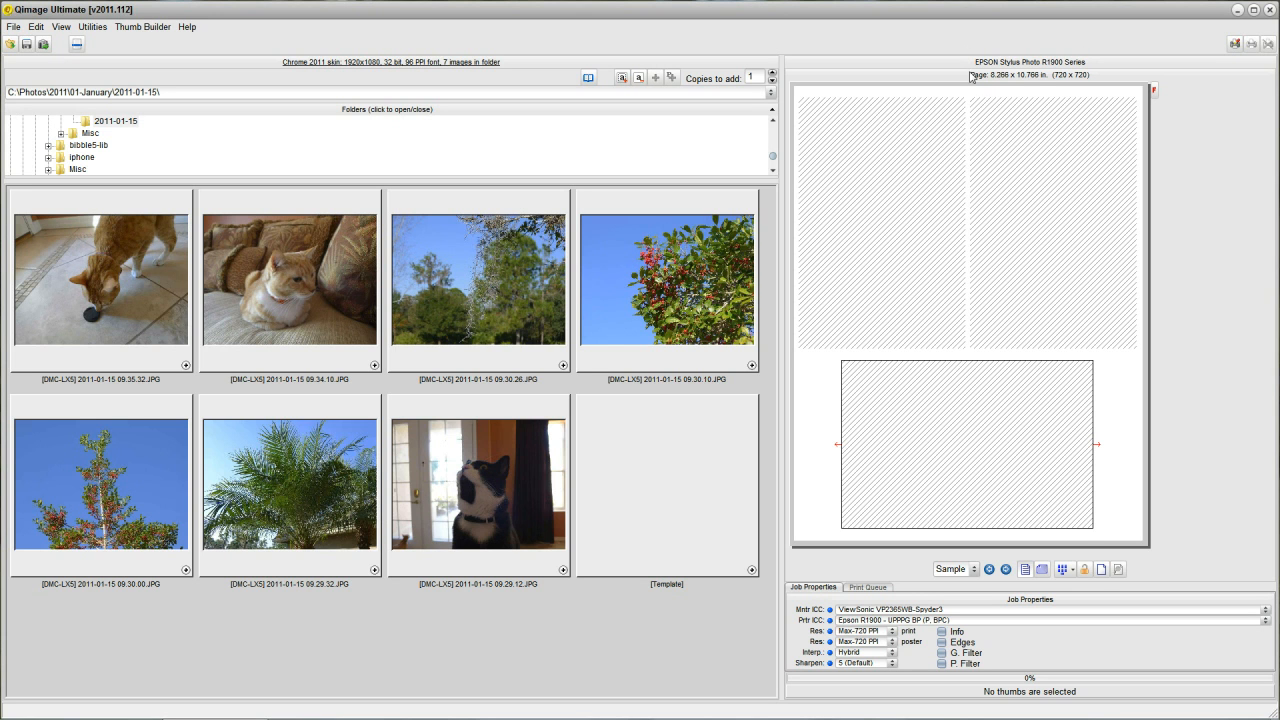
mouse_move(1040, 88)
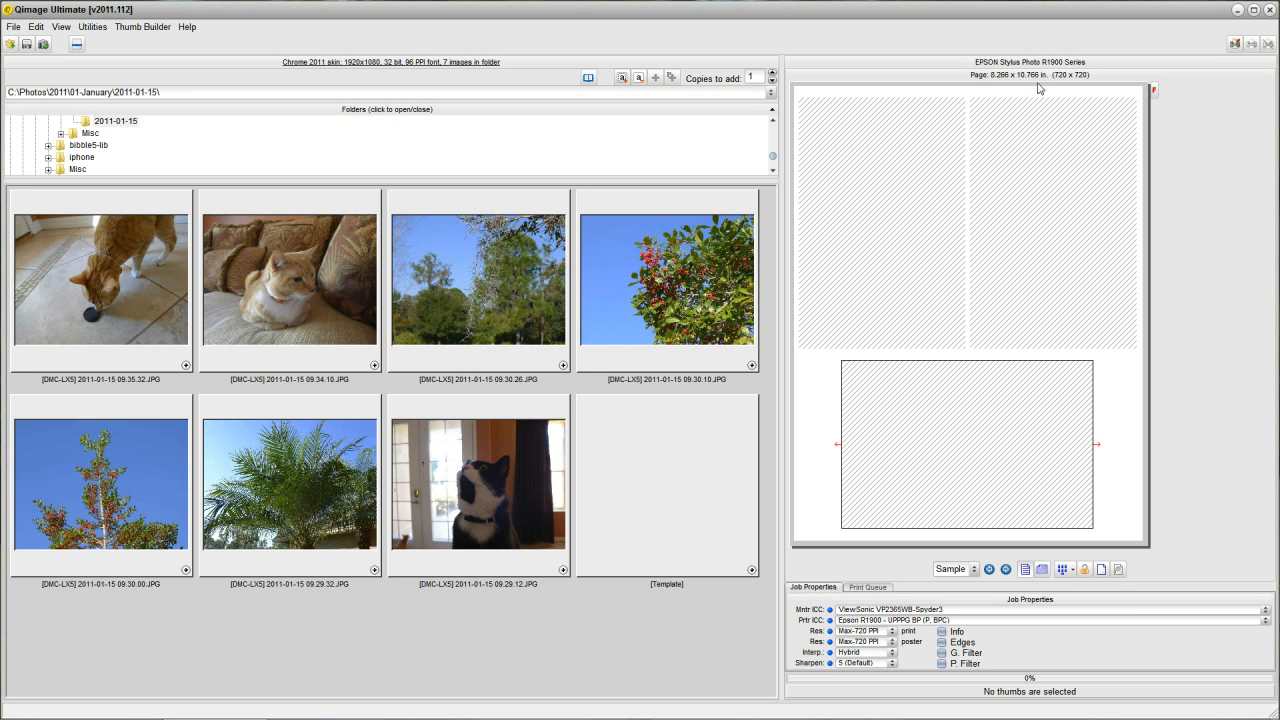
mouse_move(984, 276)
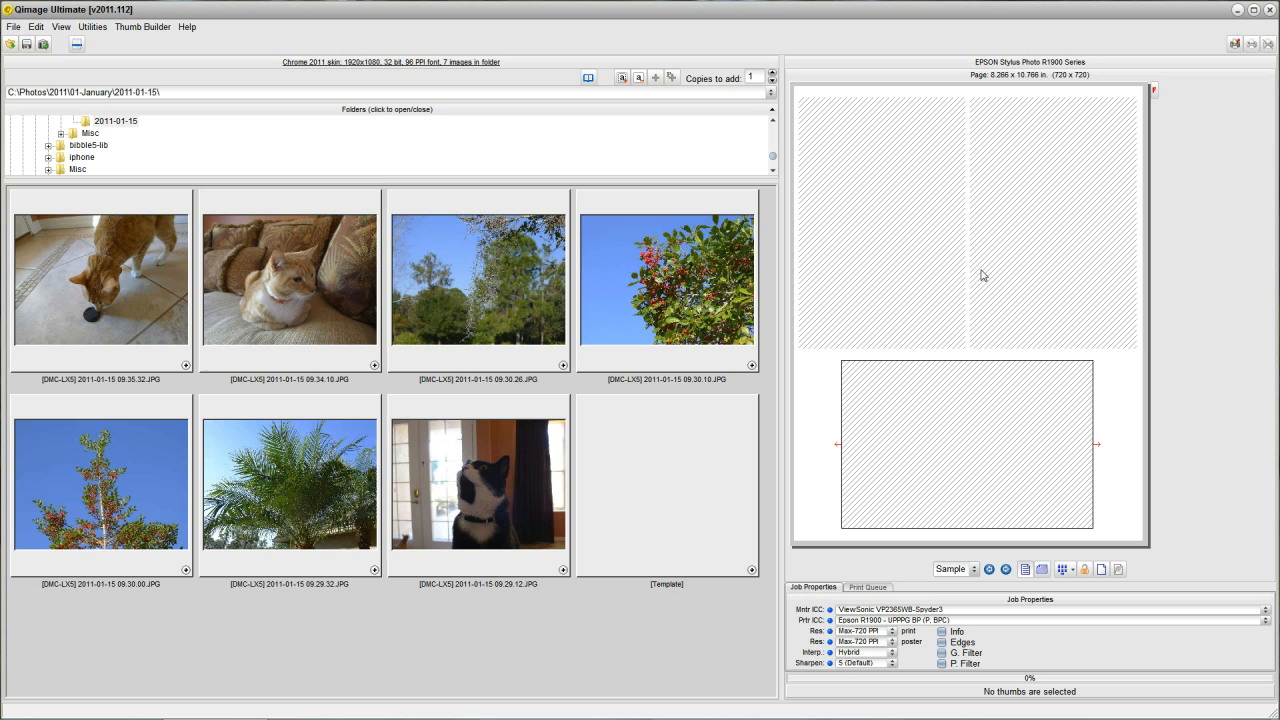
mouse_move(998, 76)
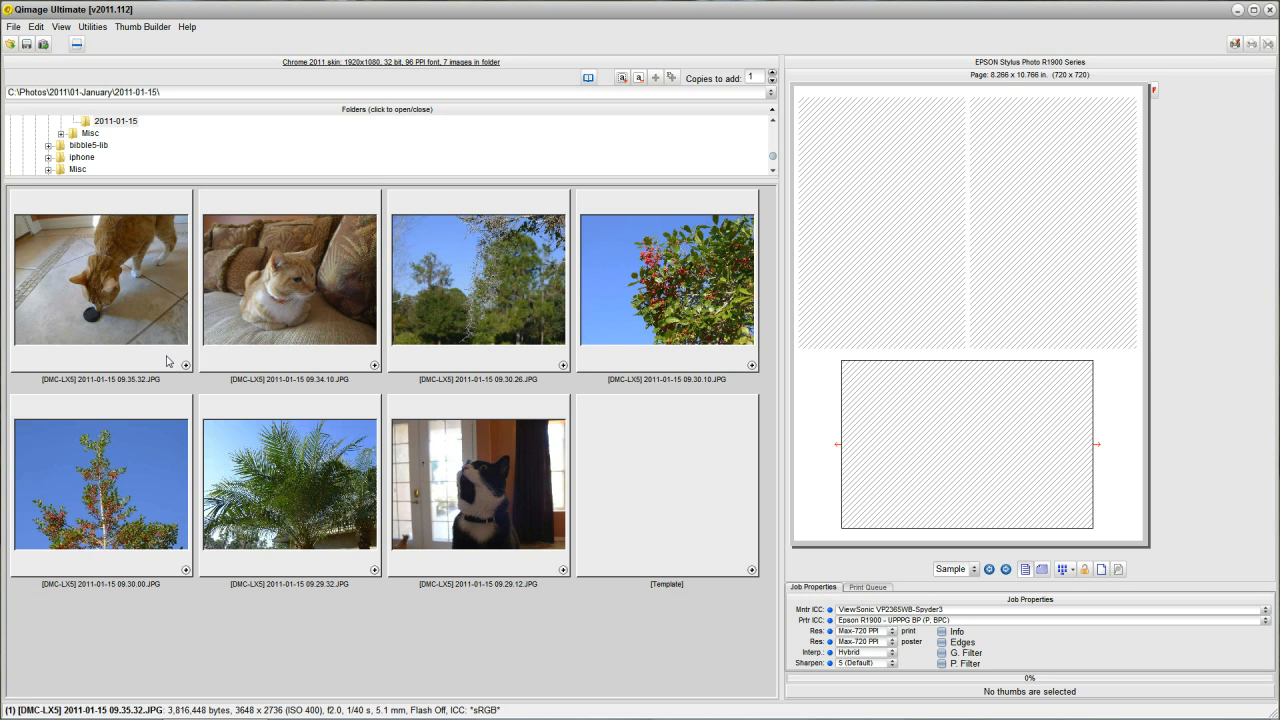
mouse_move(118, 264)
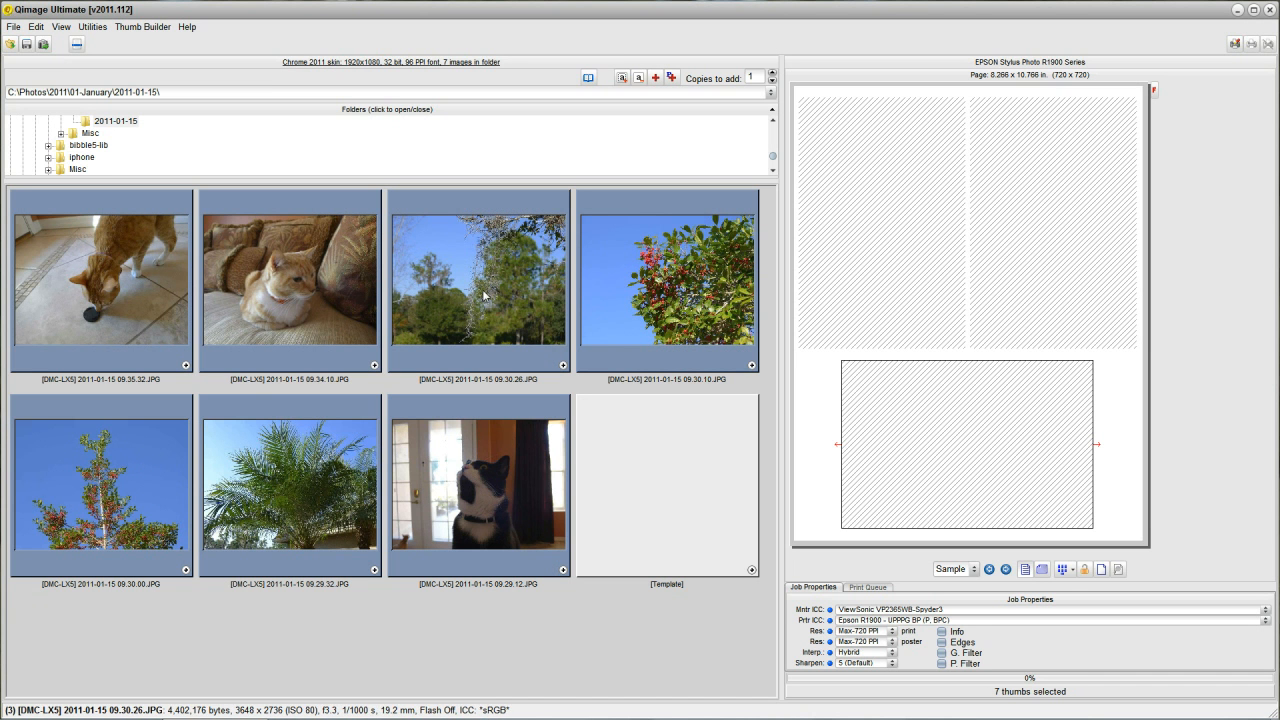
mouse_move(612, 136)
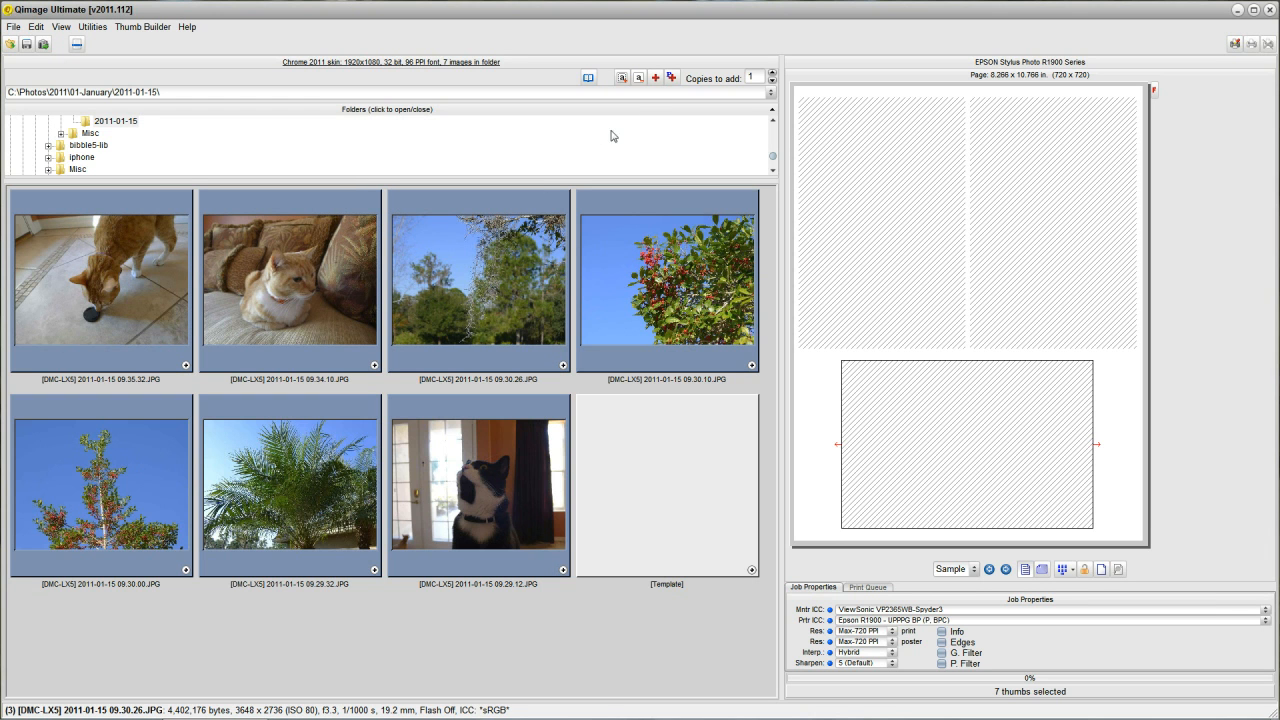
mouse_move(672, 76)
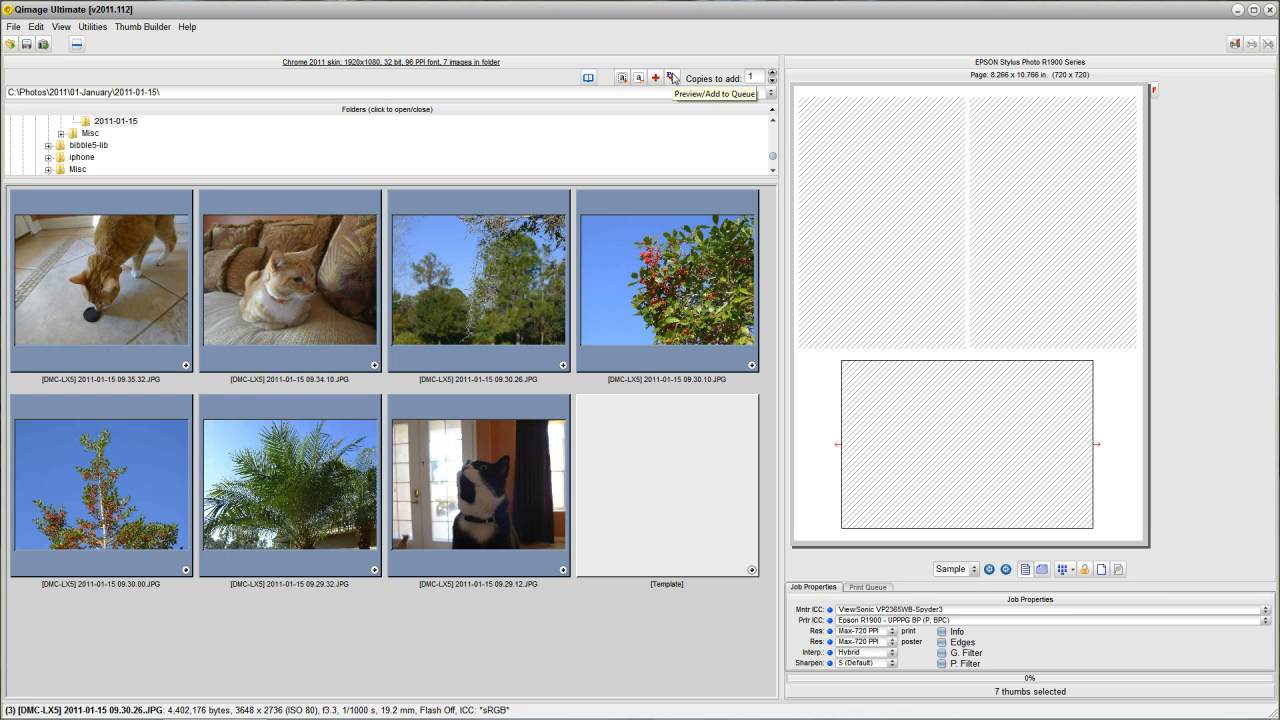
mouse_move(564, 368)
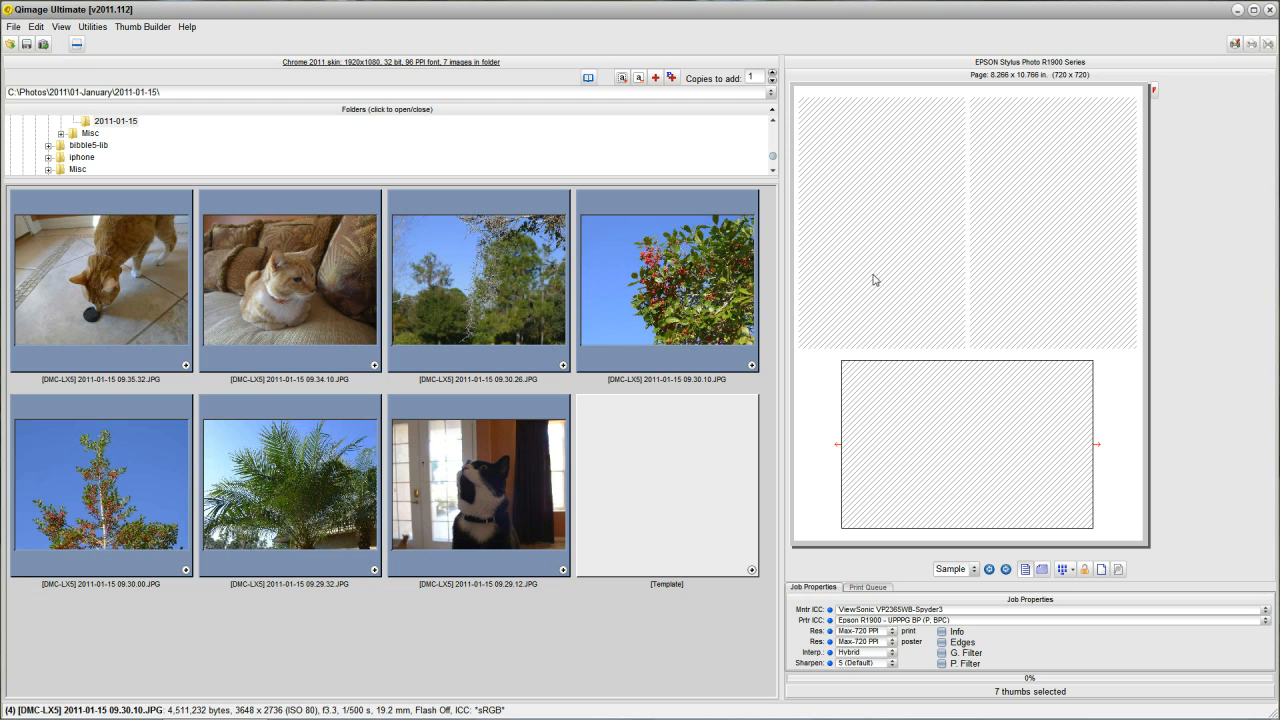
- Select all seven thumbnails in the folder
click(478, 284)
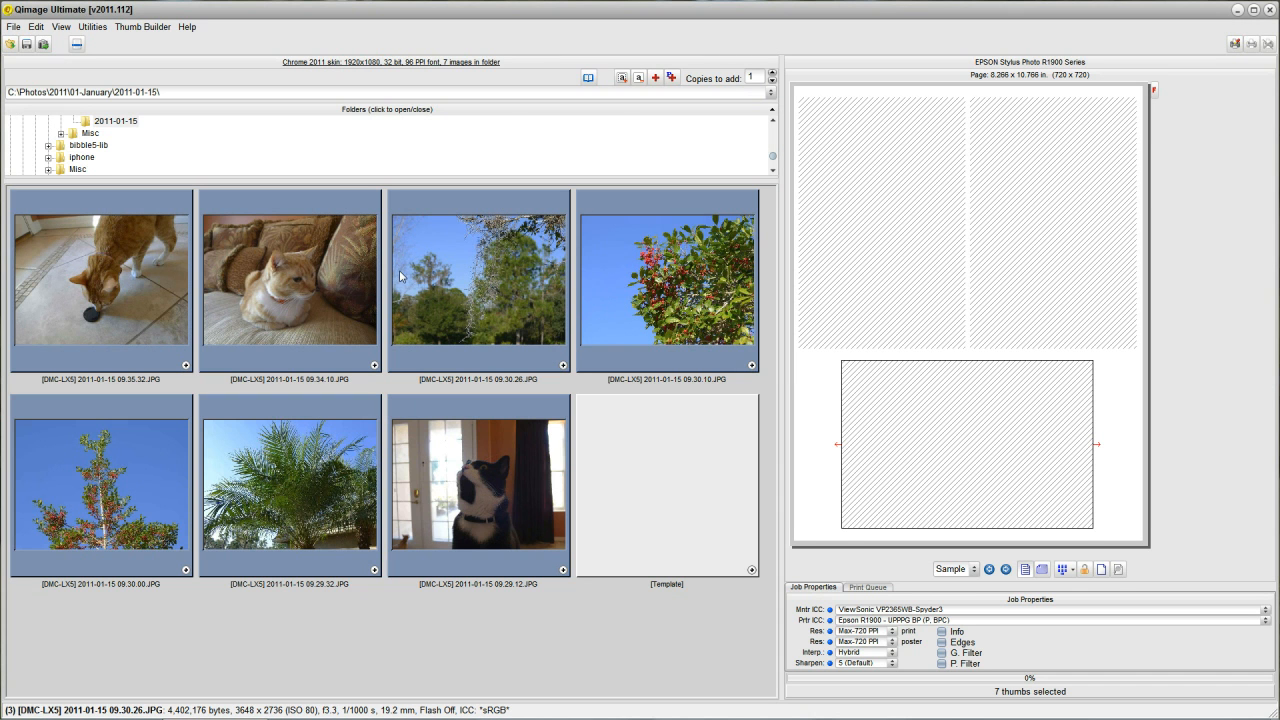
mouse_move(672, 78)
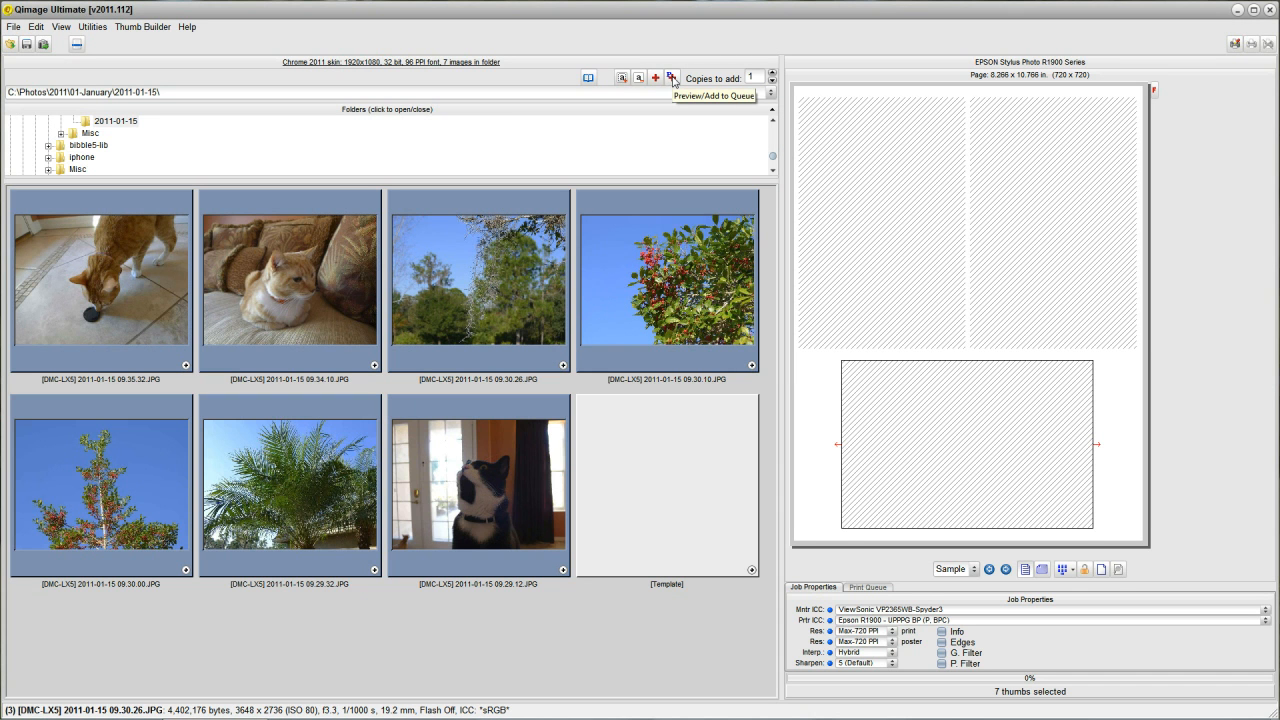
mouse_move(488, 298)
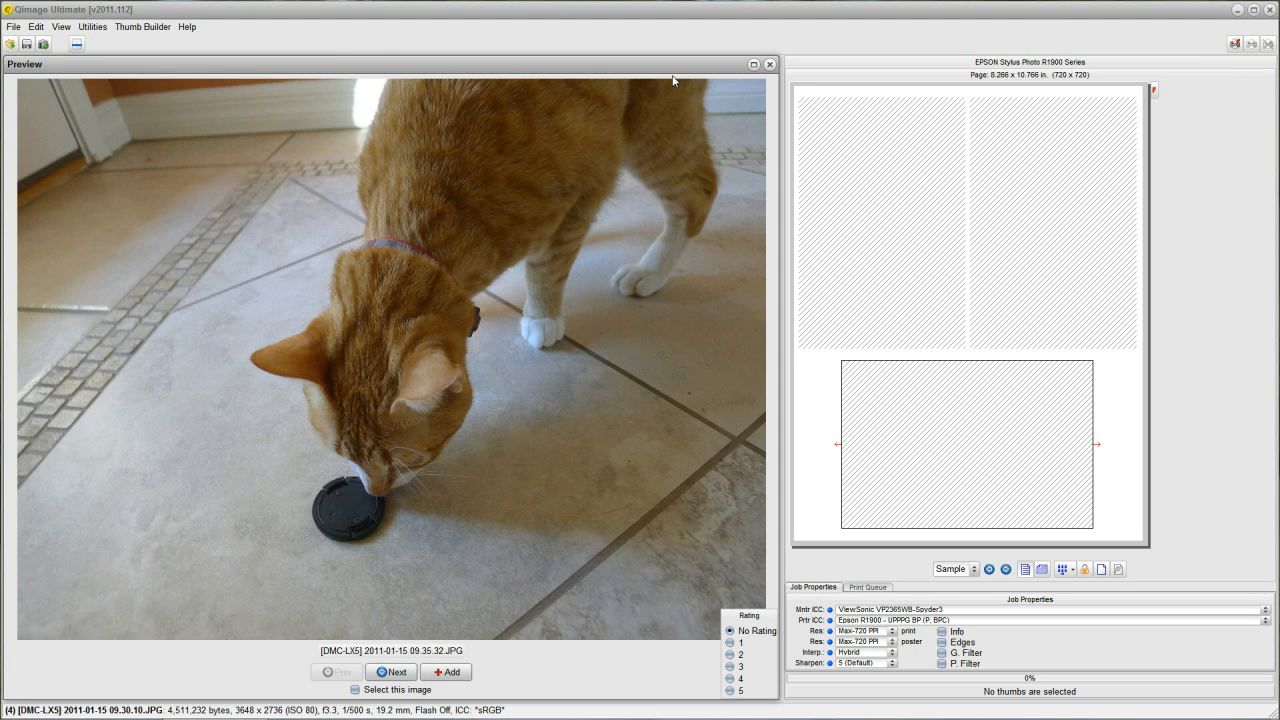
mouse_move(492, 446)
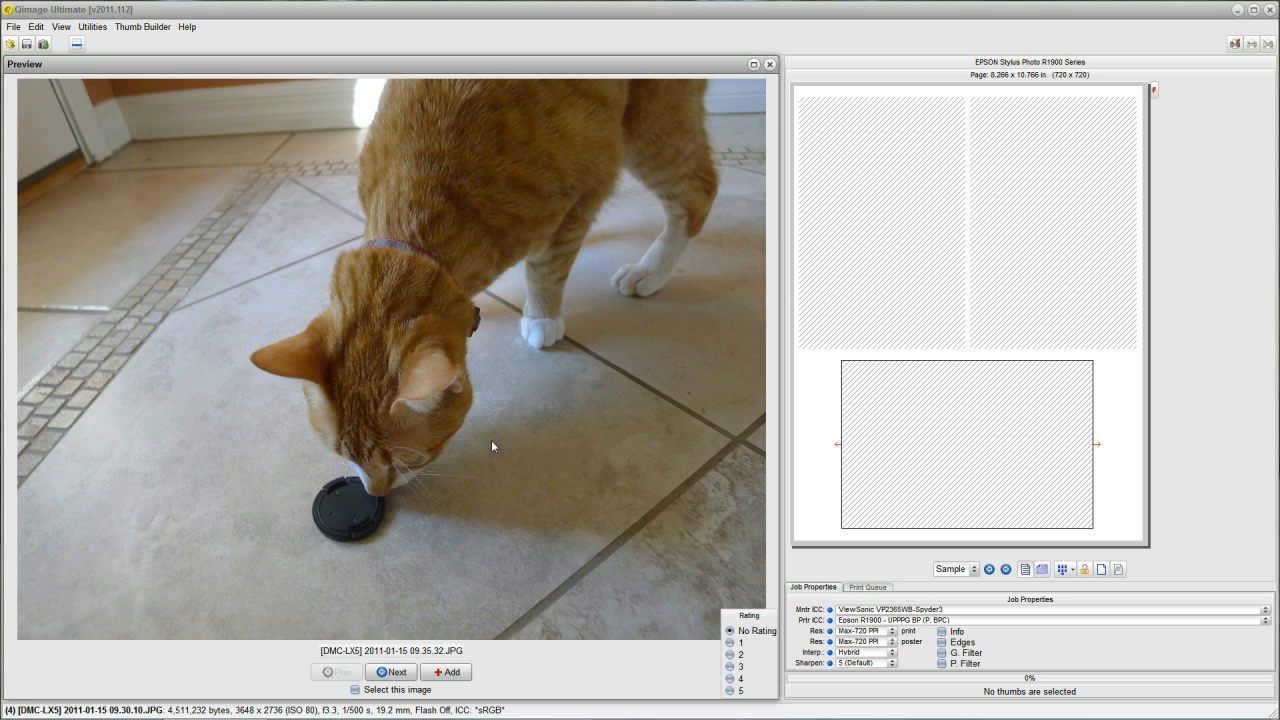
mouse_move(378, 518)
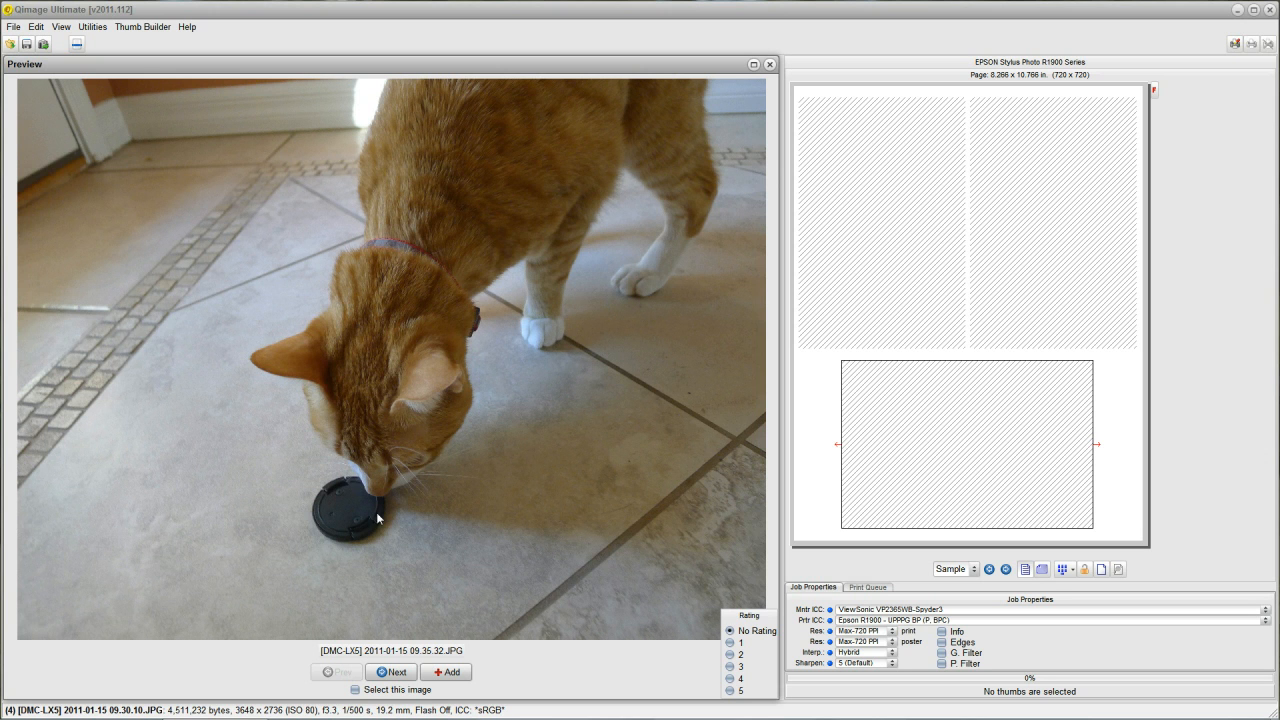
mouse_move(412, 660)
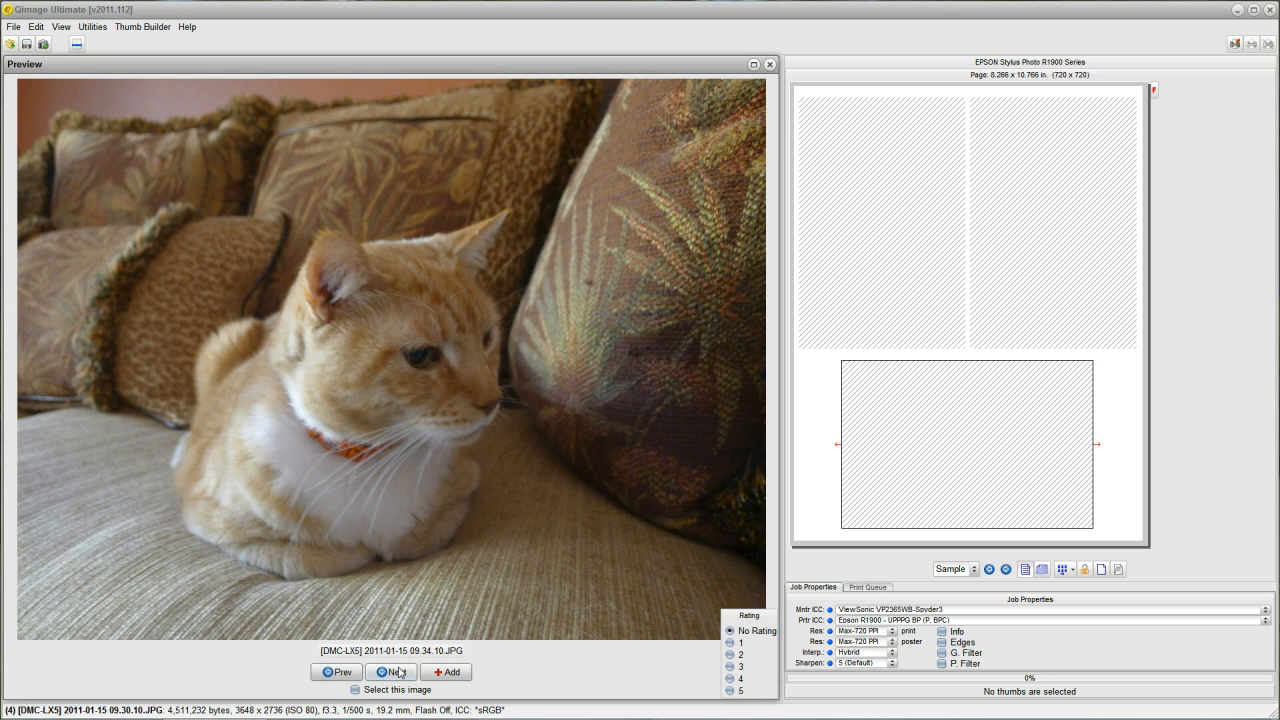
- Browse through the previews and add the red-berry tree photo to the print page
click(392, 672)
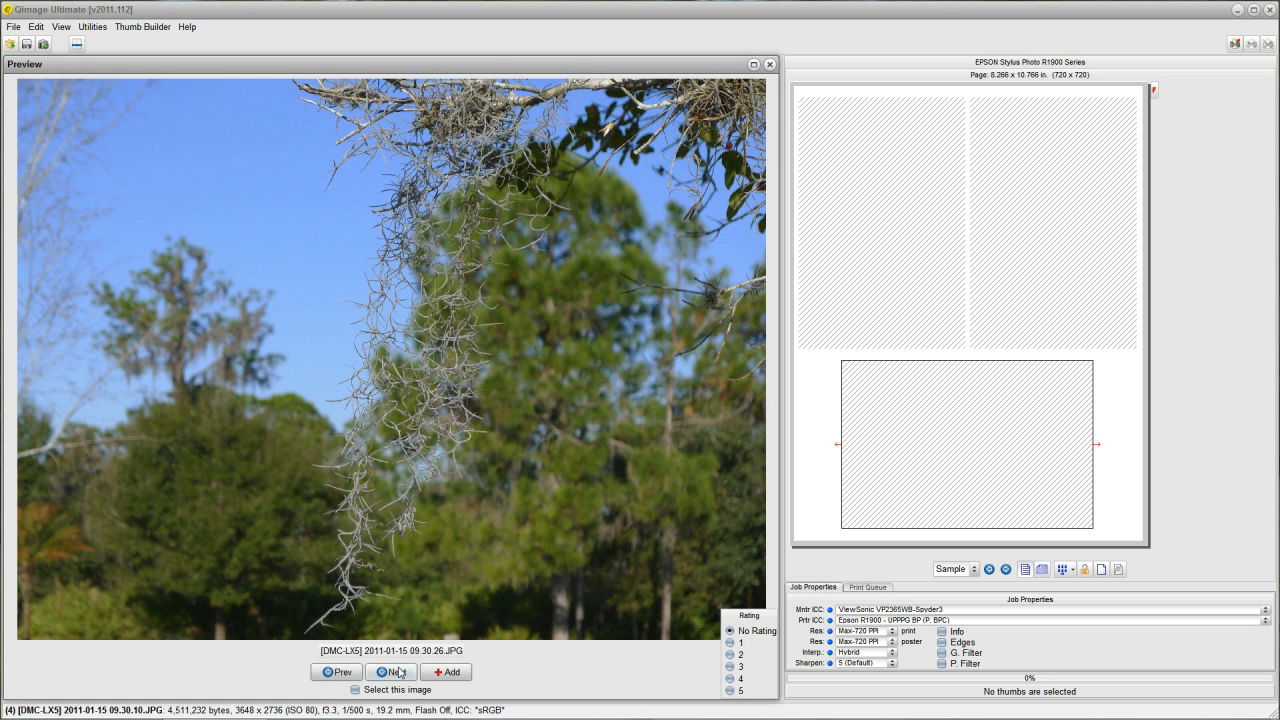
click(392, 672)
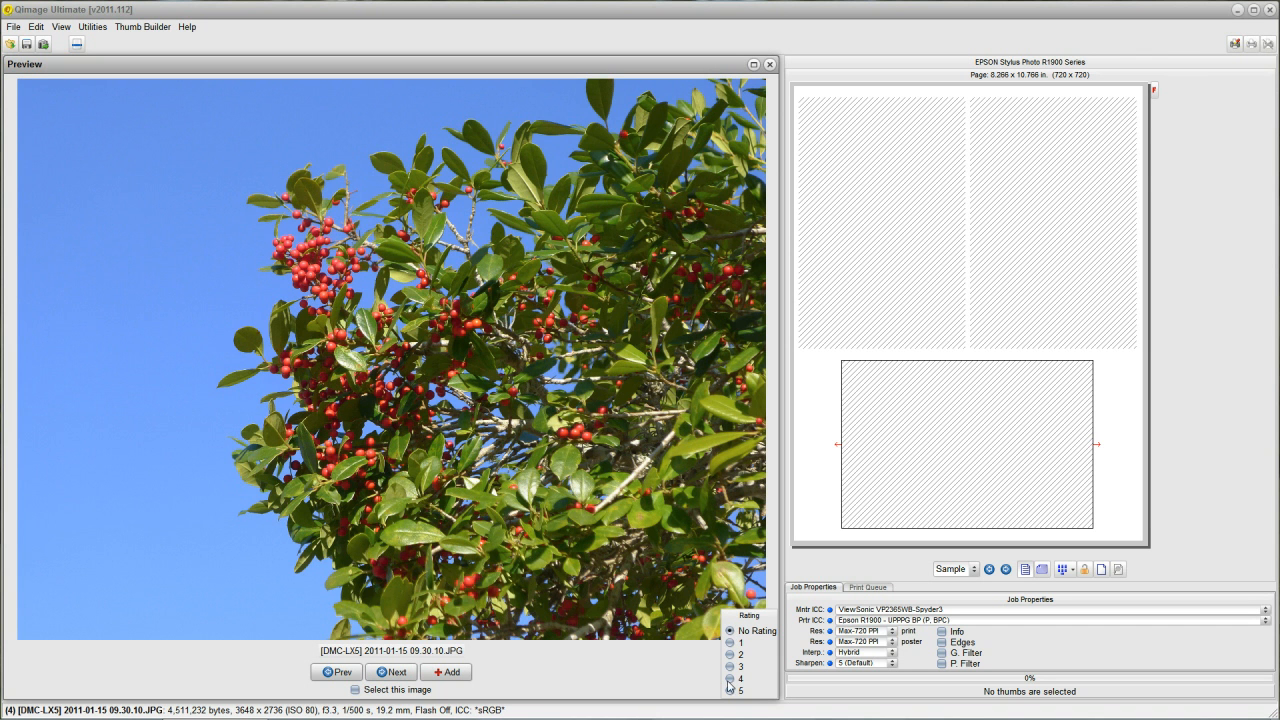
click(392, 672)
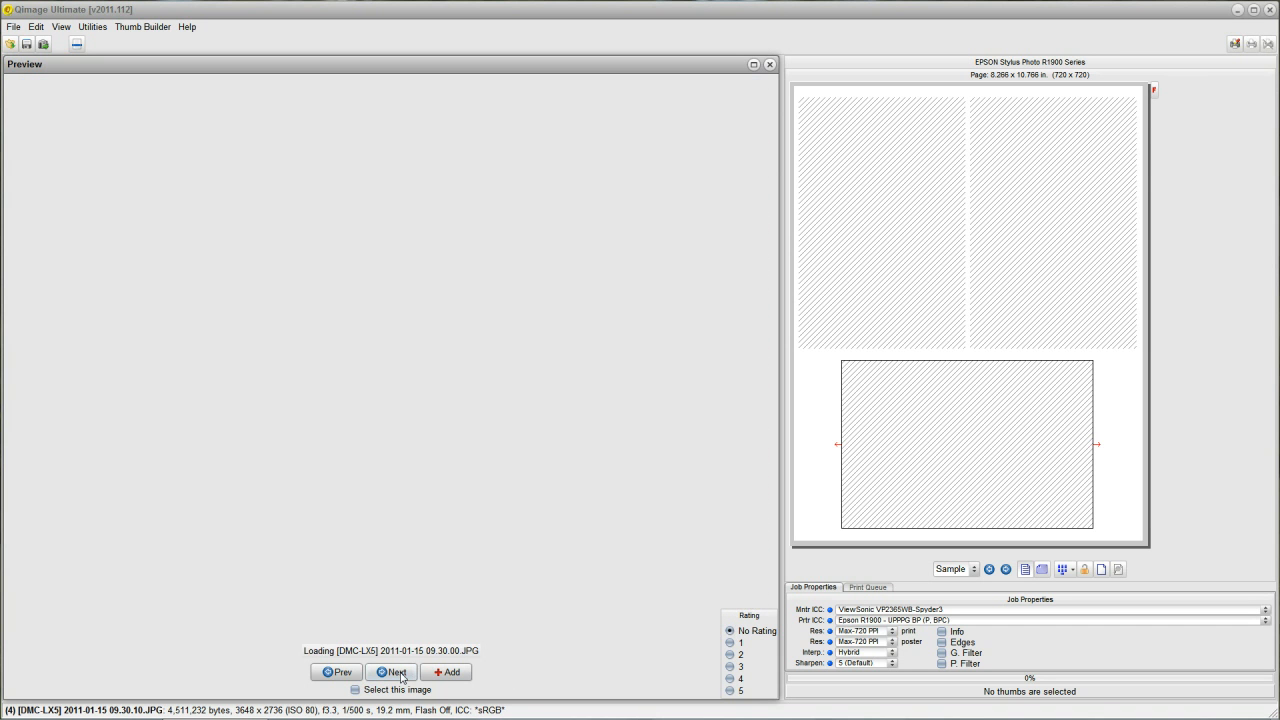
click(392, 672)
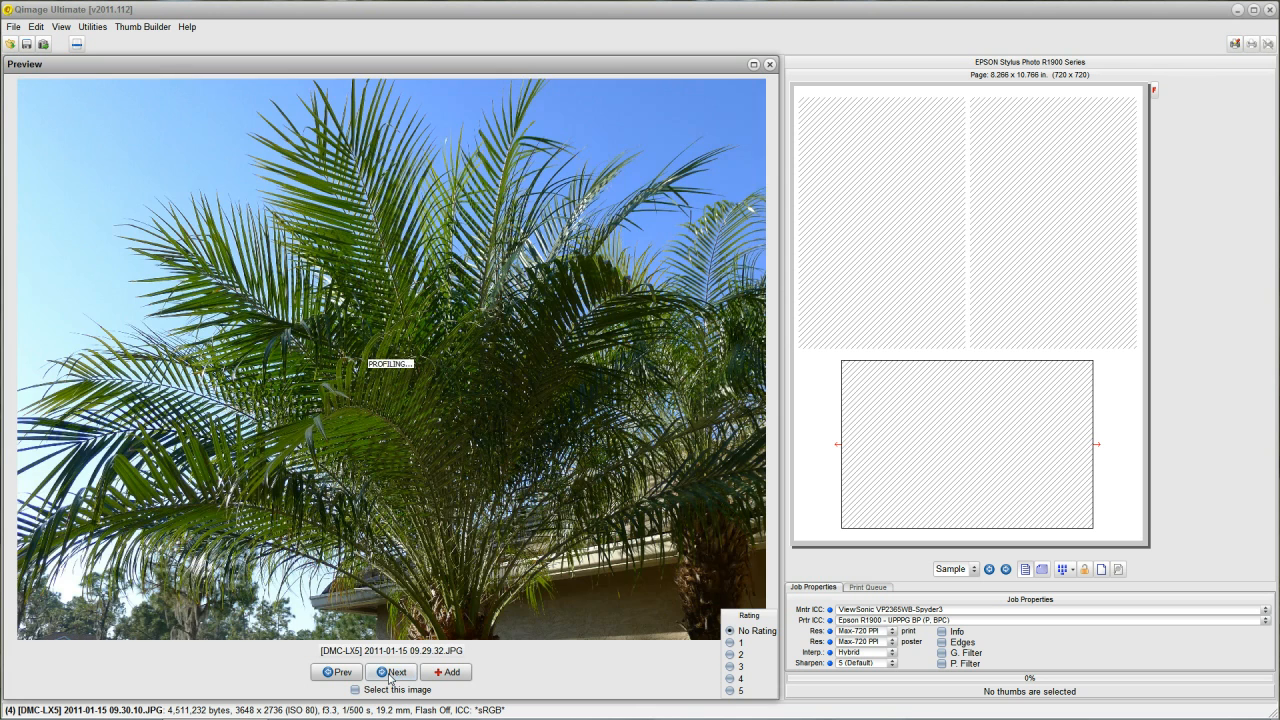
click(392, 672)
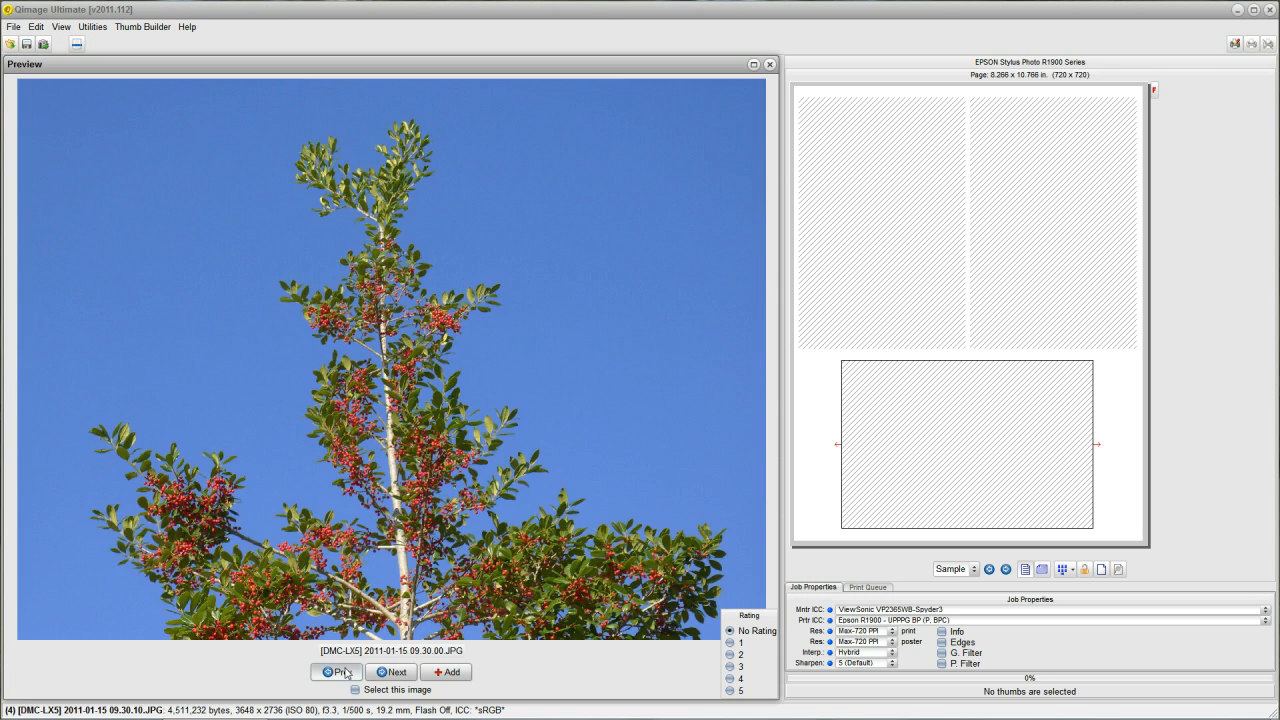
click(338, 672)
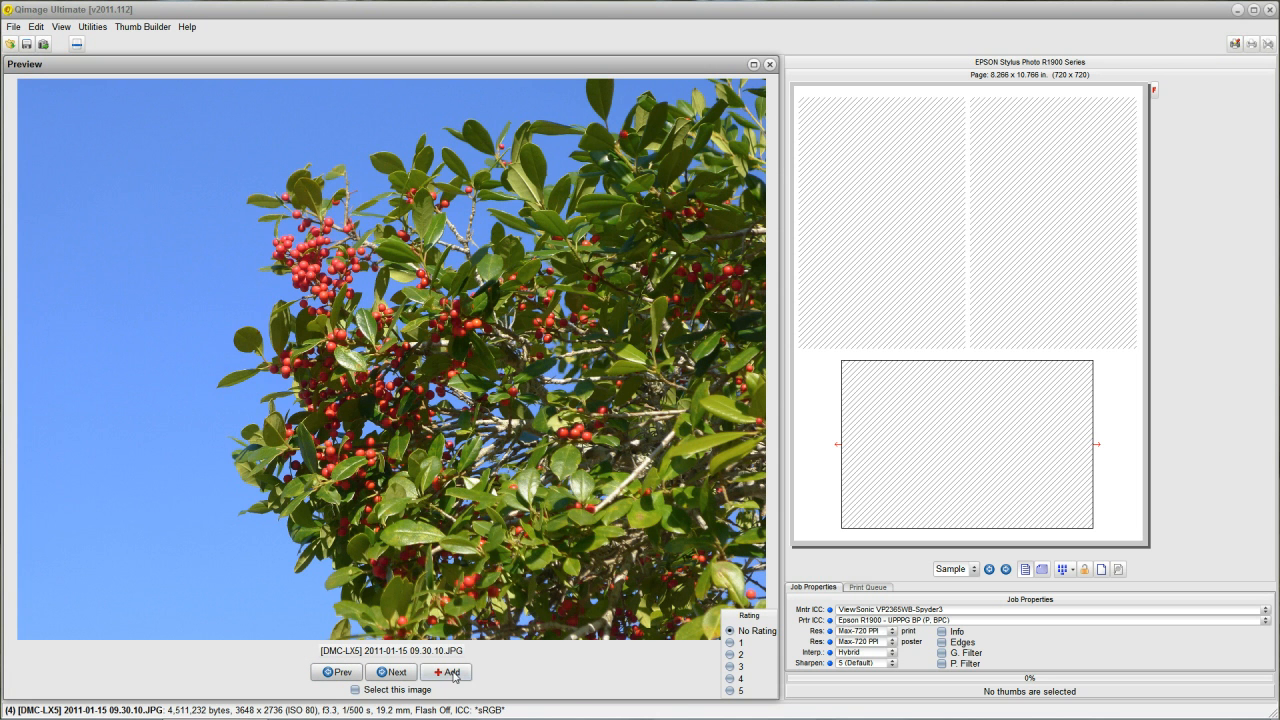
click(444, 672)
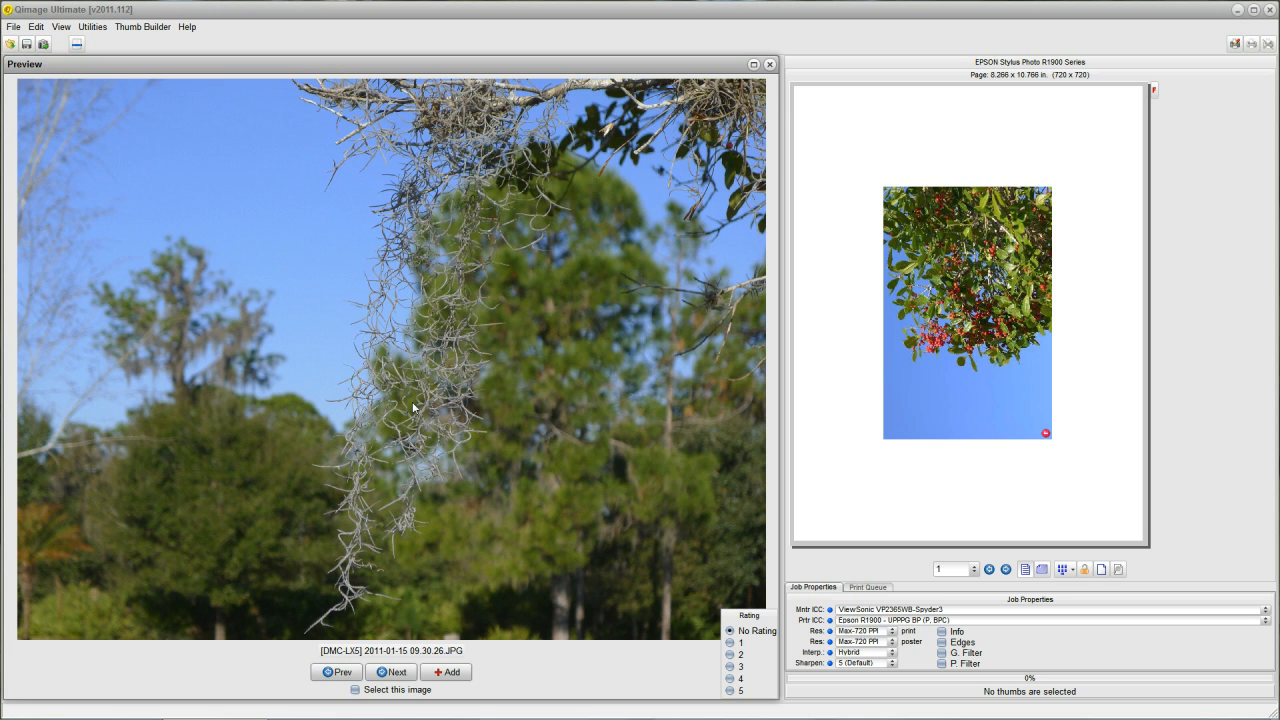
mouse_move(462, 406)
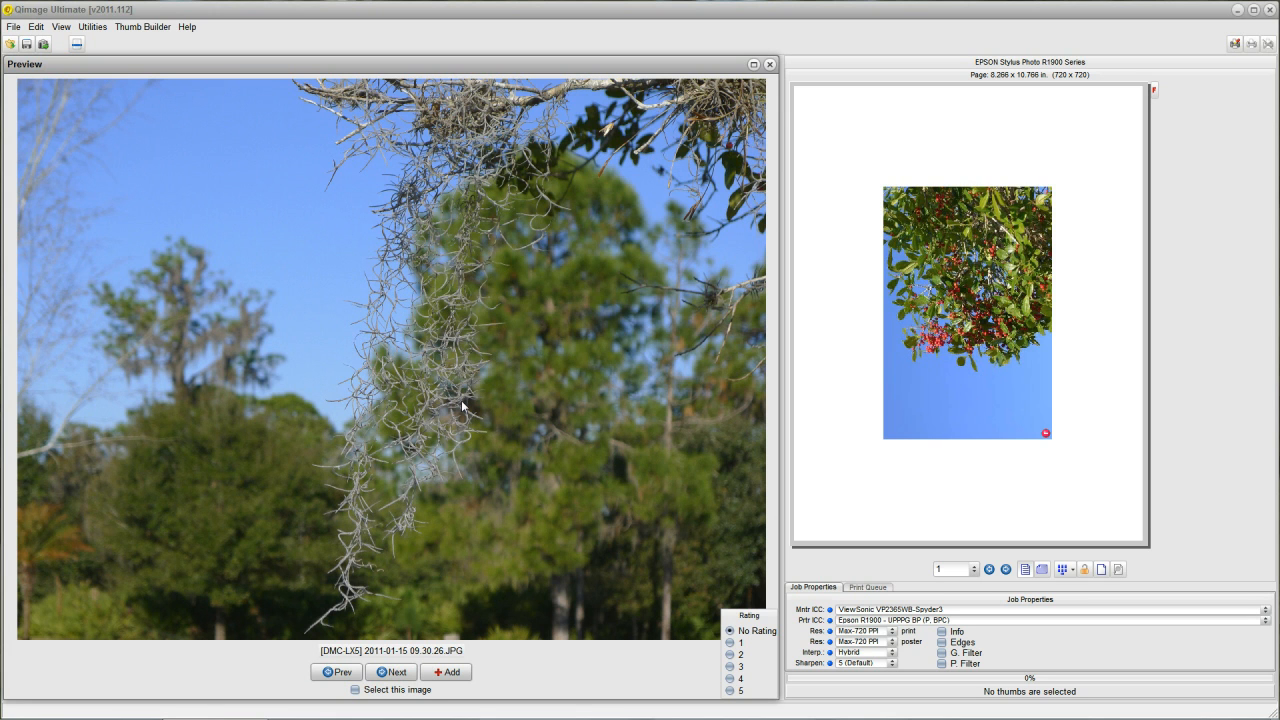
mouse_move(470, 644)
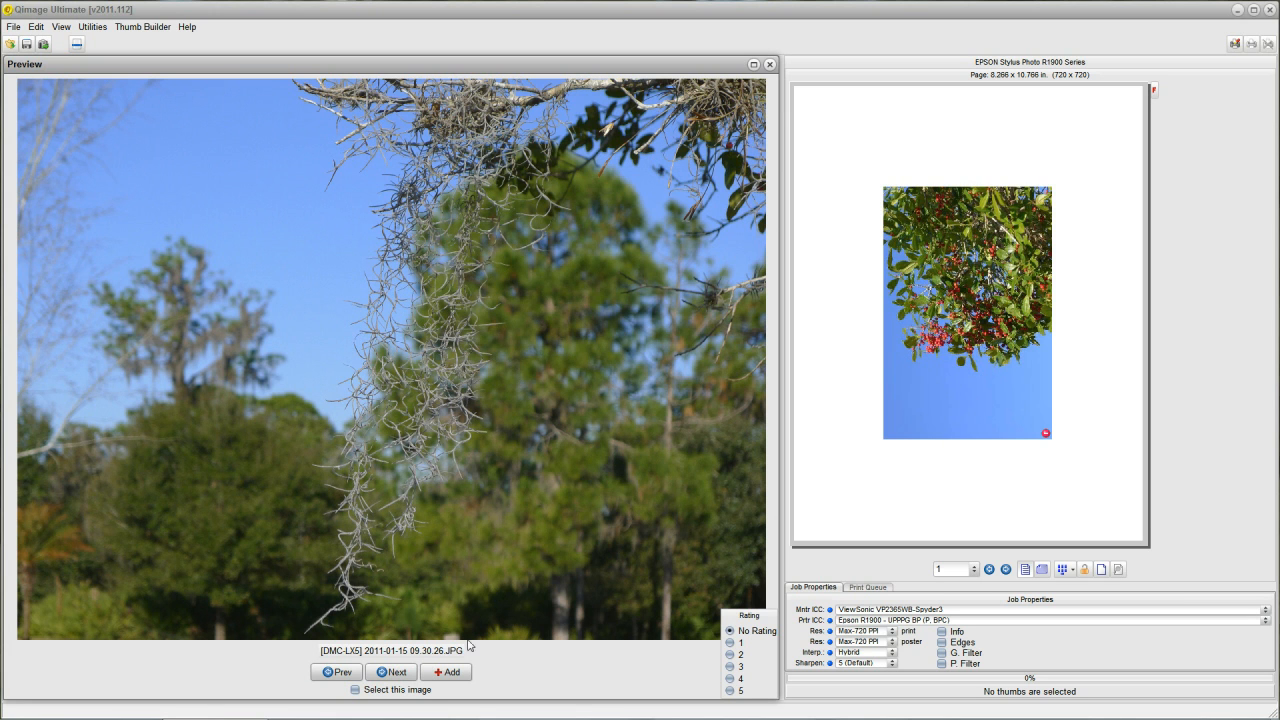
- Add the mossy tree photo, then go back and add the cat photo to the page
click(444, 672)
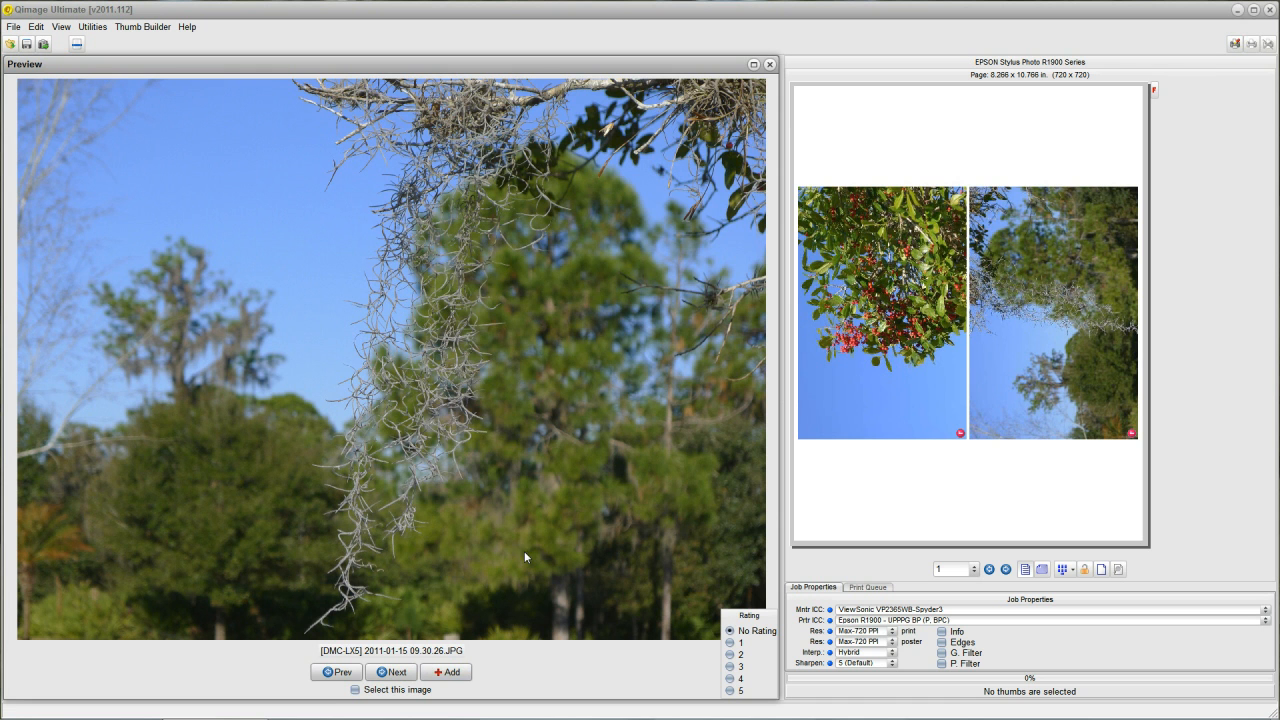
click(336, 672)
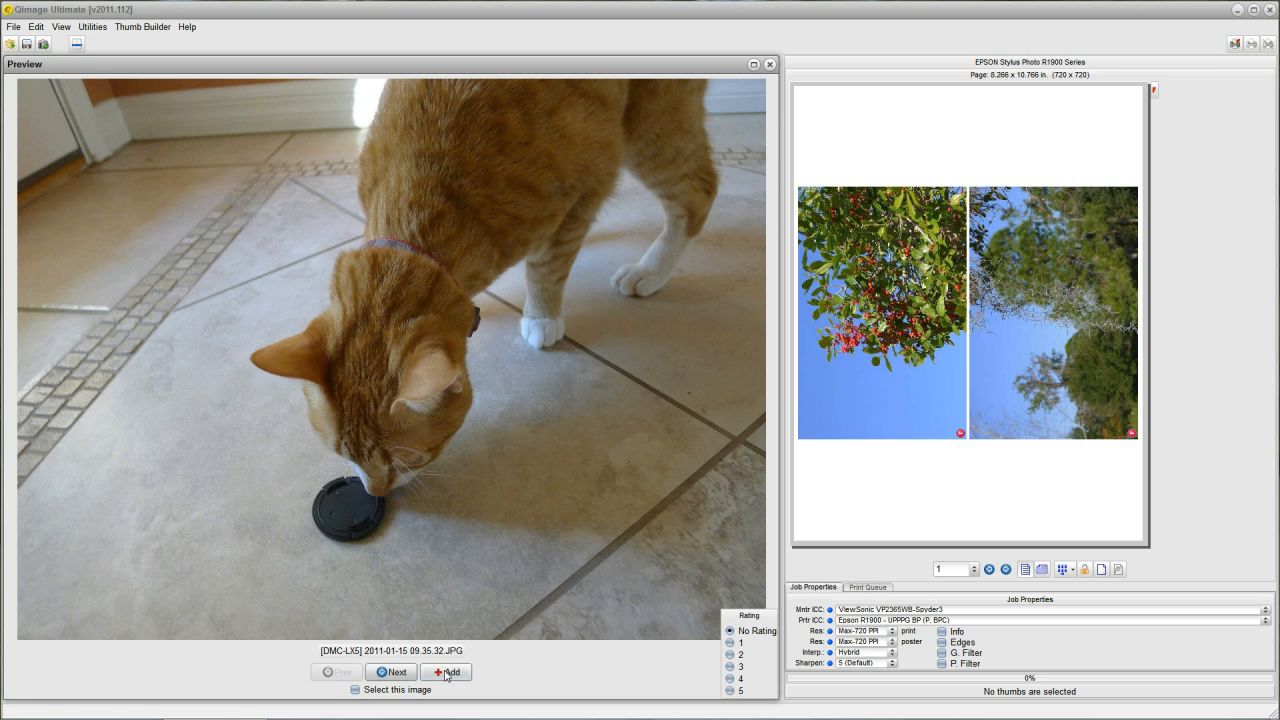
click(446, 672)
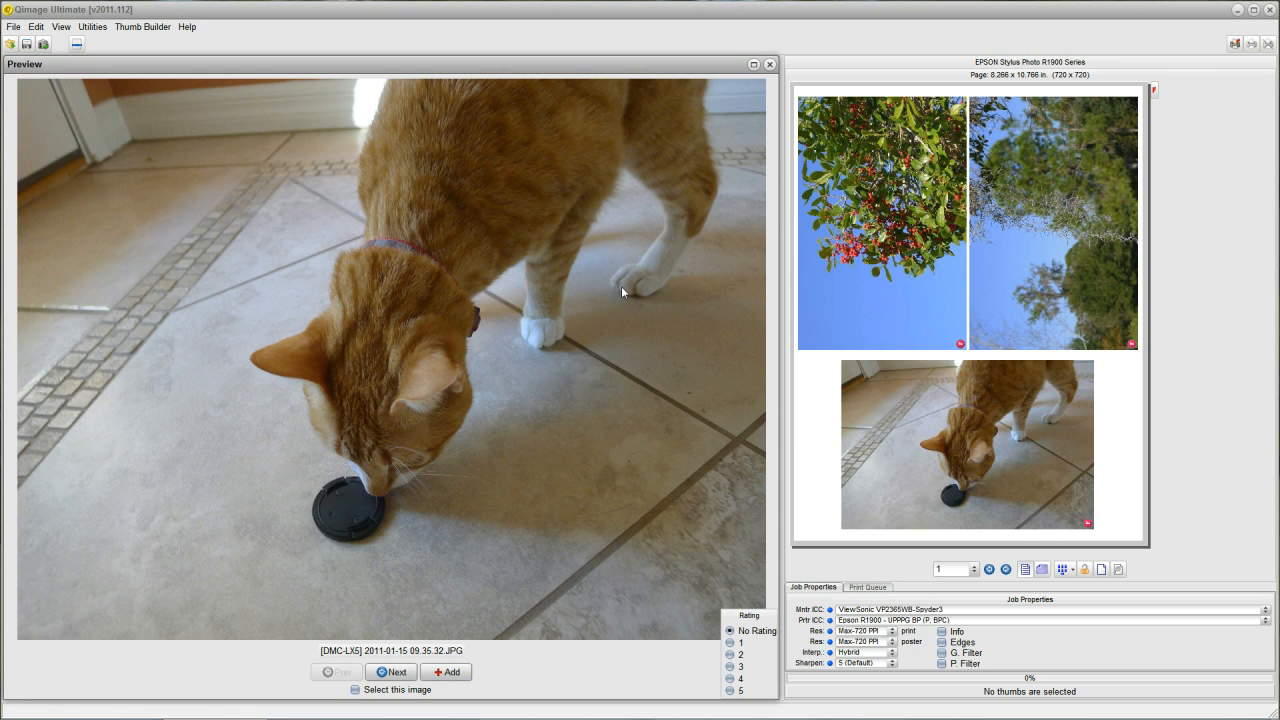
mouse_move(624, 376)
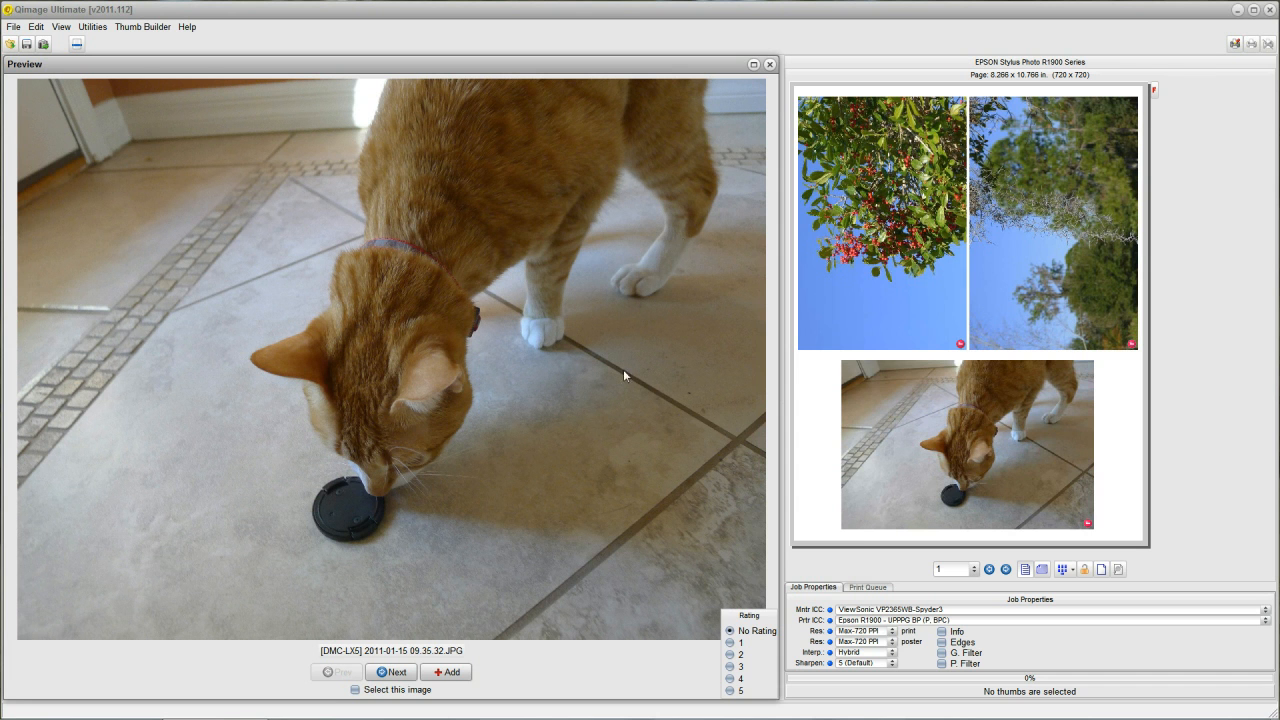
mouse_move(870, 300)
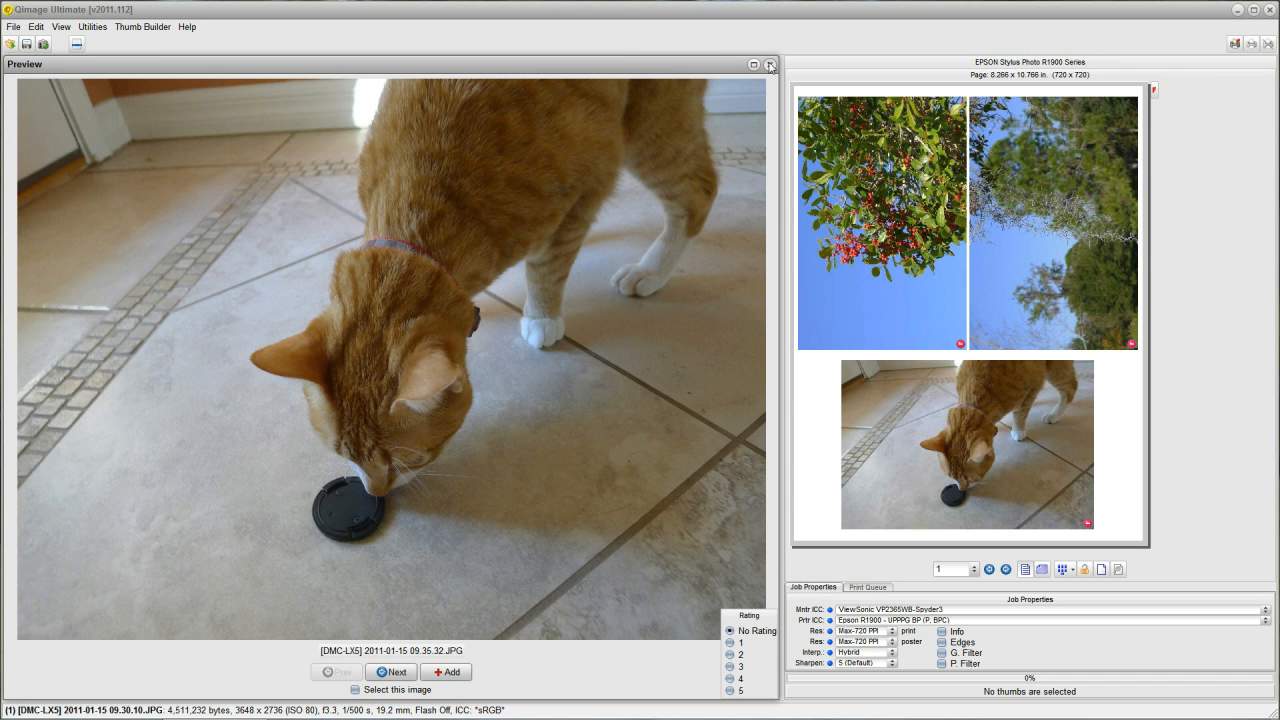
click(770, 64)
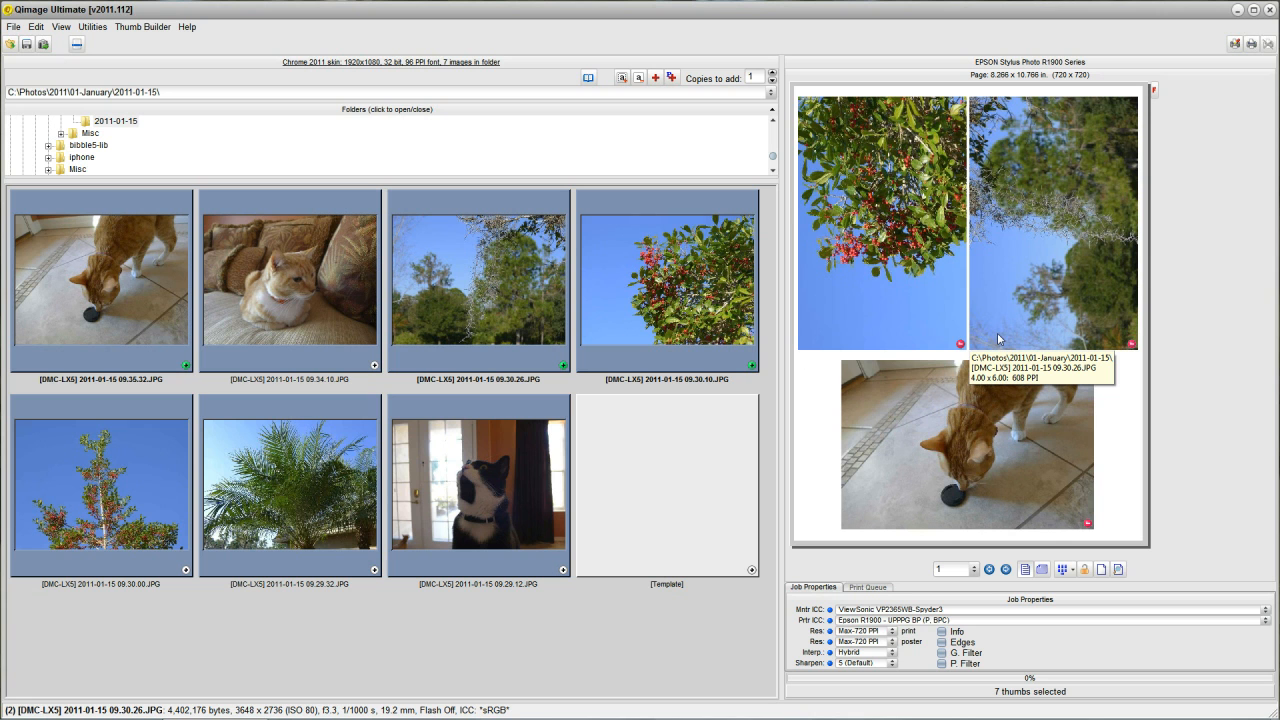
mouse_move(994, 224)
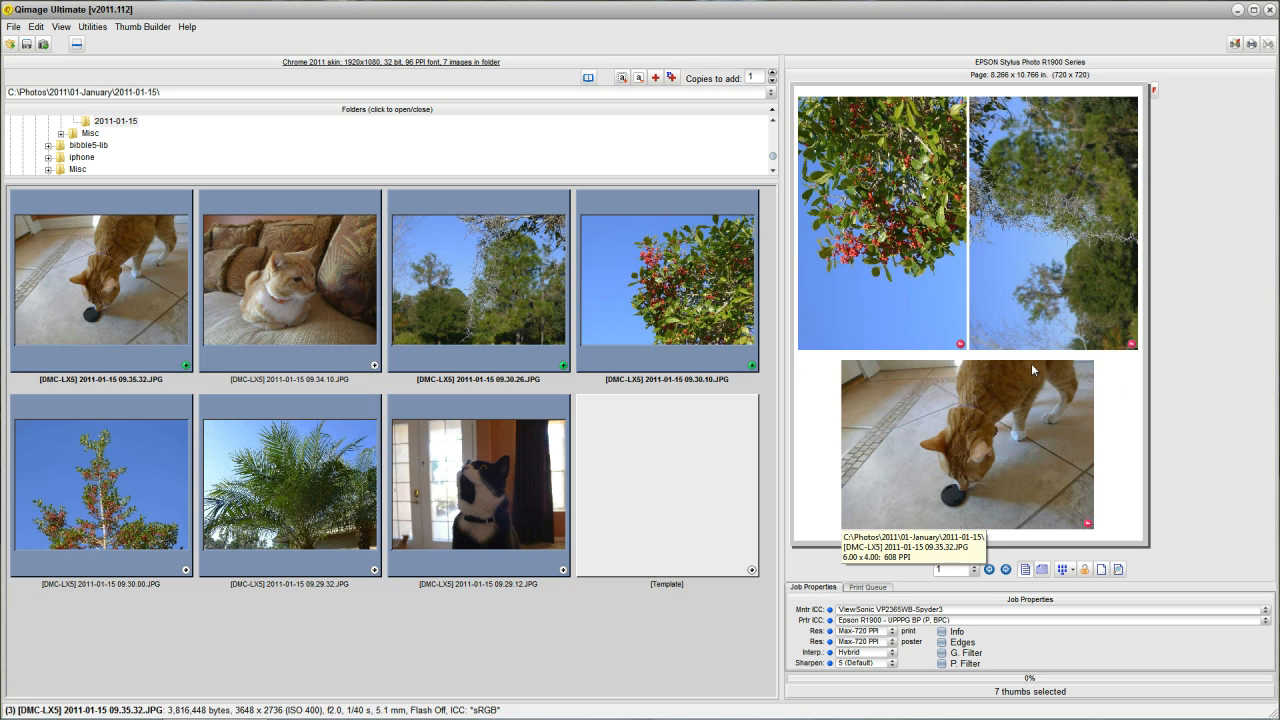
mouse_move(1000, 386)
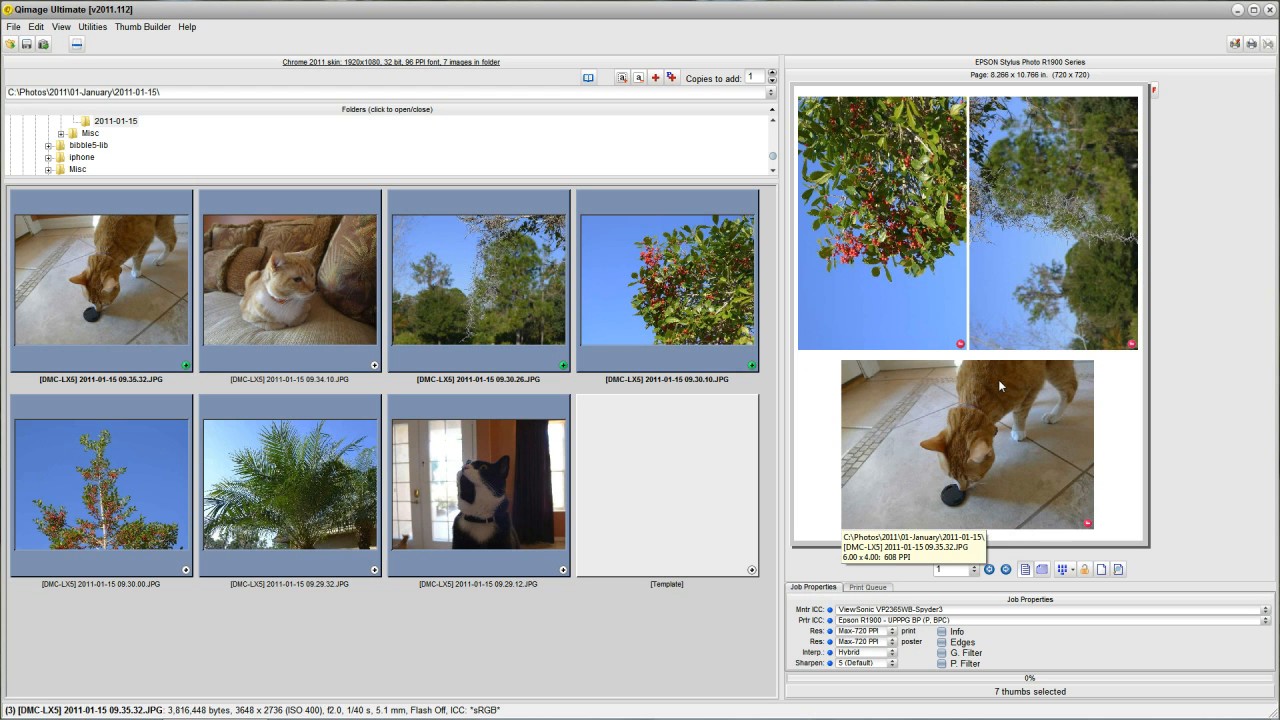
mouse_move(912, 410)
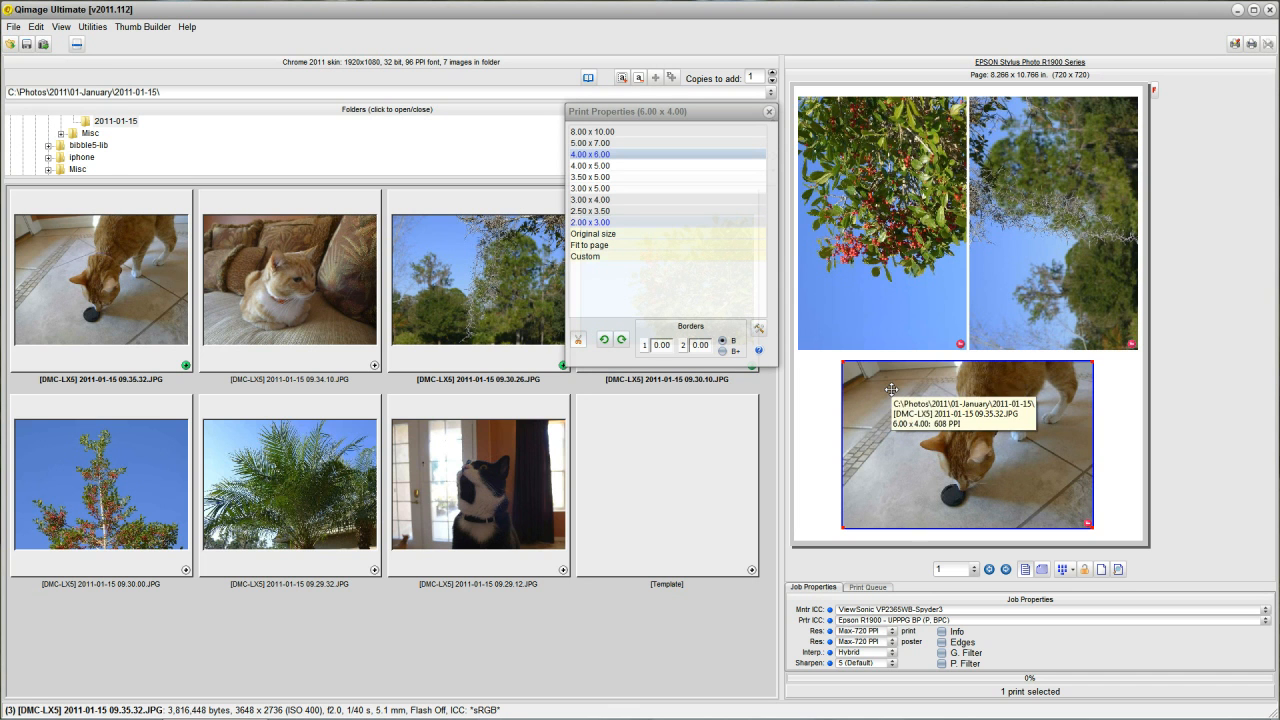
mouse_move(638, 252)
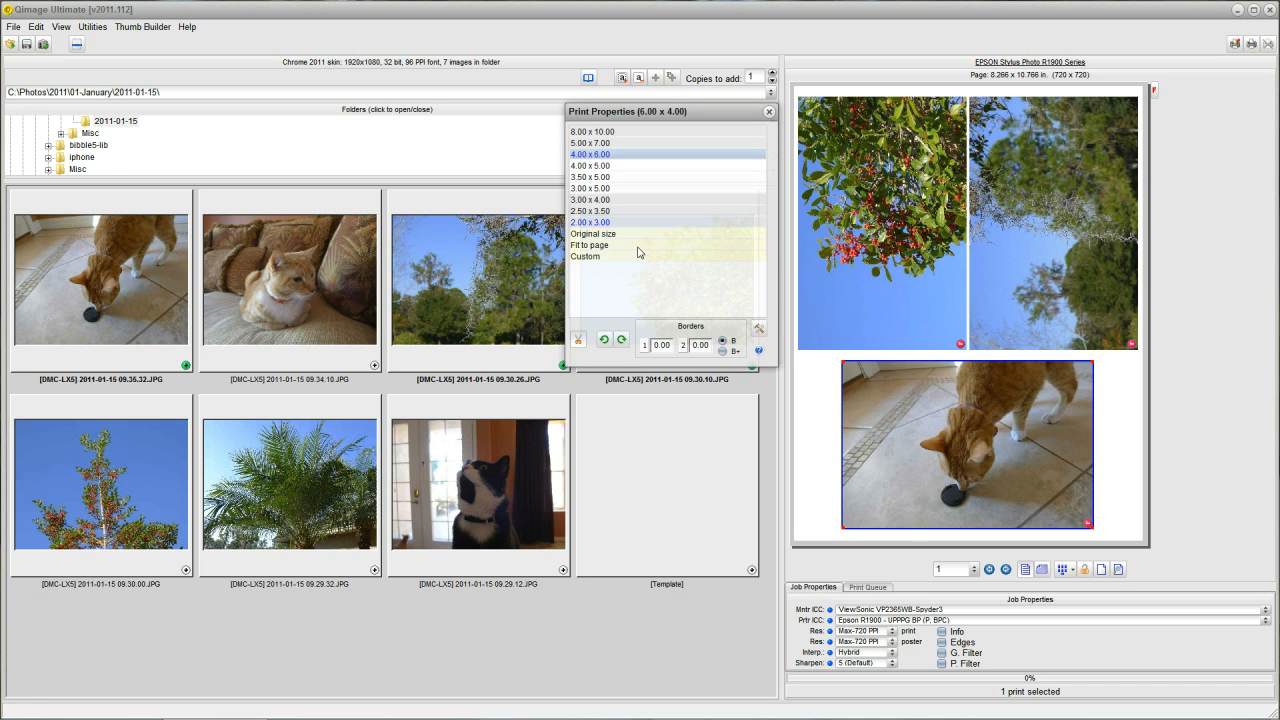
click(588, 222)
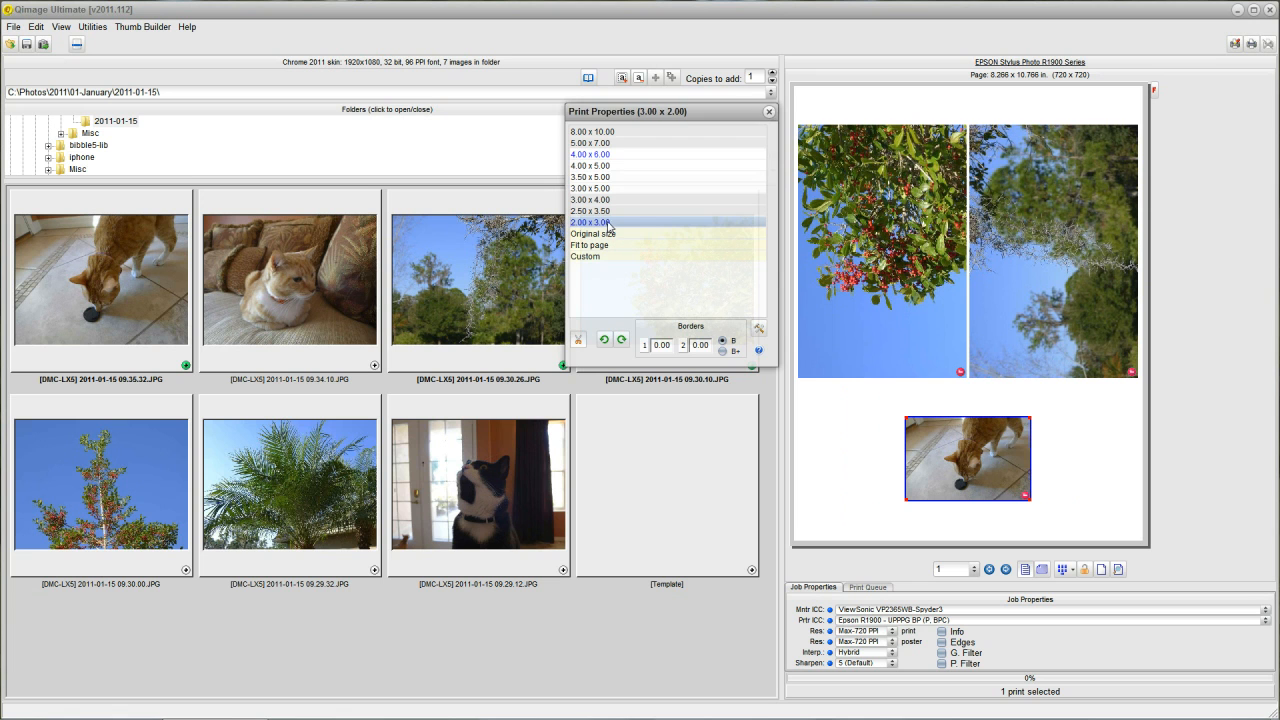
click(768, 112)
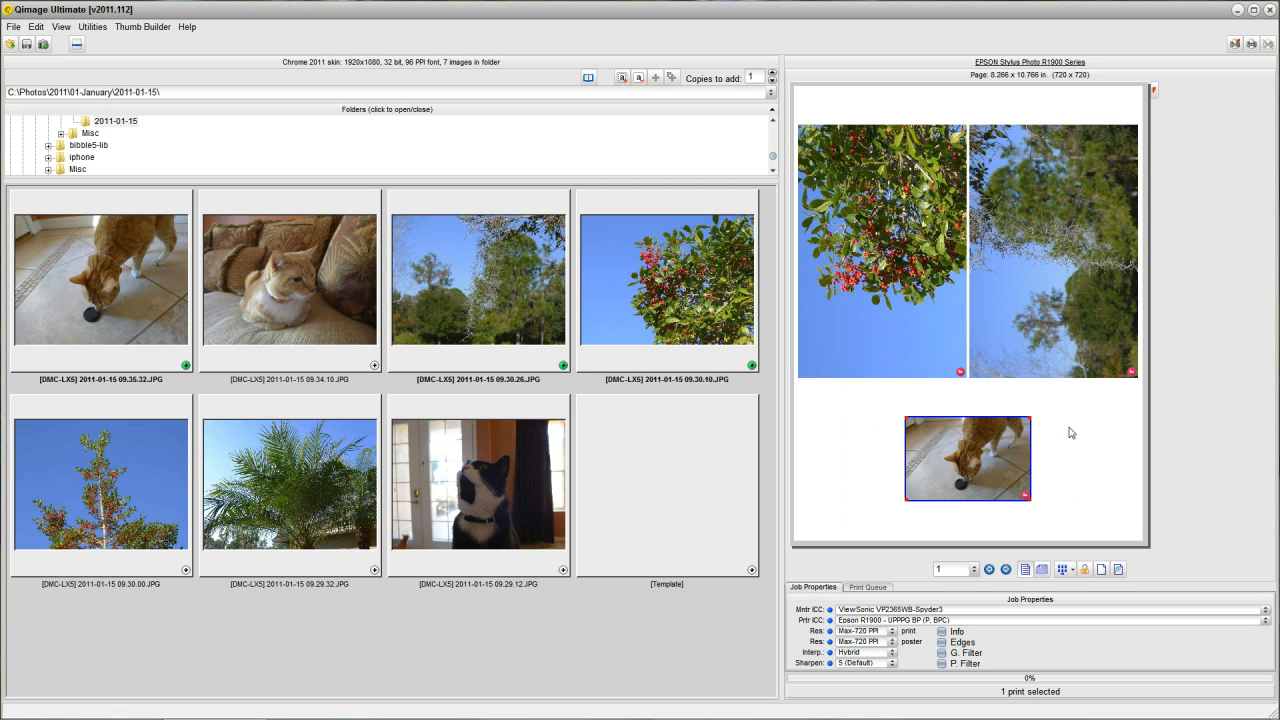
mouse_move(964, 458)
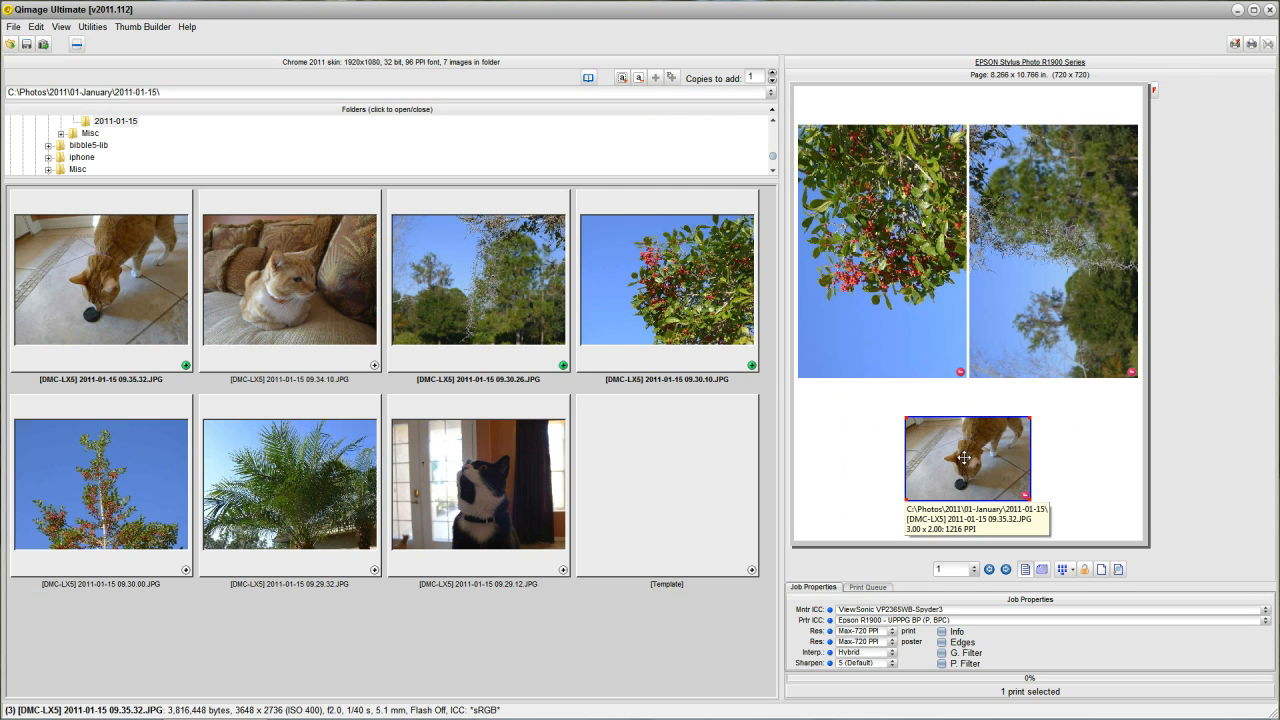
mouse_move(956, 458)
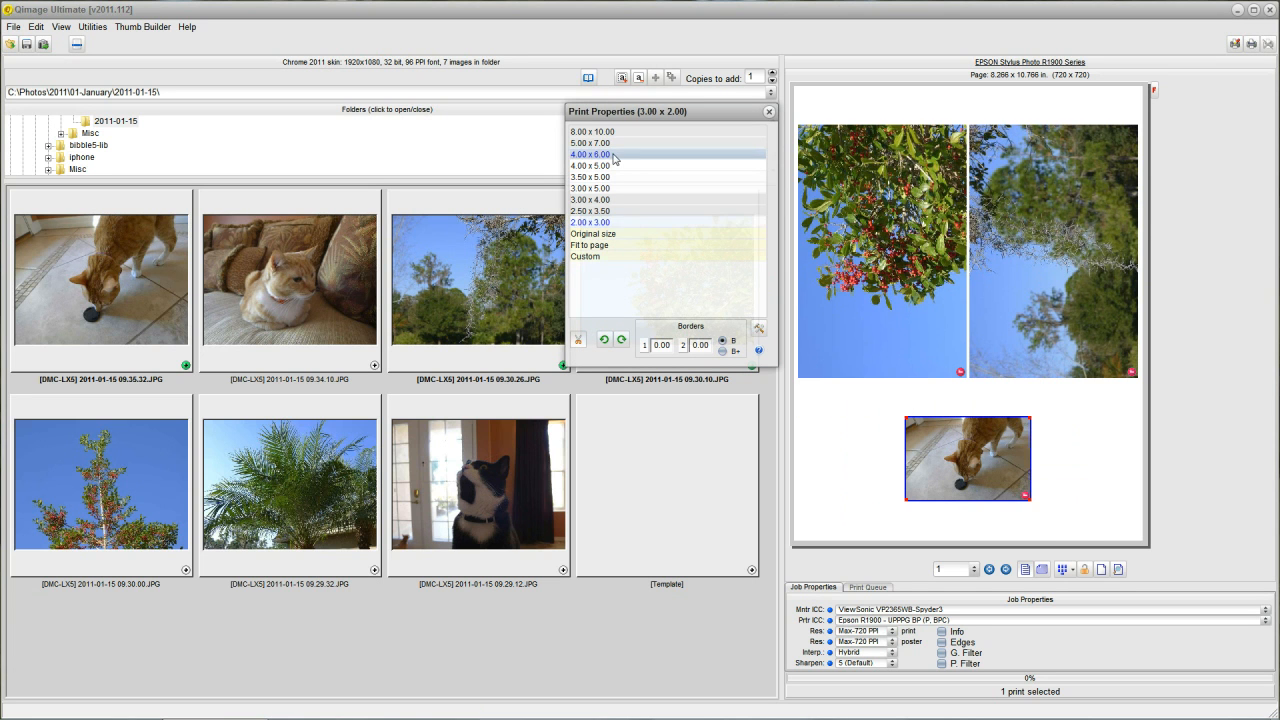
click(768, 112)
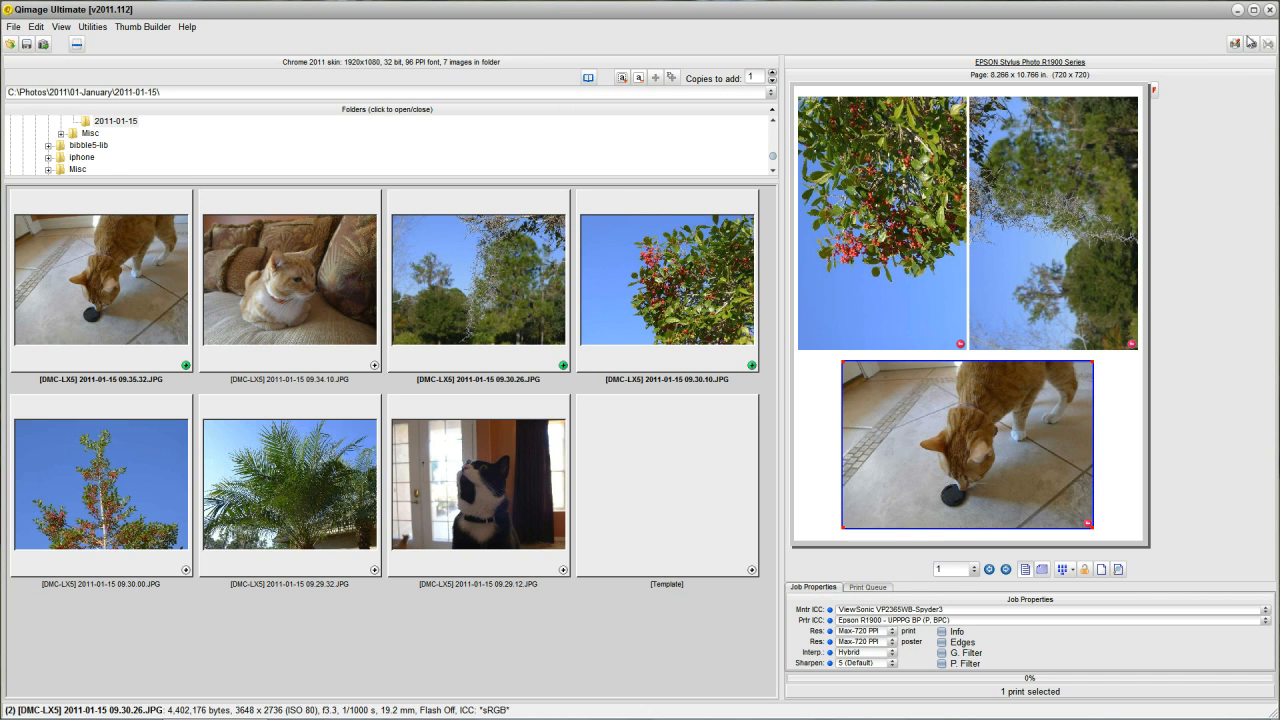
mouse_move(1252, 44)
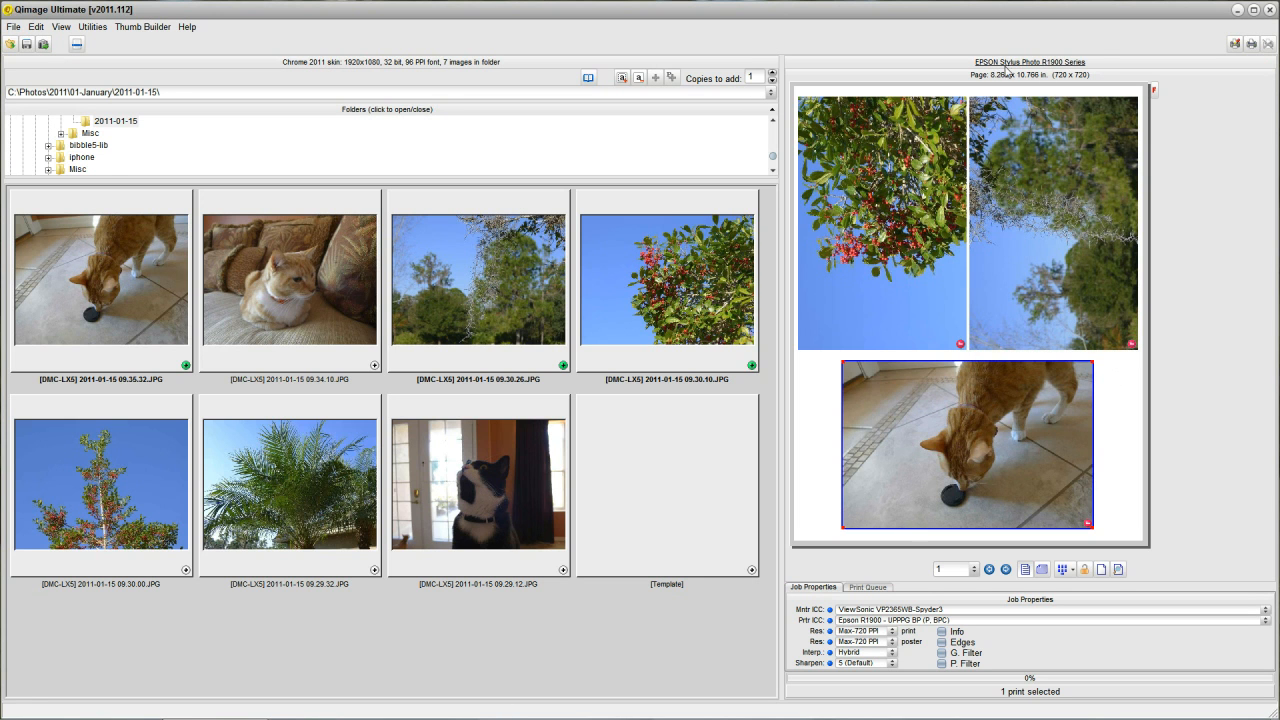
mouse_move(1188, 72)
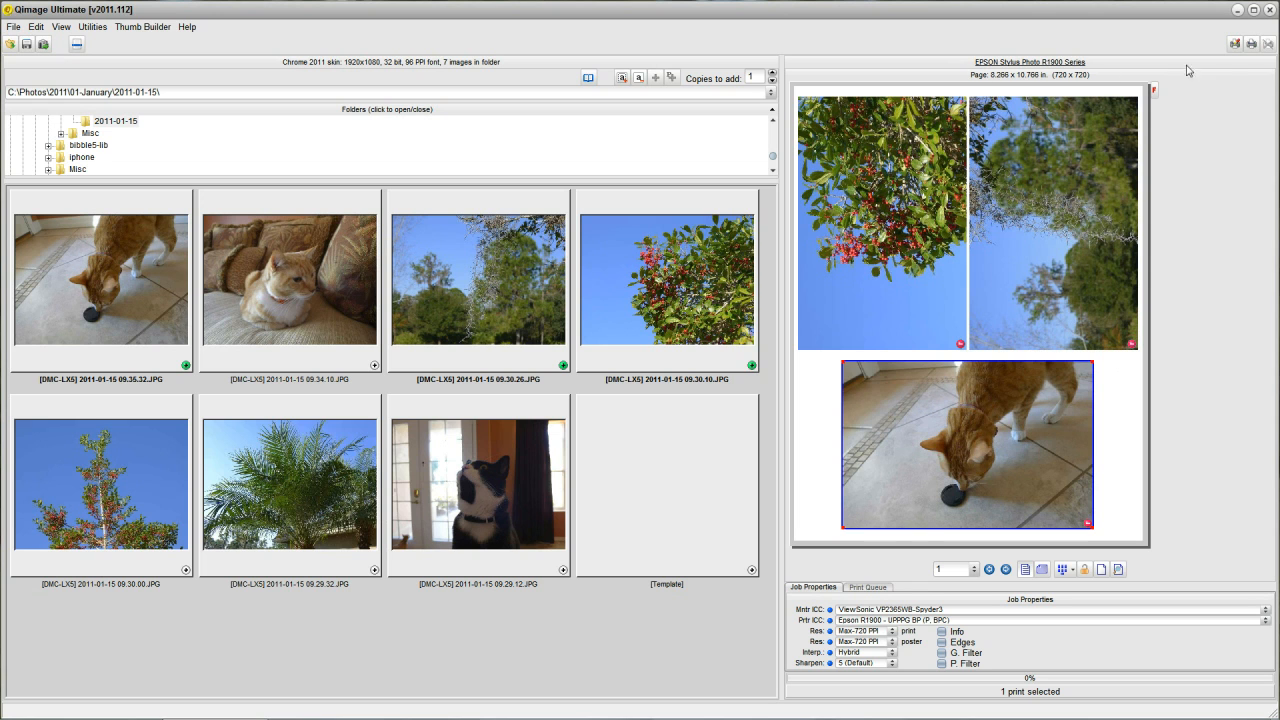
mouse_move(1236, 44)
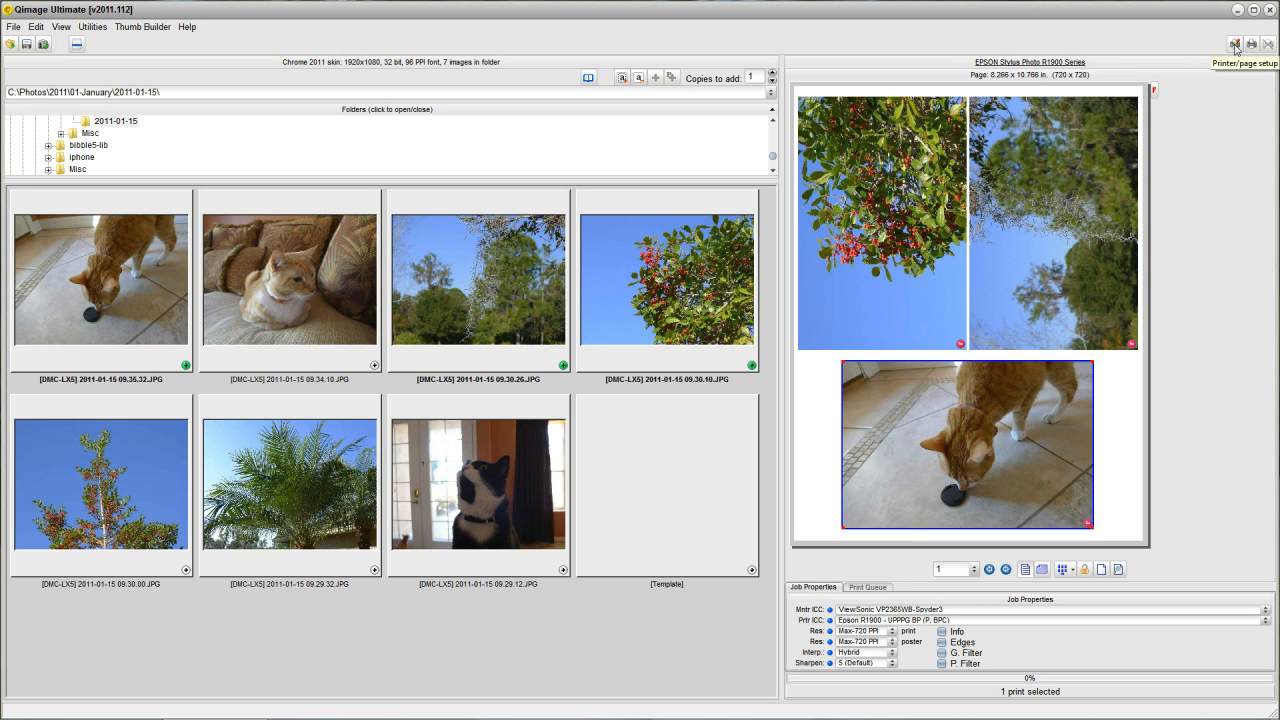
mouse_move(980, 62)
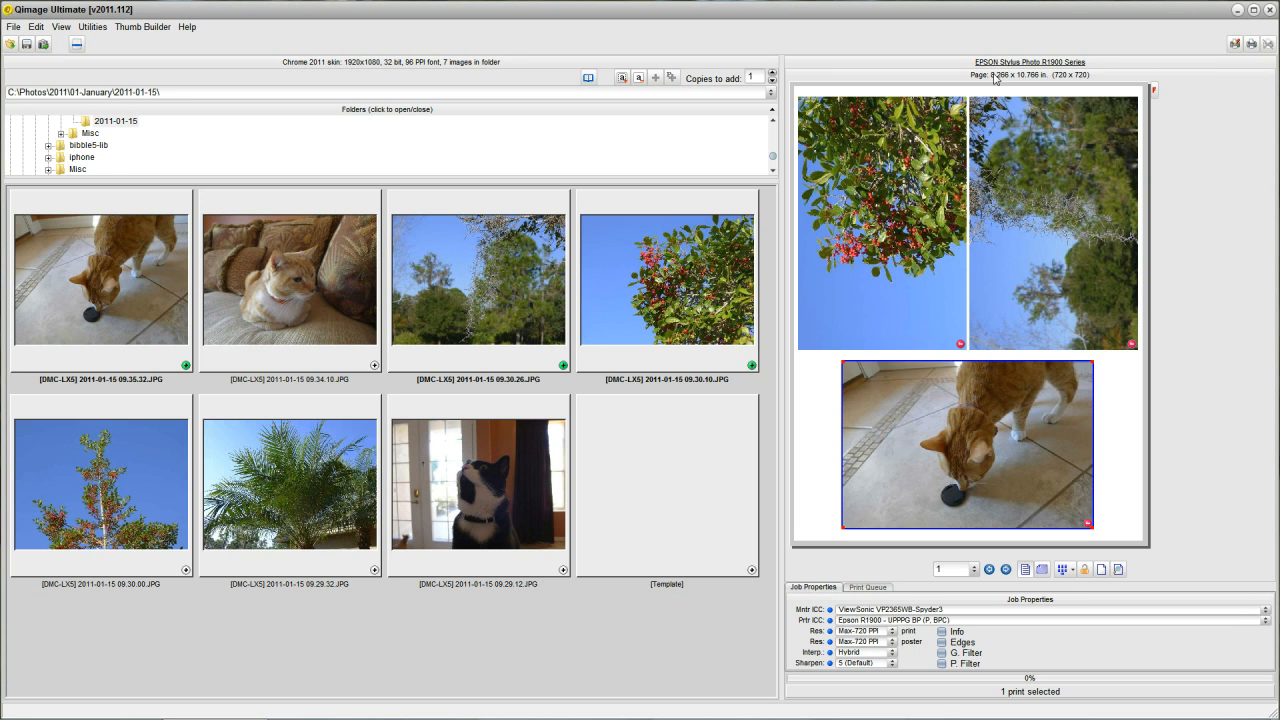
mouse_move(764, 348)
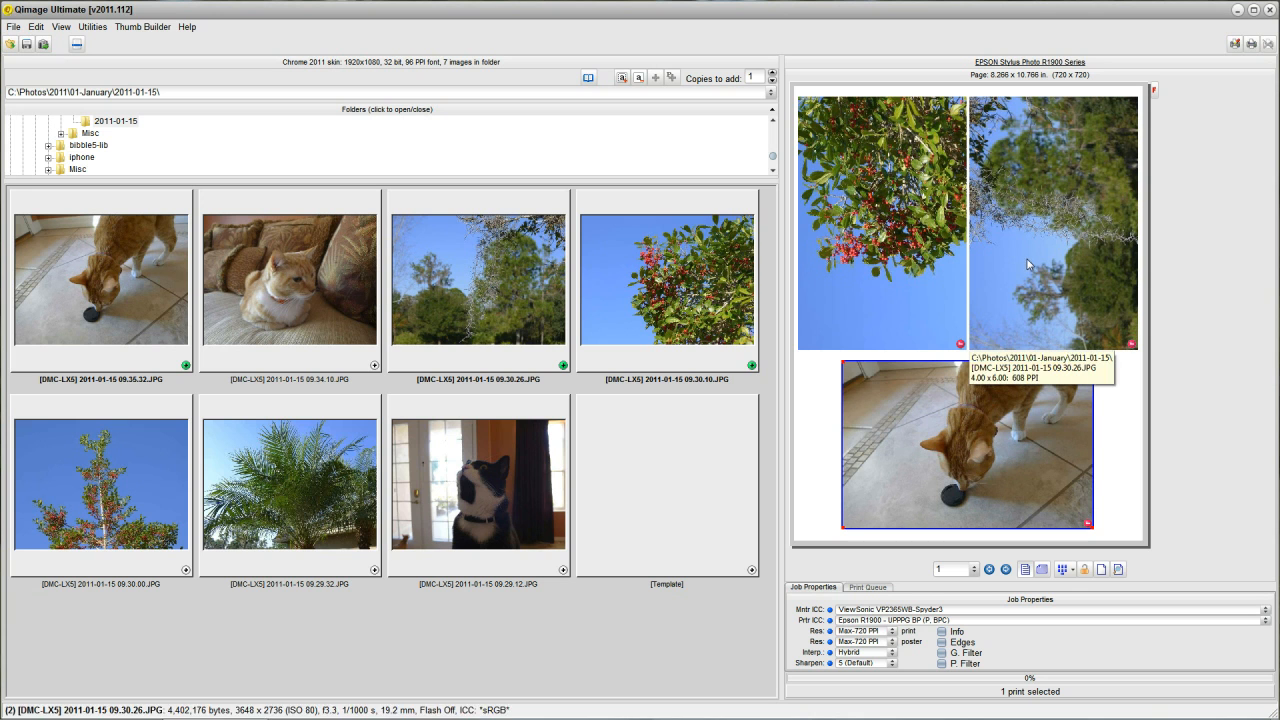
mouse_move(1118, 70)
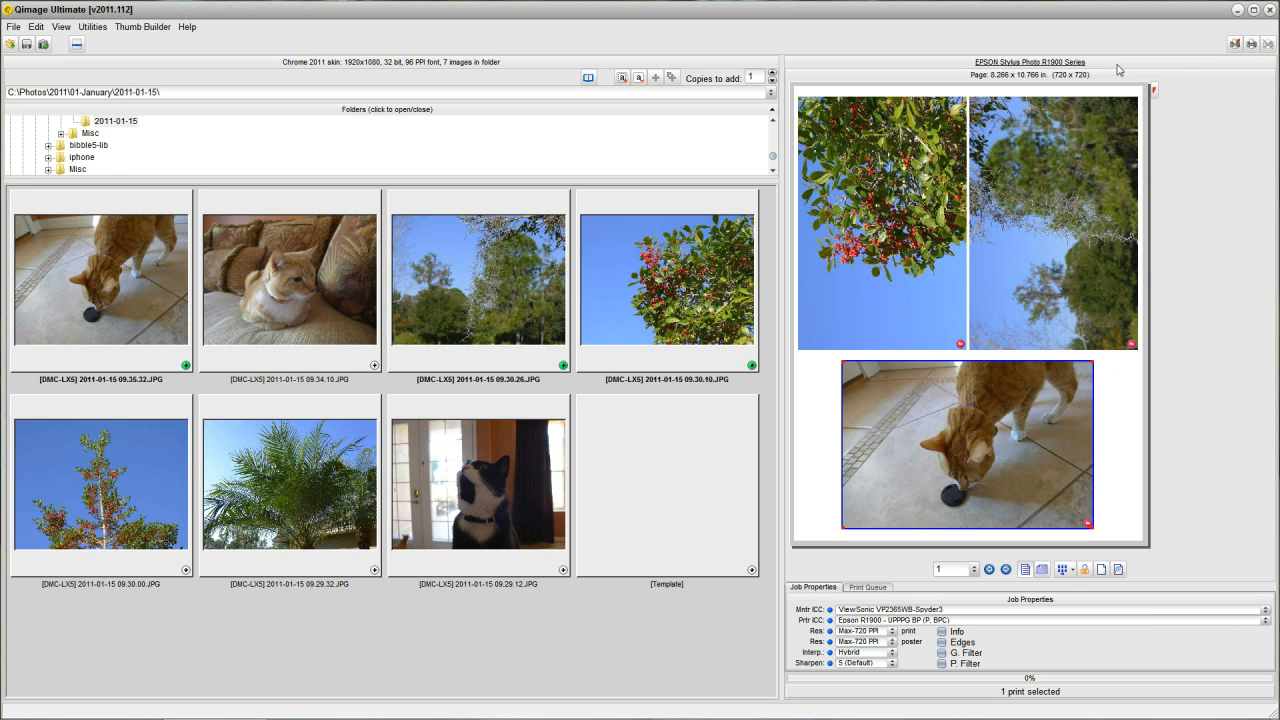
mouse_move(980, 456)
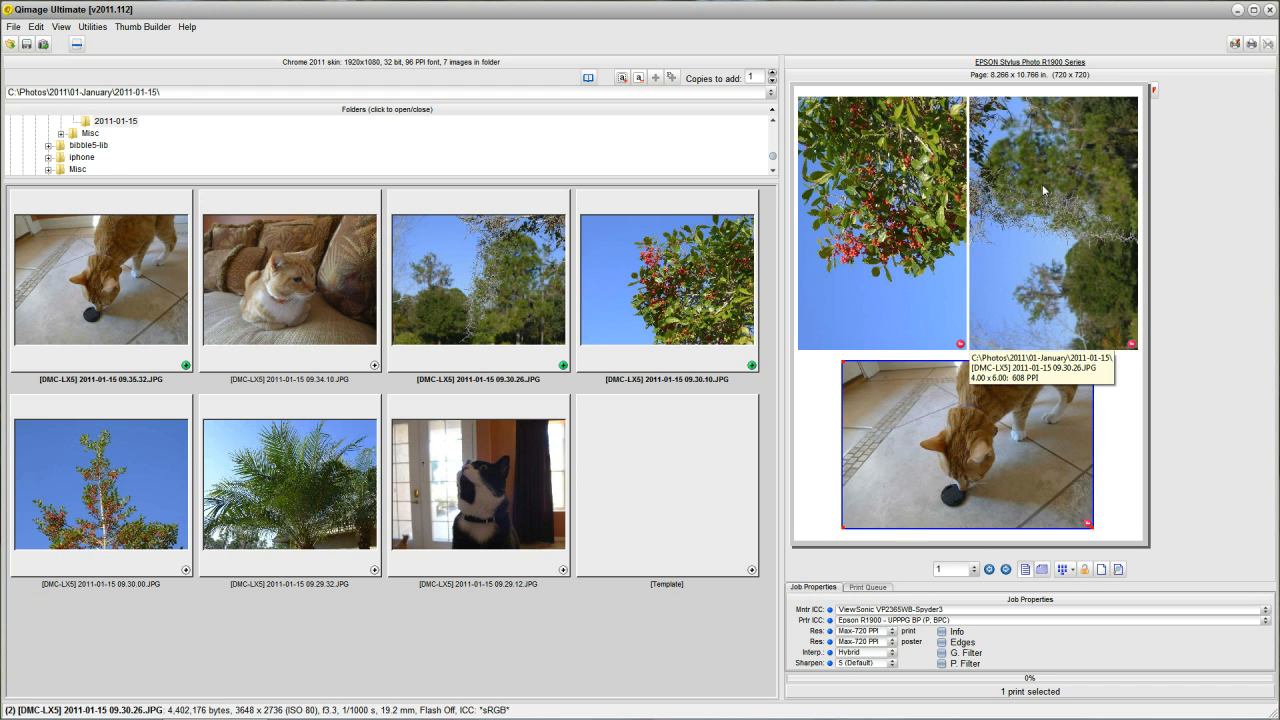
mouse_move(1048, 344)
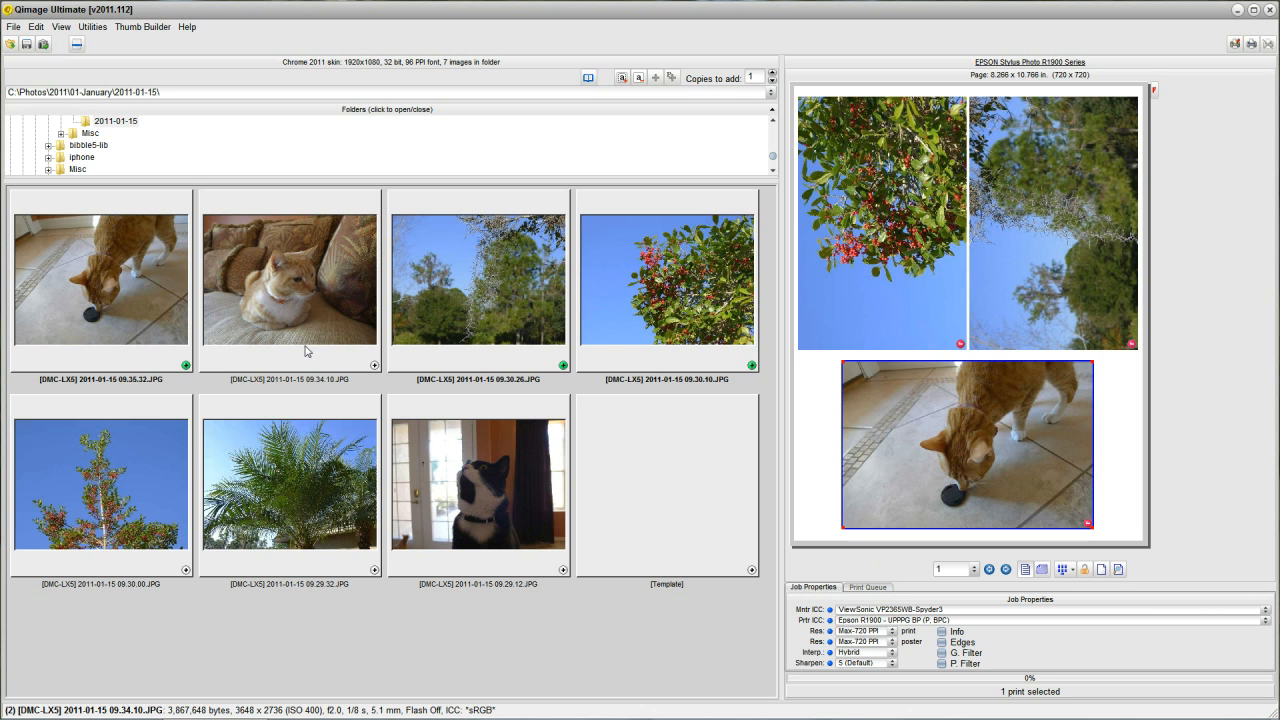
click(476, 280)
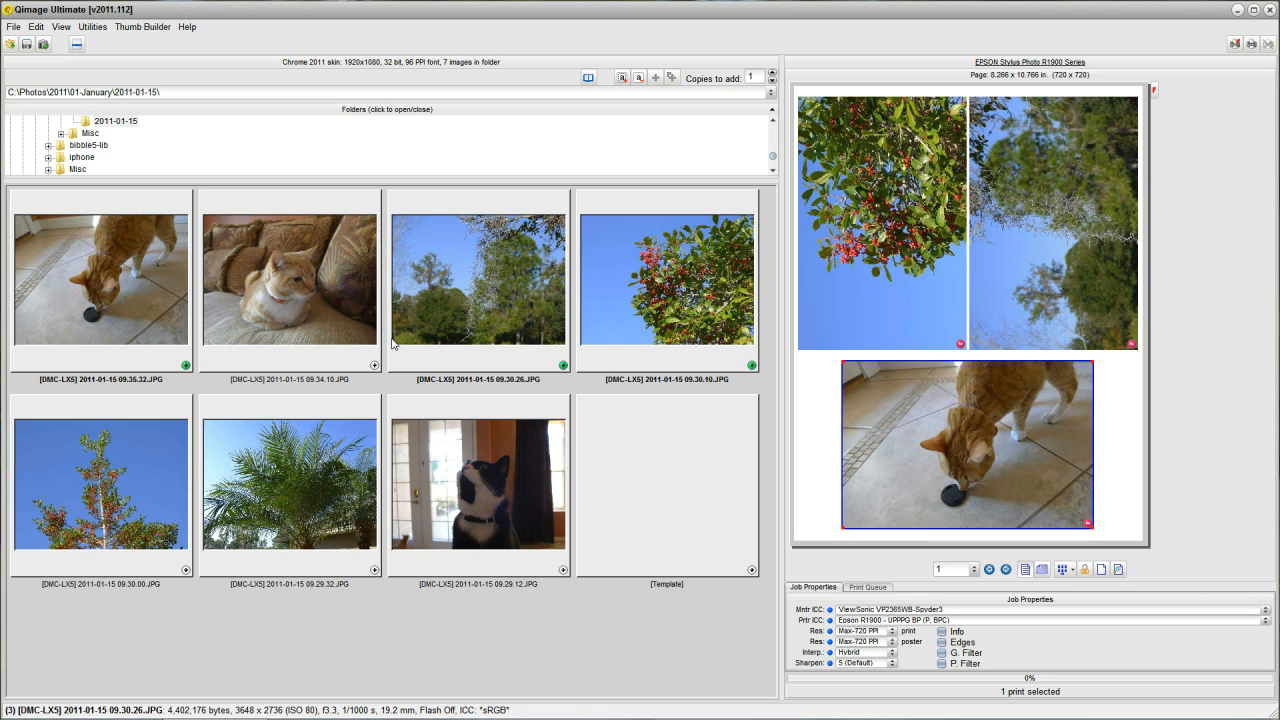
mouse_move(1052, 288)
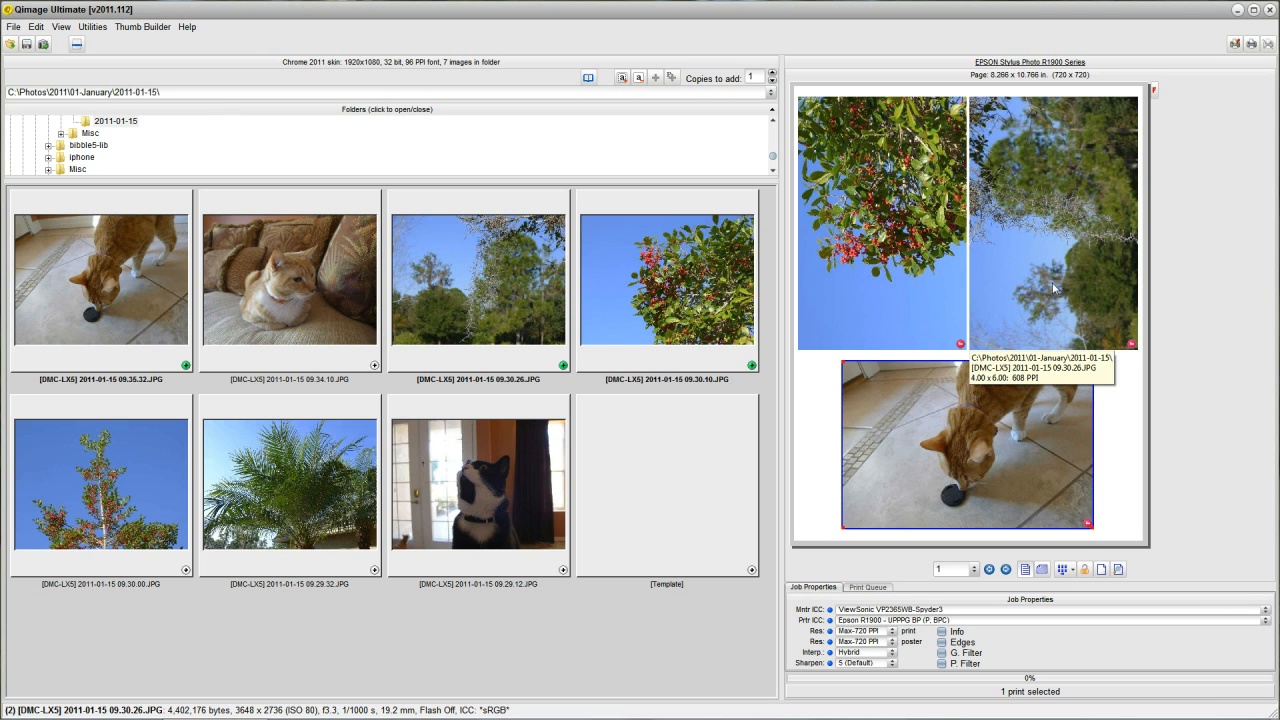
mouse_move(1240, 96)
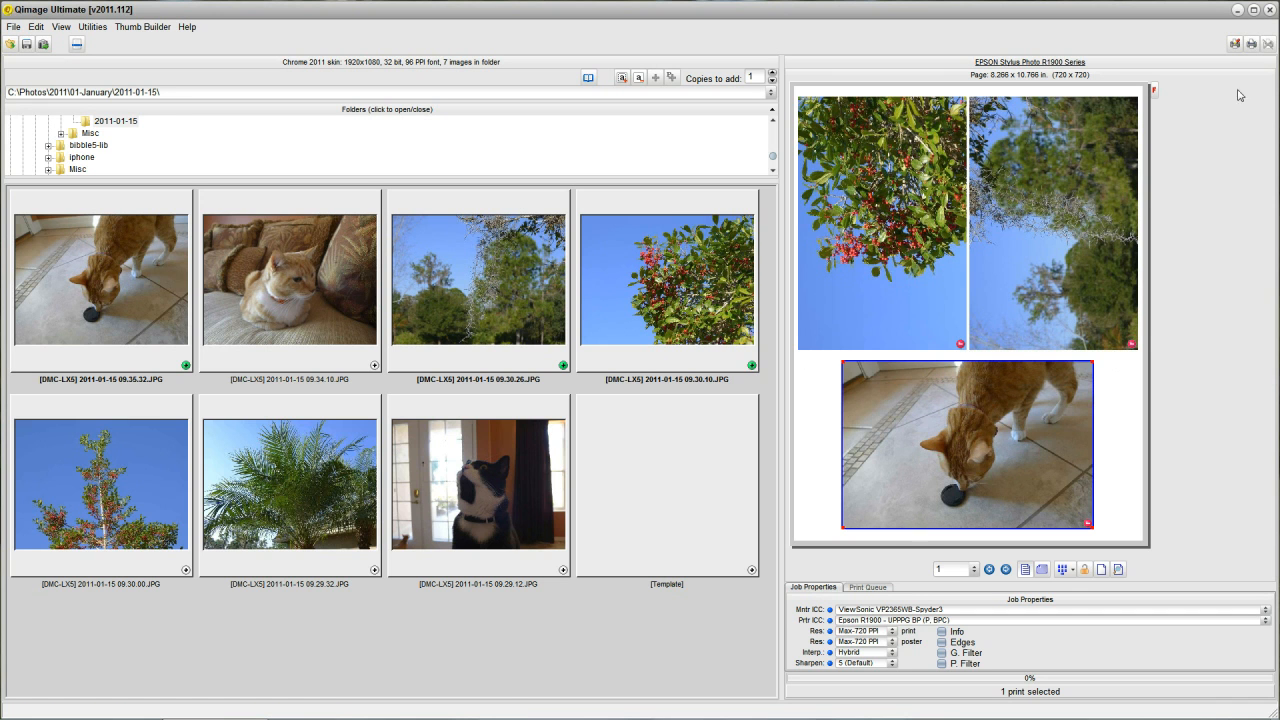
mouse_move(1136, 232)
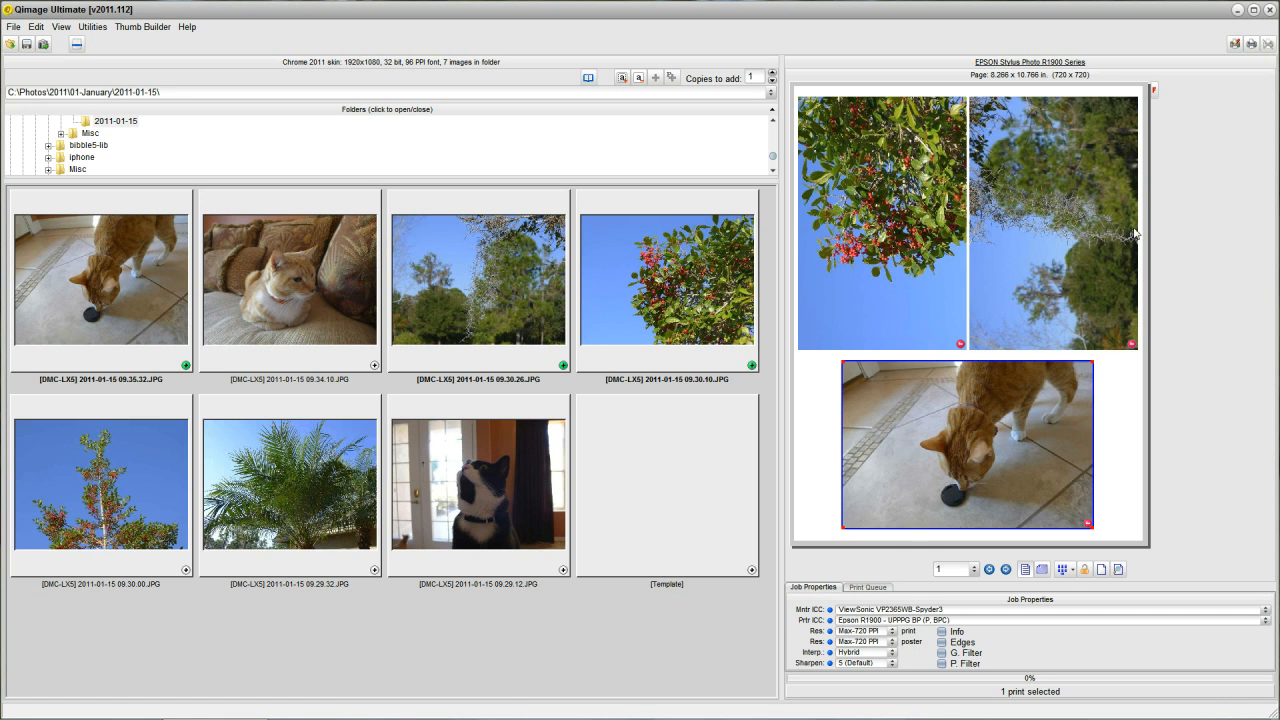
mouse_move(968, 290)
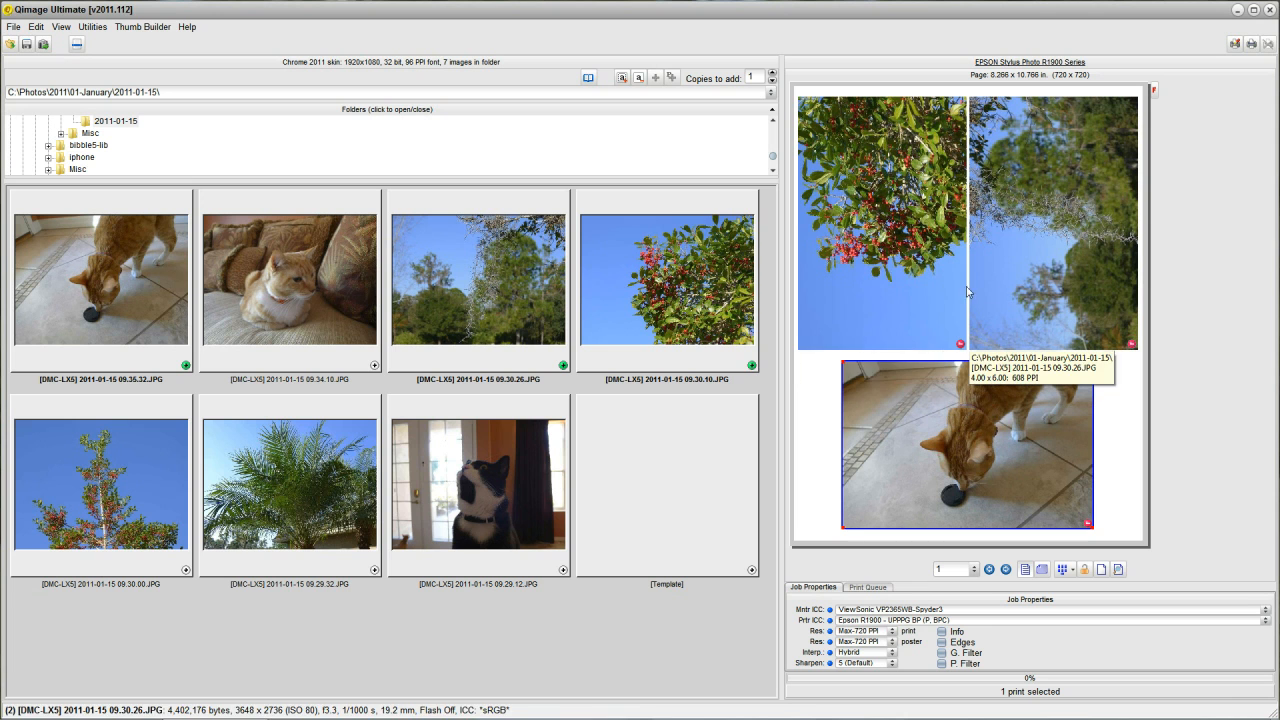
mouse_move(996, 296)
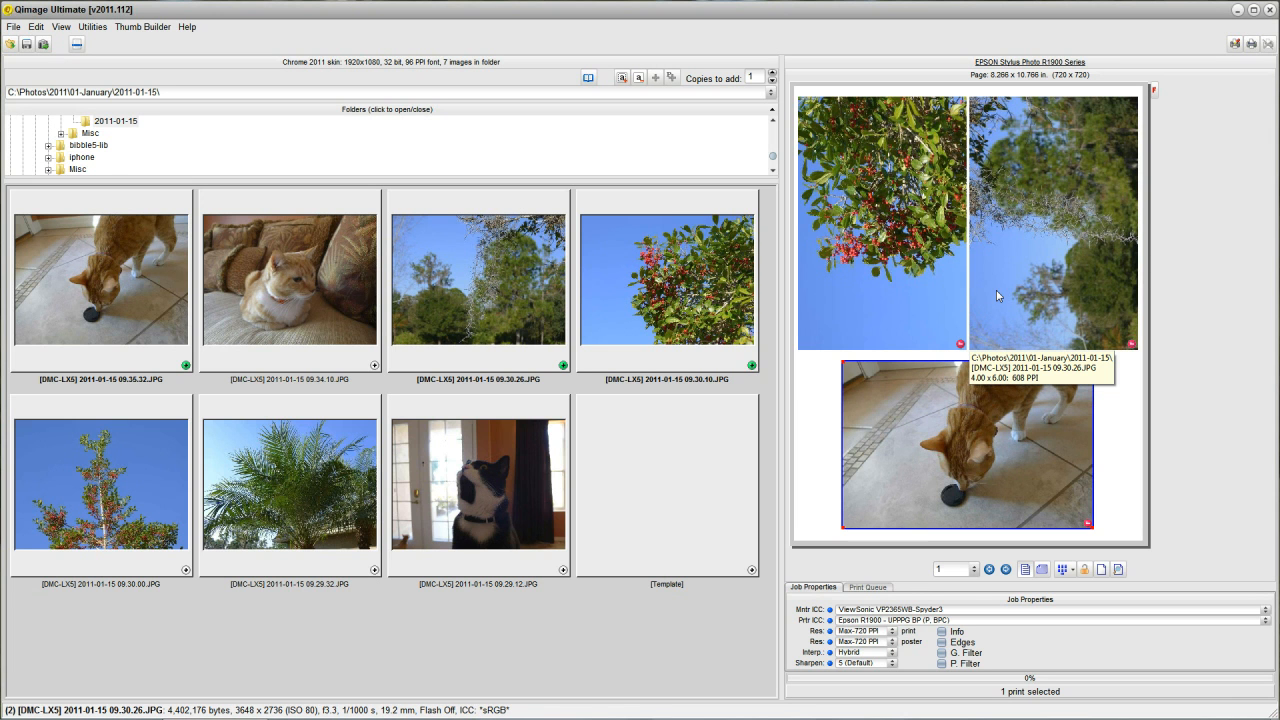